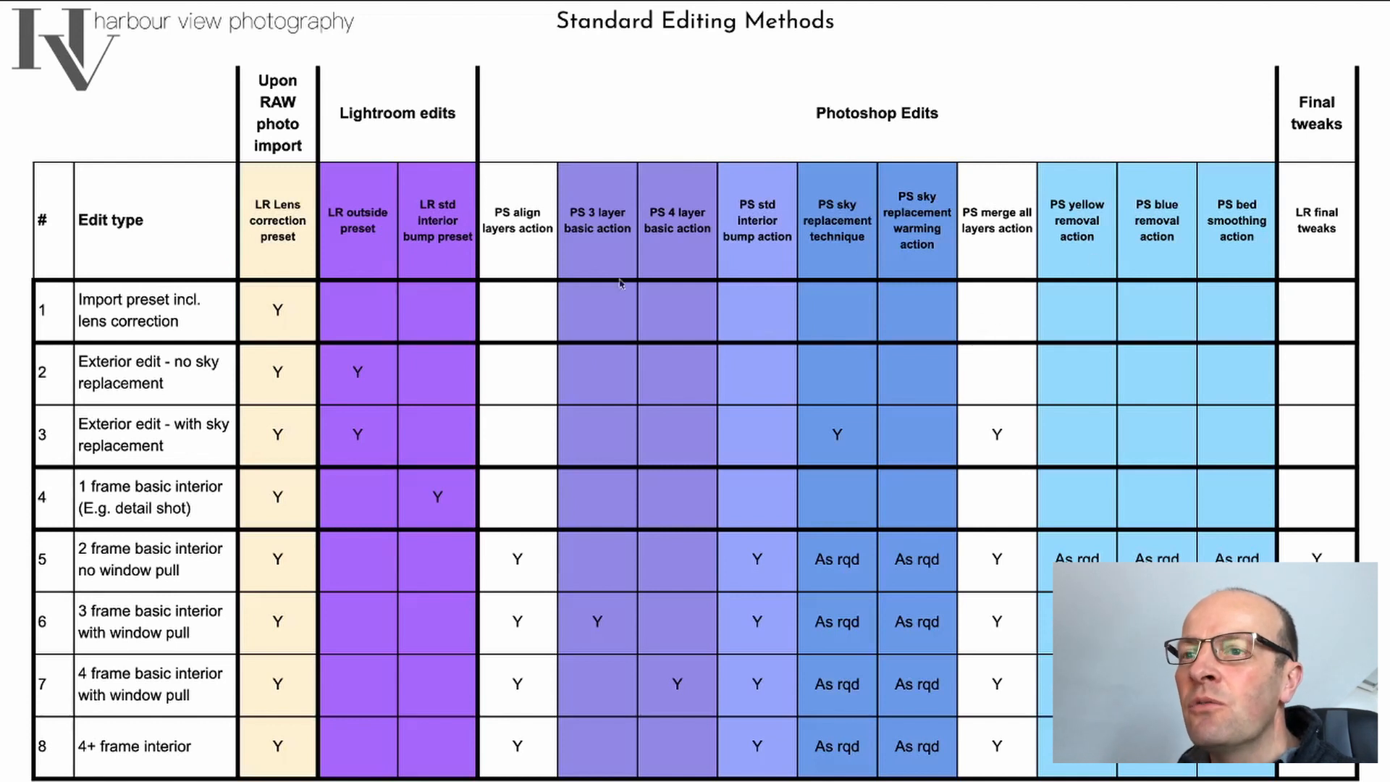
{"action": "mouse_move", "coordinate": [142, 376]}
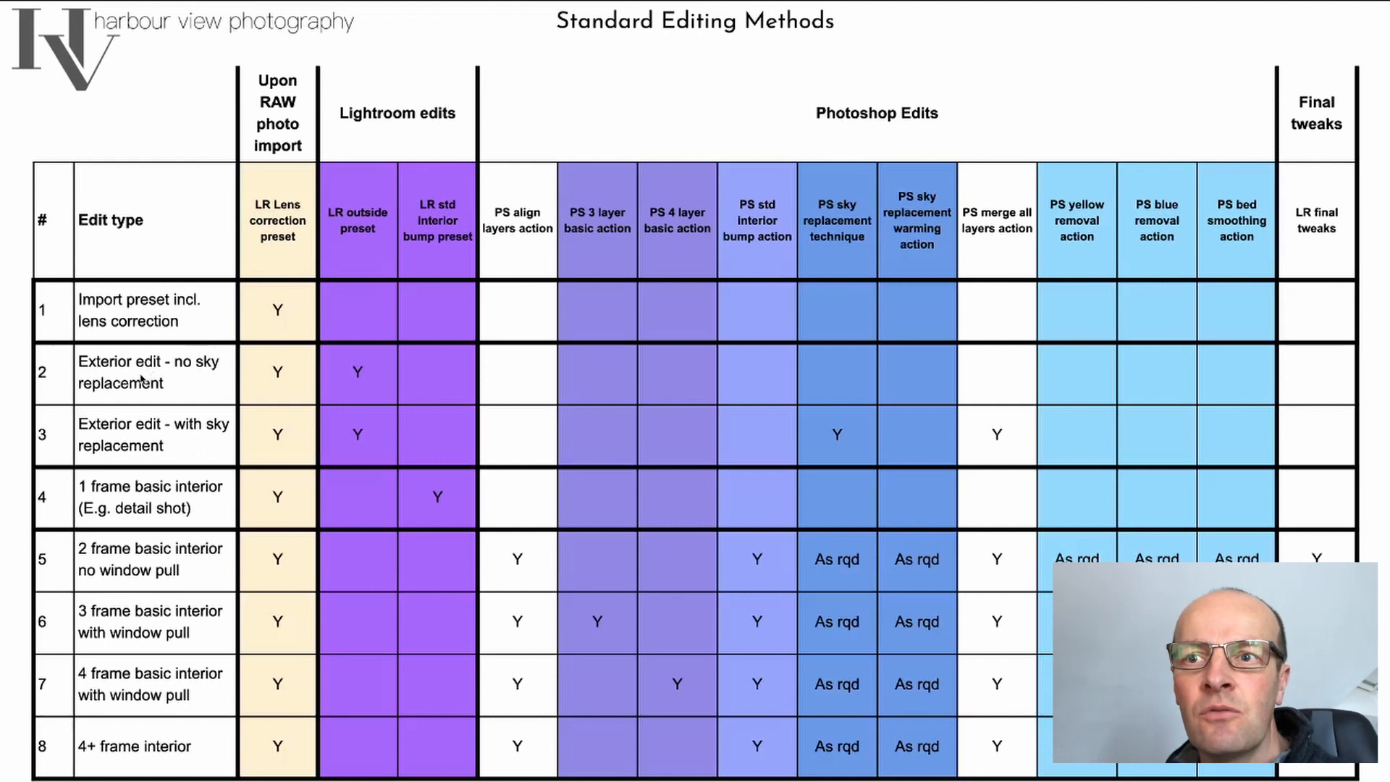
{"action": "mouse_move", "coordinate": [497, 596]}
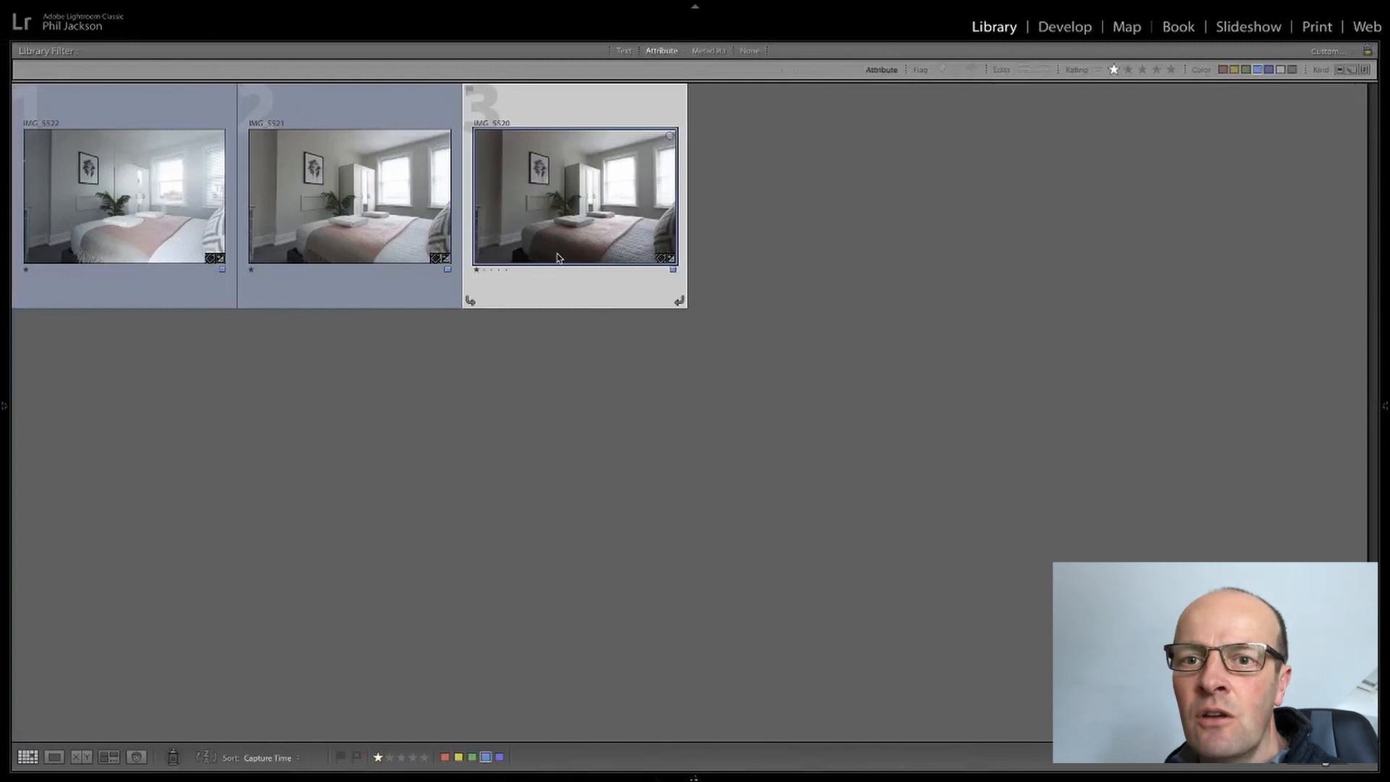
{"action": "mouse_move", "coordinate": [559, 257]}
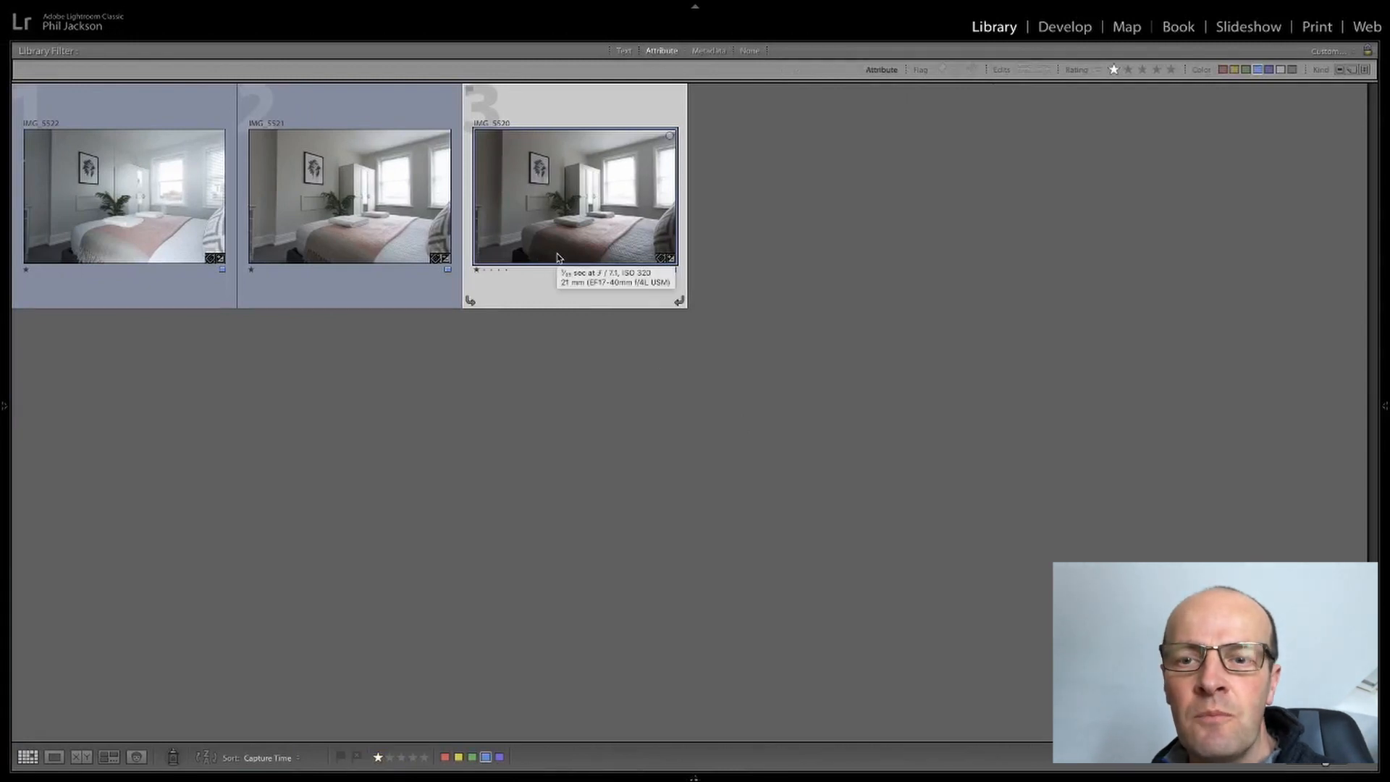
{"action": "mouse_move", "coordinate": [589, 374]}
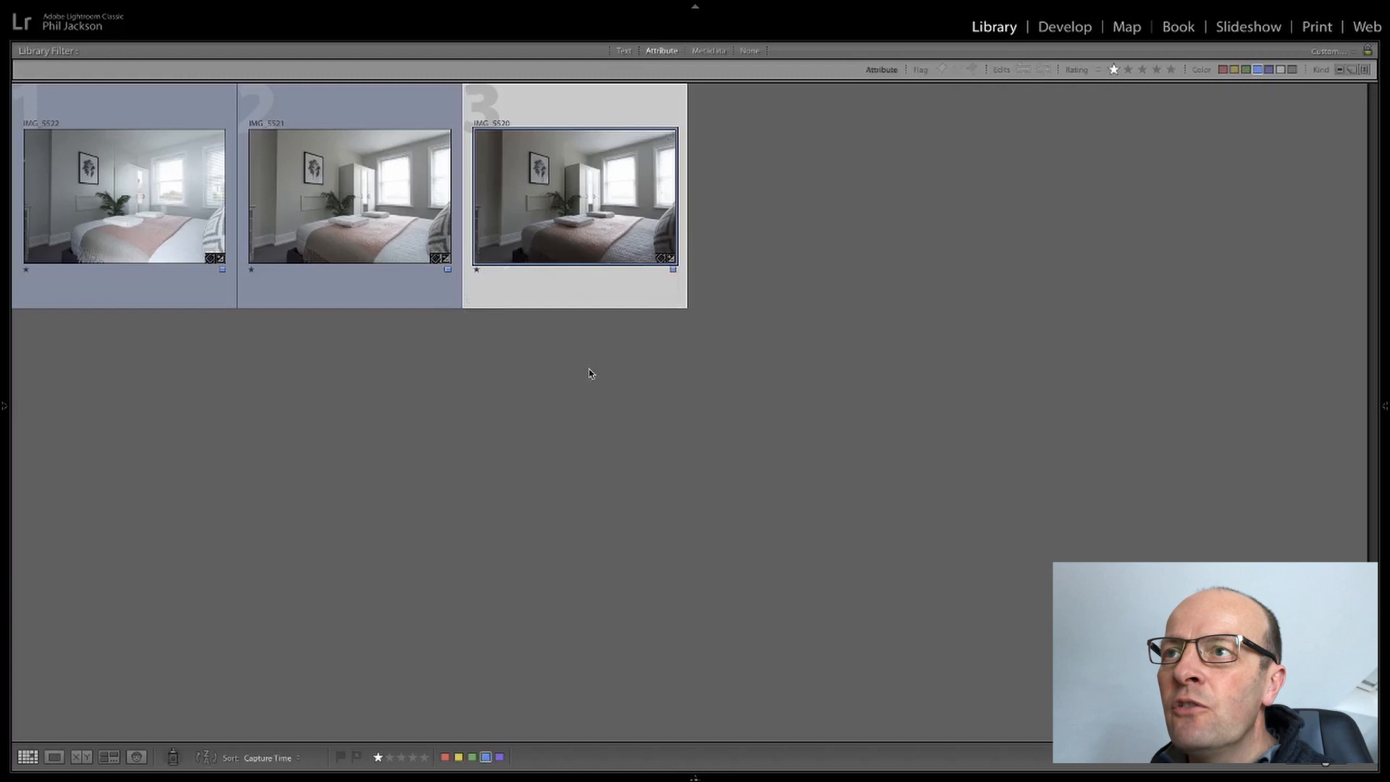
{"action": "mouse_move", "coordinate": [604, 365]}
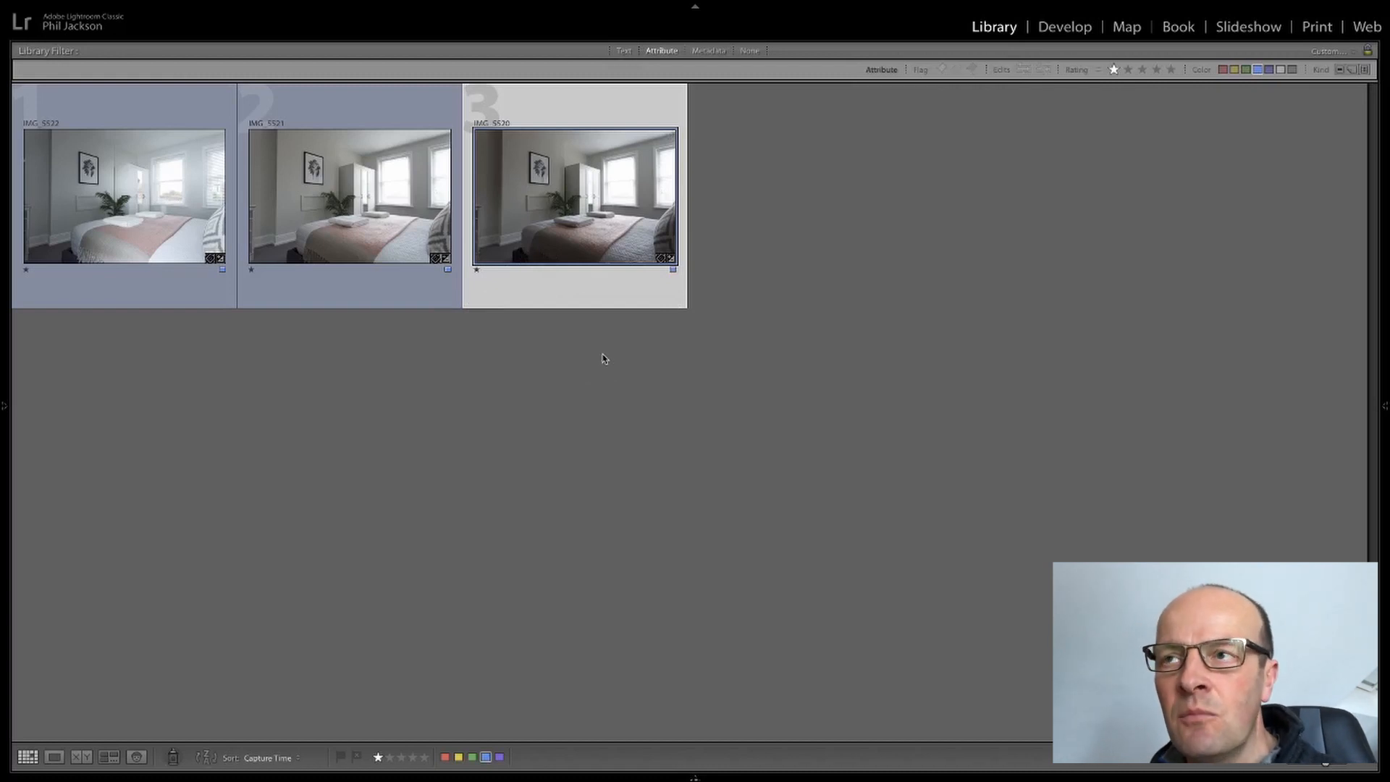
{"action": "mouse_move", "coordinate": [450, 338]}
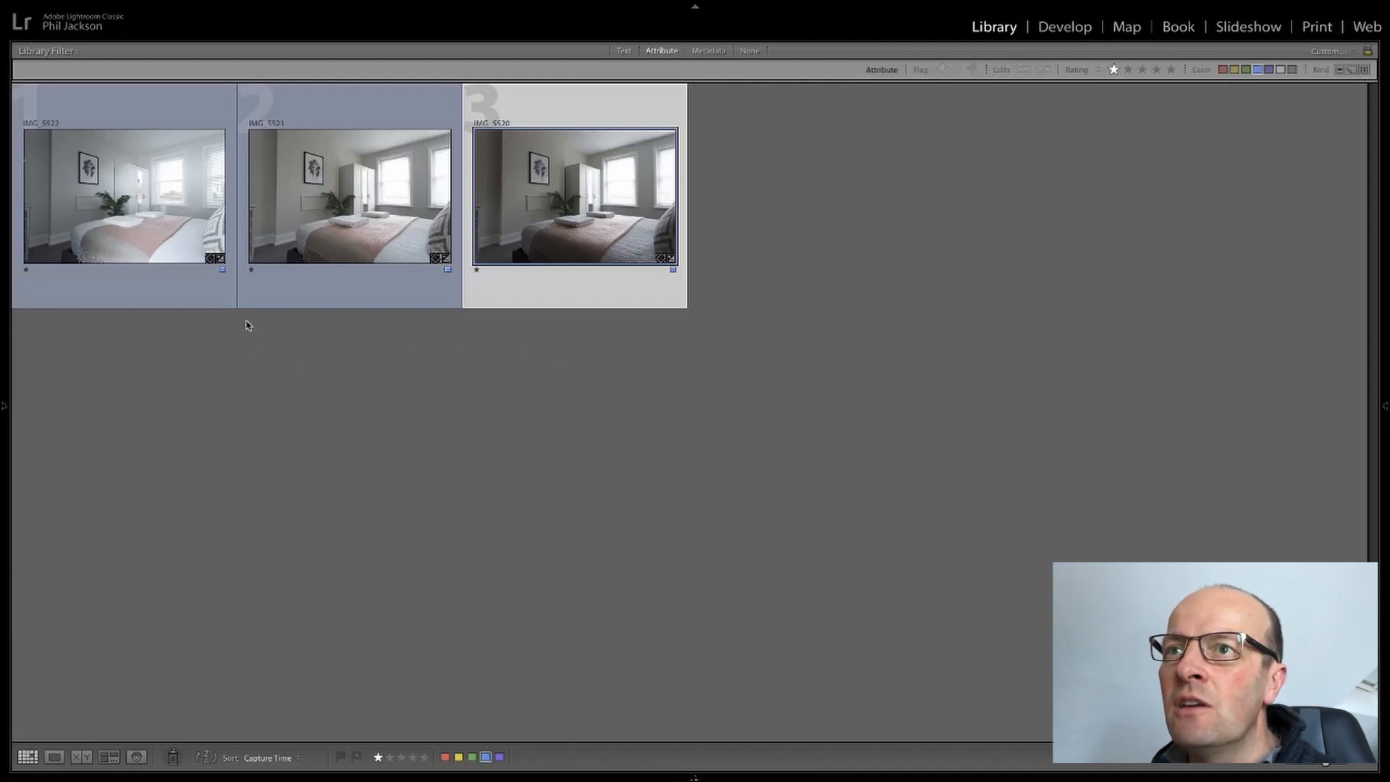
{"action": "mouse_move", "coordinate": [301, 290]}
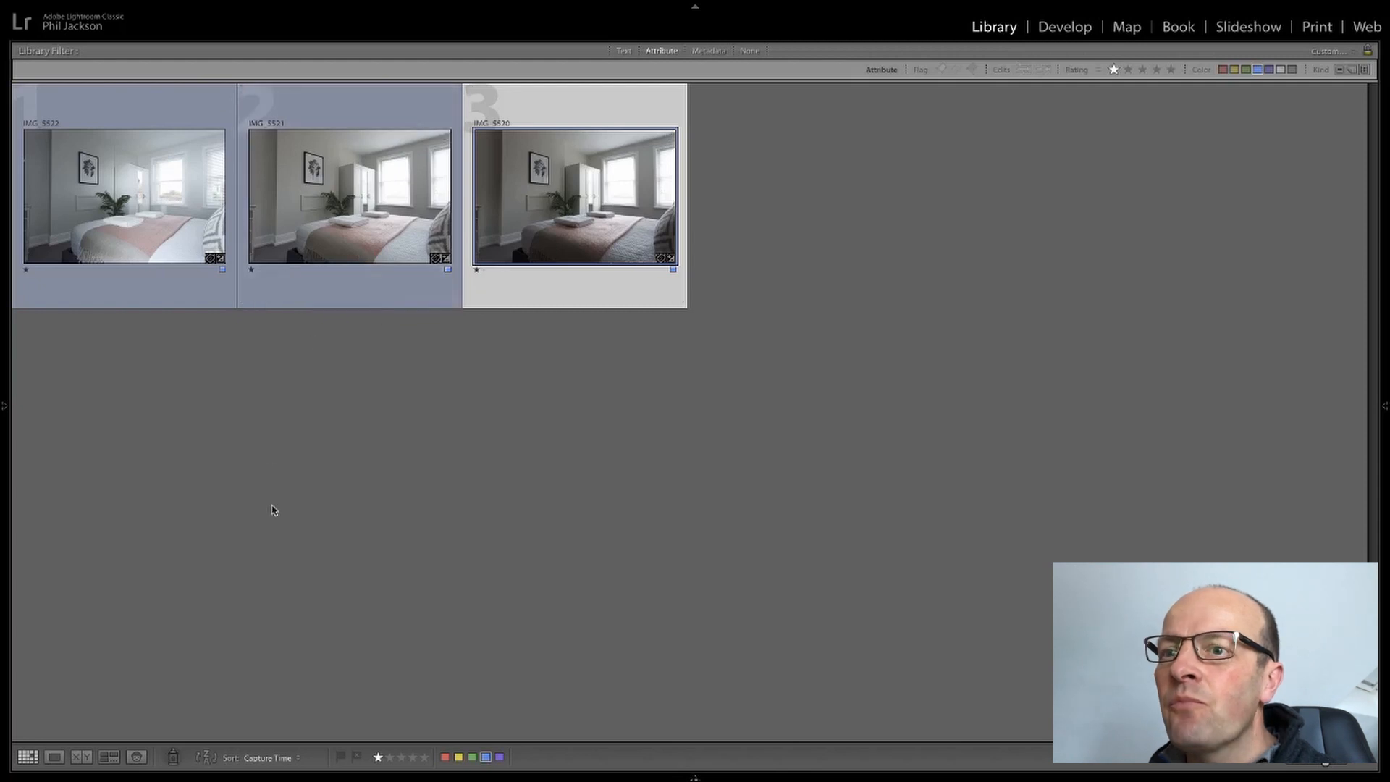
{"action": "mouse_move", "coordinate": [219, 535]}
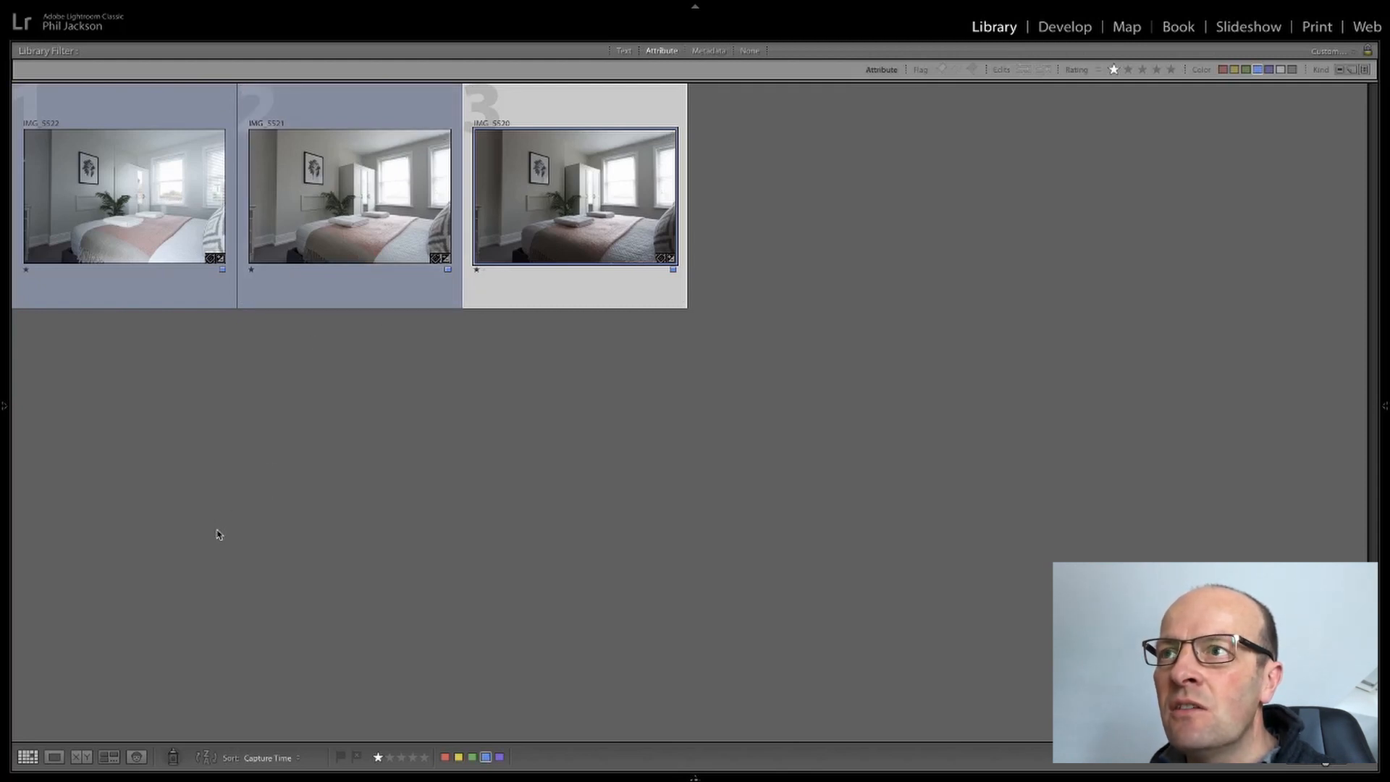
{"action": "mouse_move", "coordinate": [228, 515]}
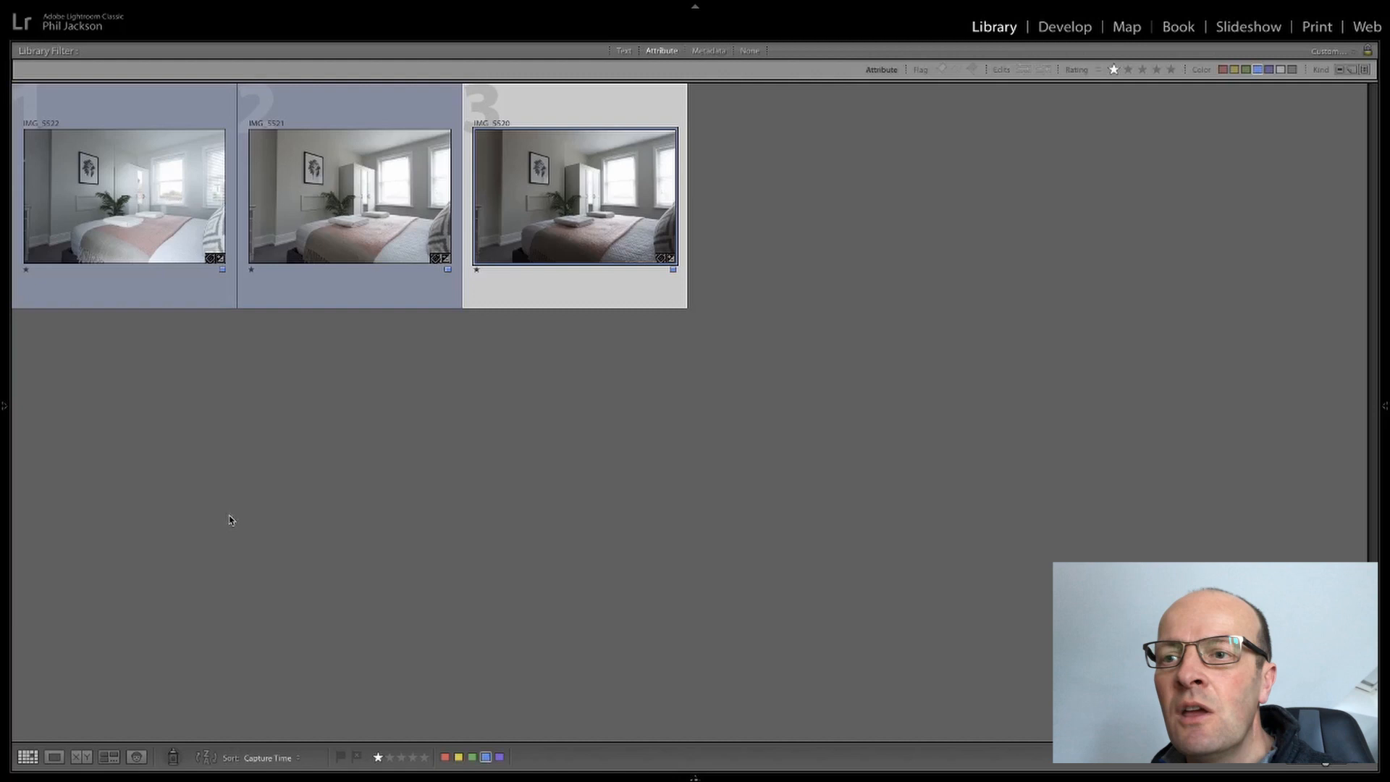
{"action": "mouse_move", "coordinate": [213, 739]}
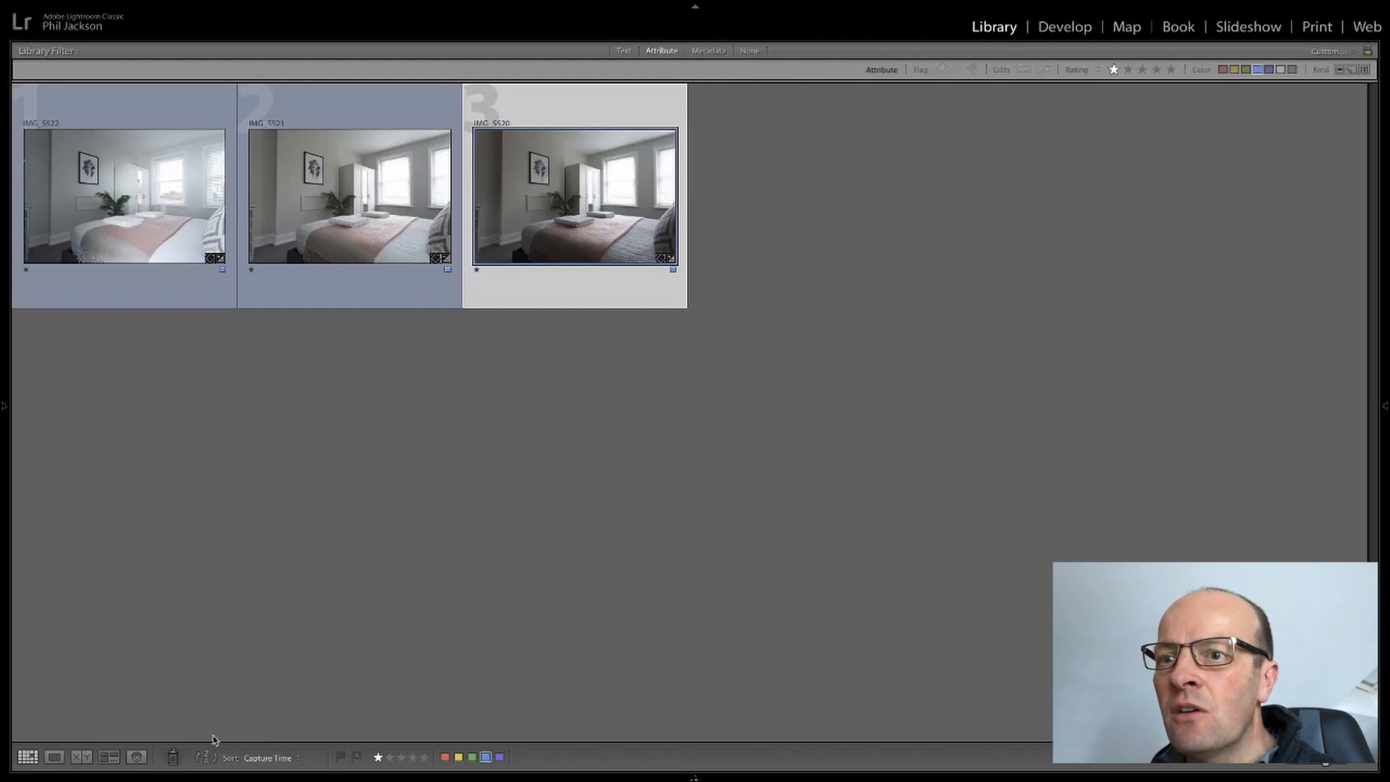
{"action": "mouse_move", "coordinate": [264, 760]}
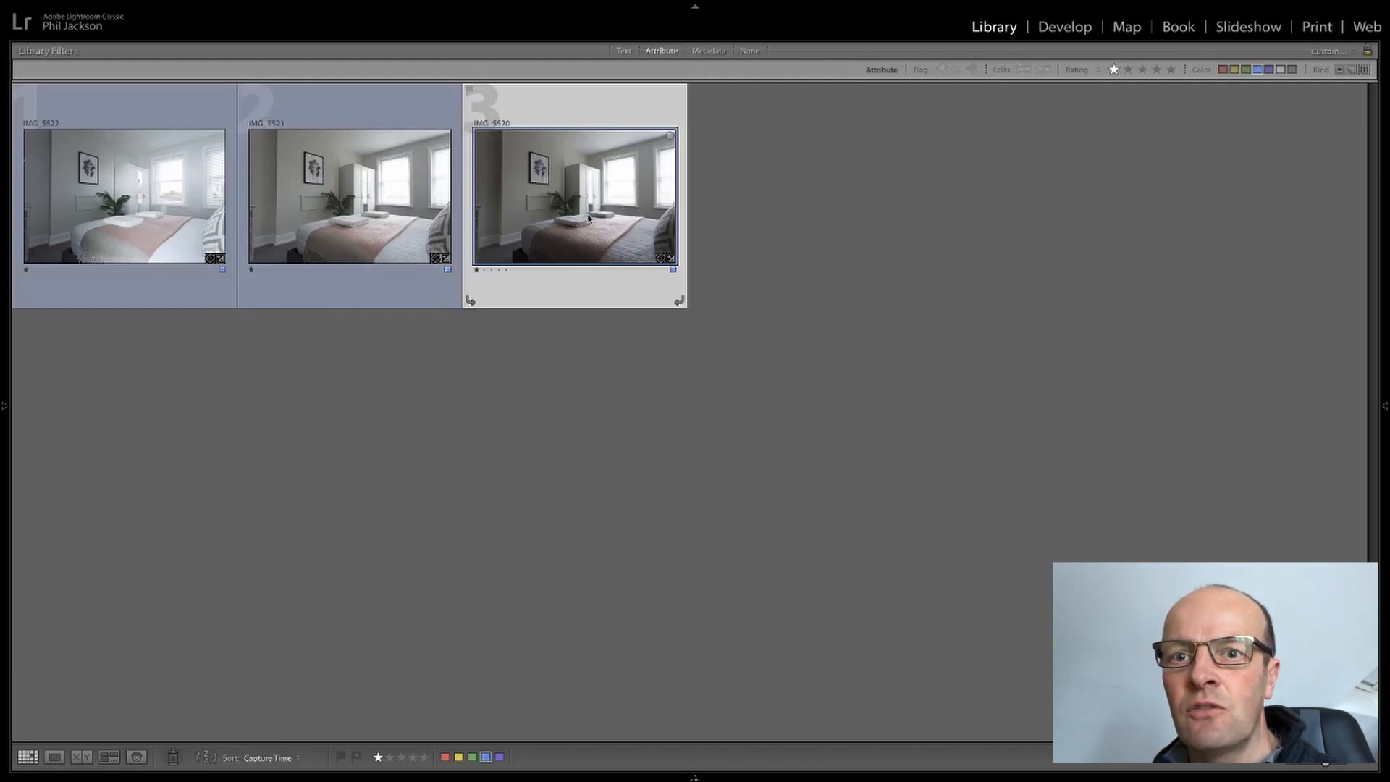
{"action": "mouse_move", "coordinate": [589, 219]}
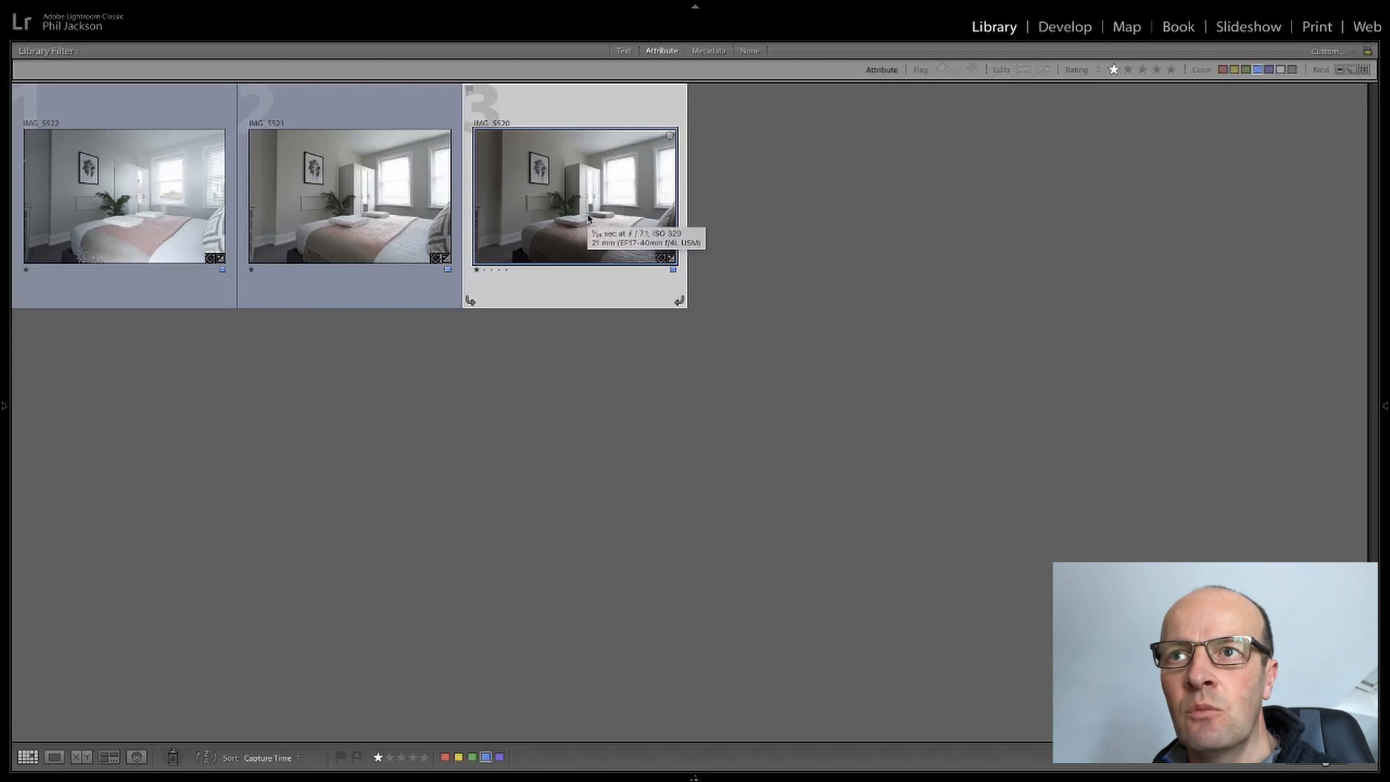
{"action": "mouse_move", "coordinate": [556, 296]}
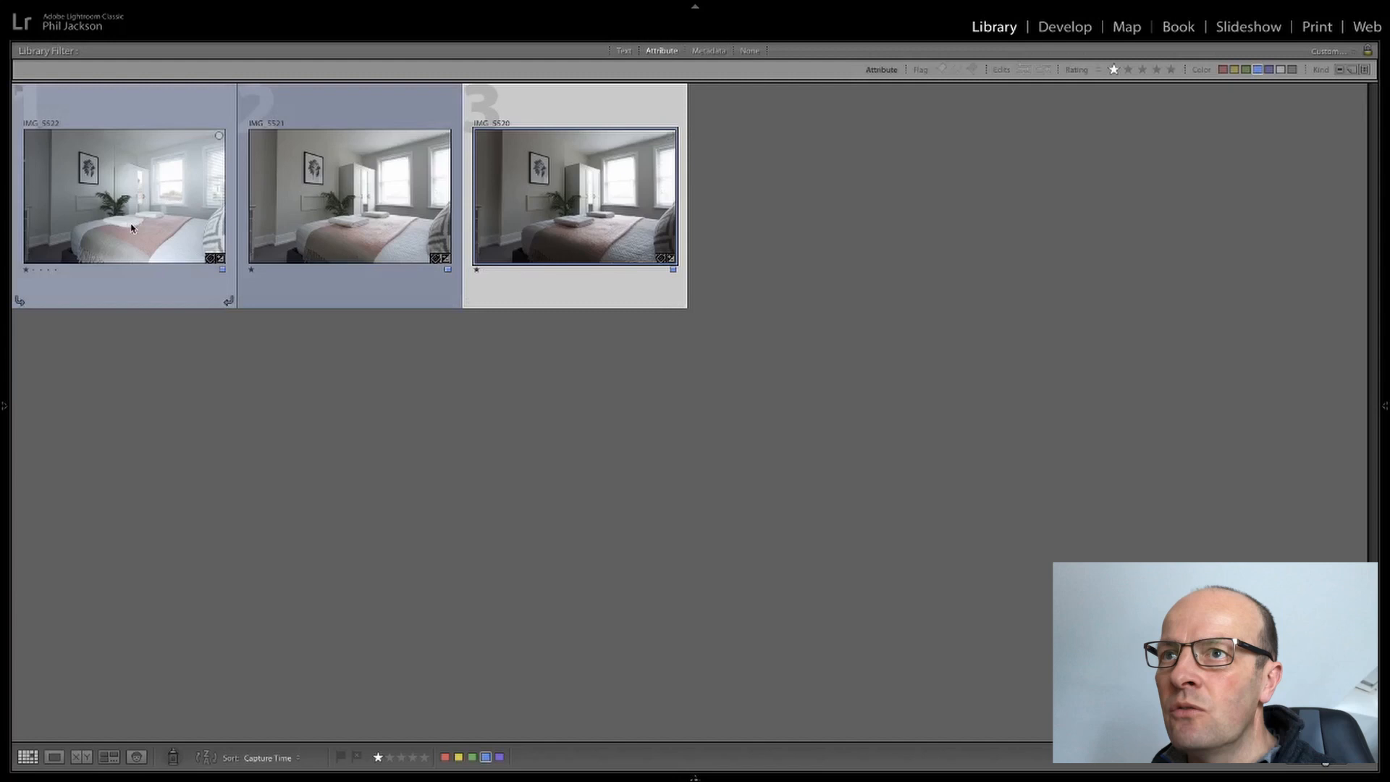
{"action": "mouse_move", "coordinate": [69, 236]}
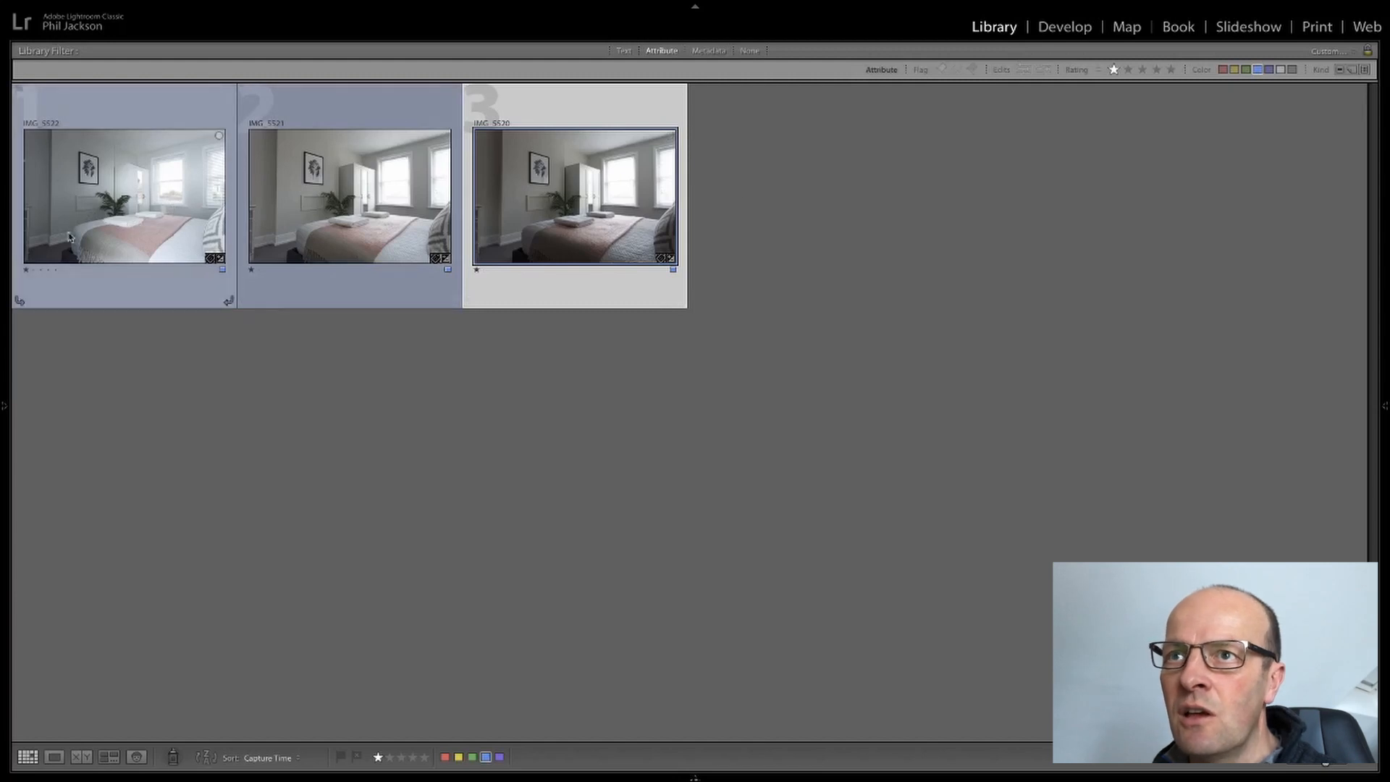
{"action": "mouse_move", "coordinate": [158, 196]}
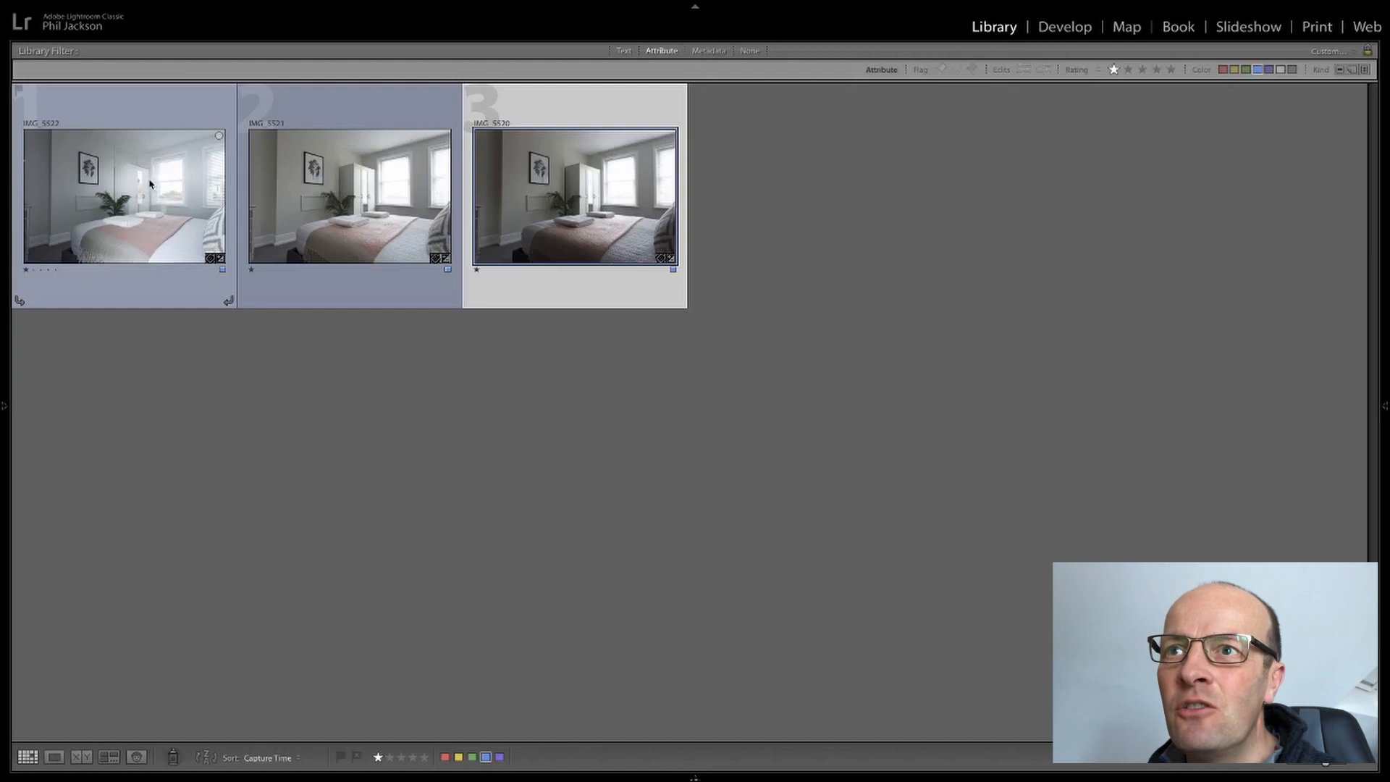
{"action": "mouse_move", "coordinate": [155, 202]}
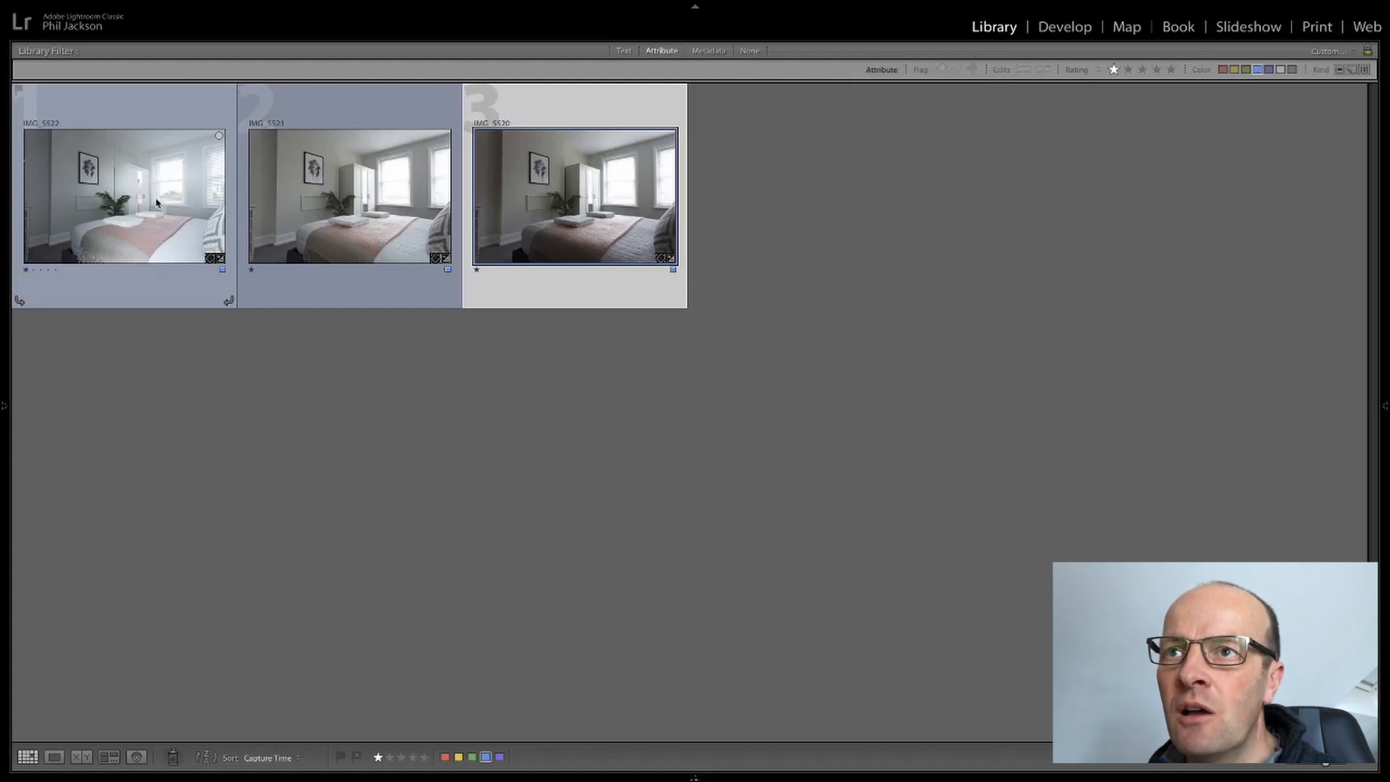
{"action": "mouse_move", "coordinate": [164, 189]}
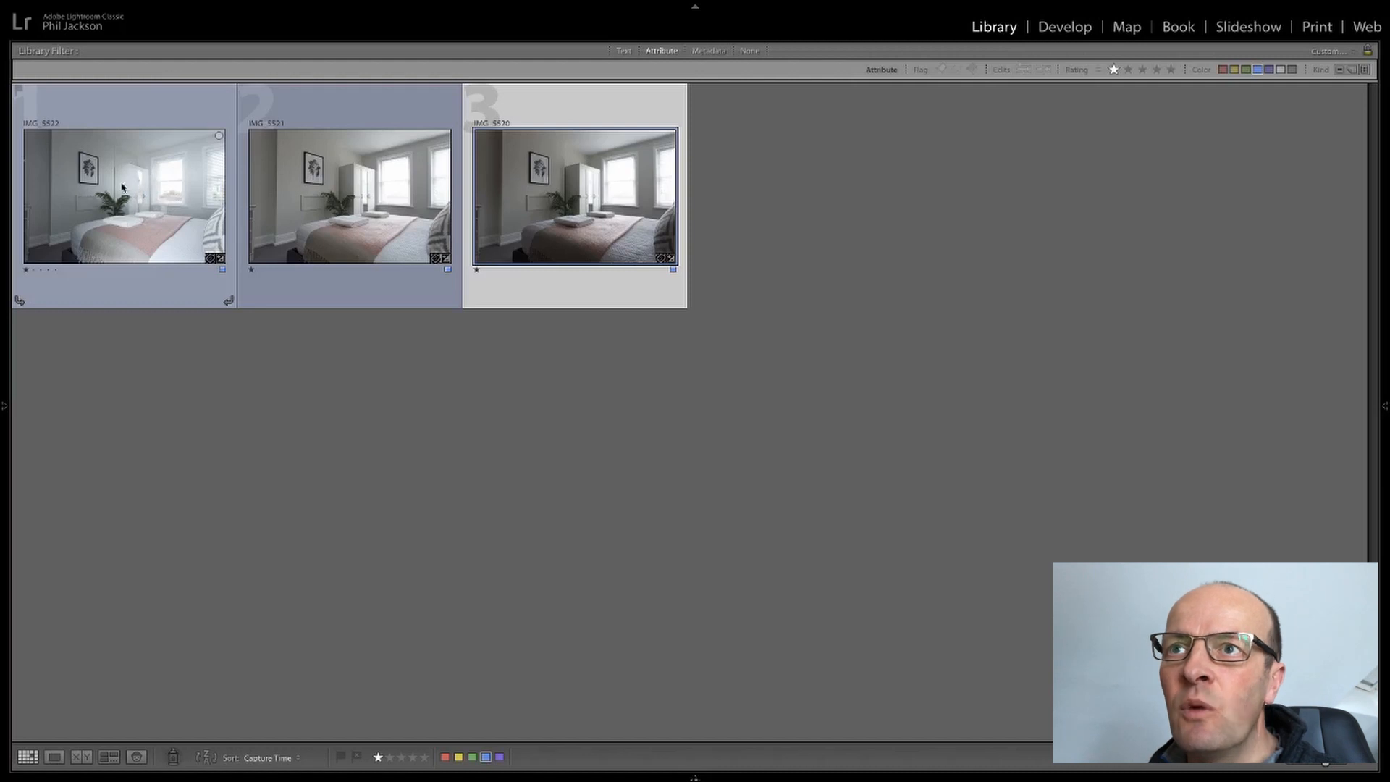
{"action": "mouse_move", "coordinate": [173, 197]}
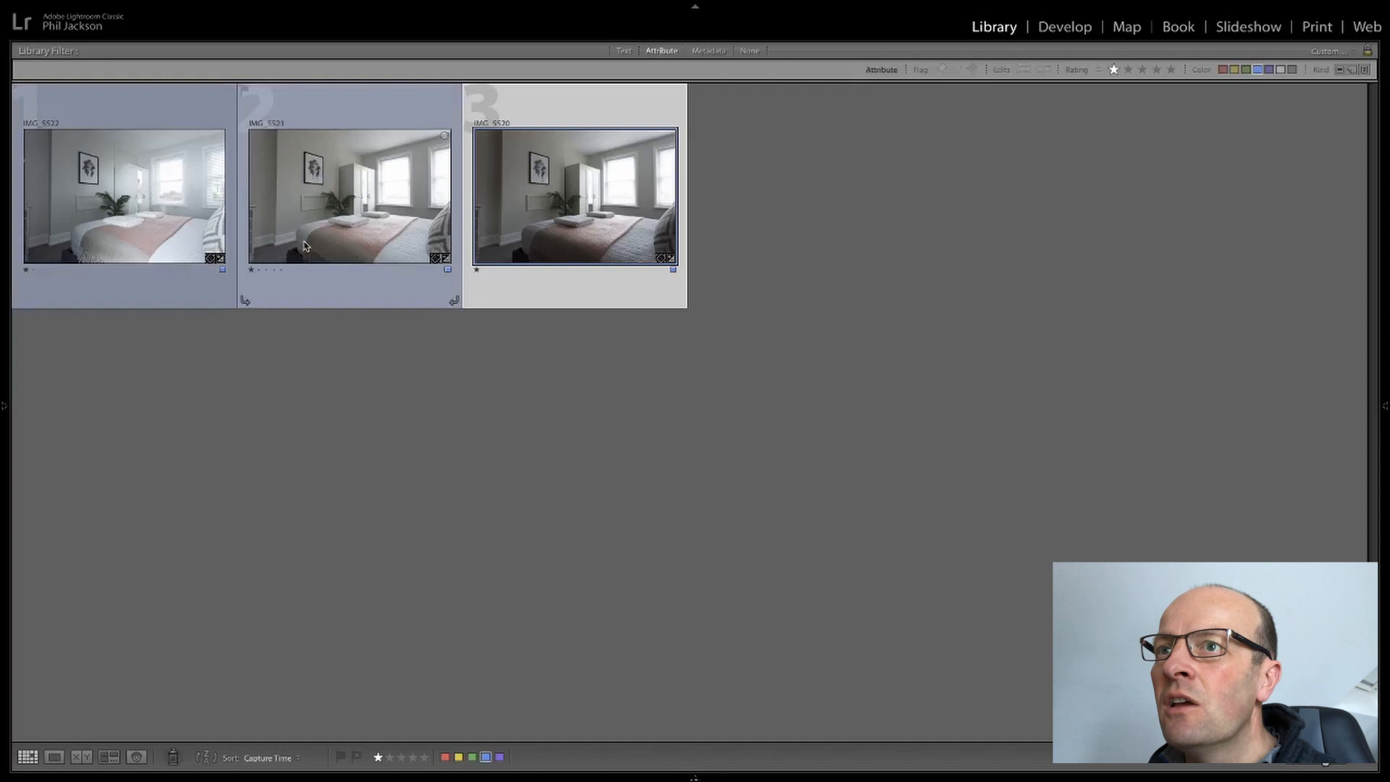
{"action": "mouse_move", "coordinate": [347, 211]}
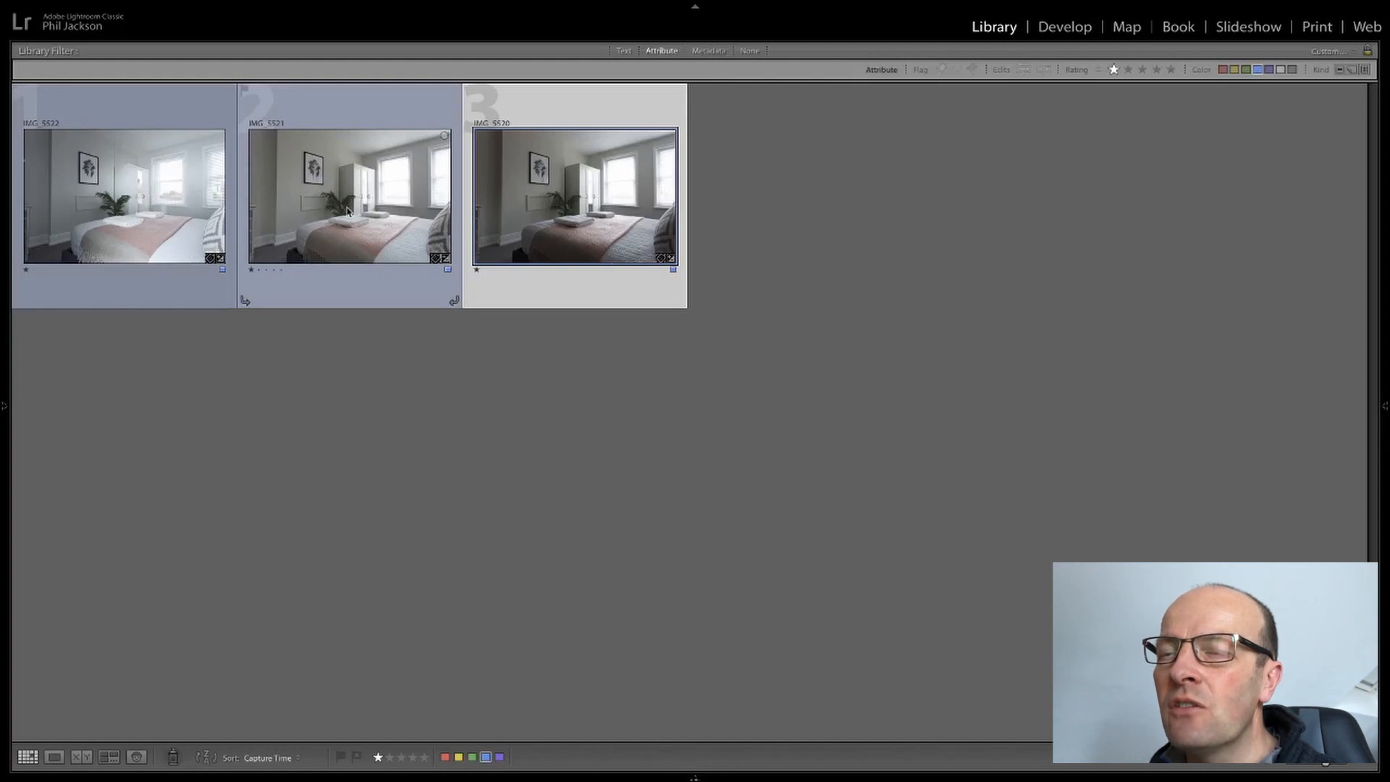
{"action": "mouse_move", "coordinate": [317, 218]}
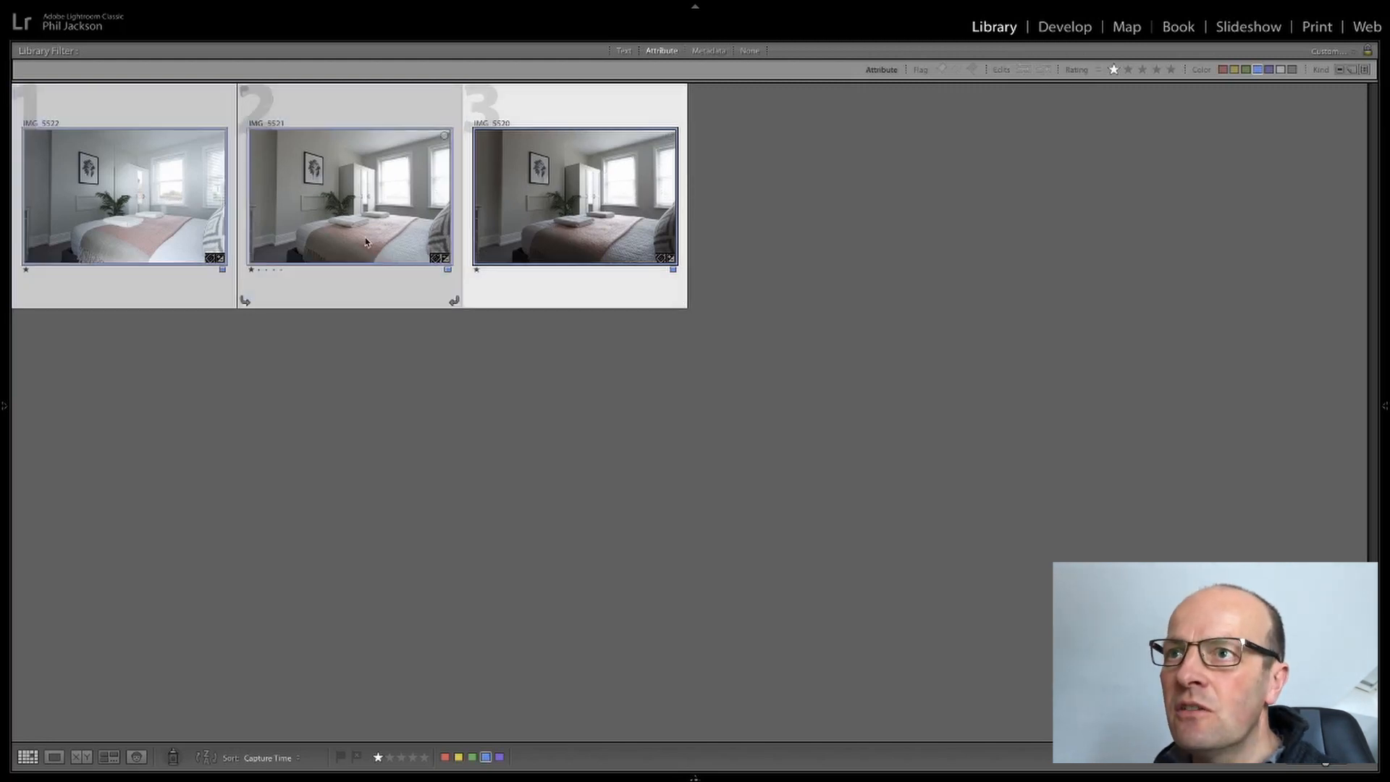
- Send the three selected bedroom exposures to Photoshop as stacked layers in one document
{"action": "right_click", "coordinate": [365, 242]}
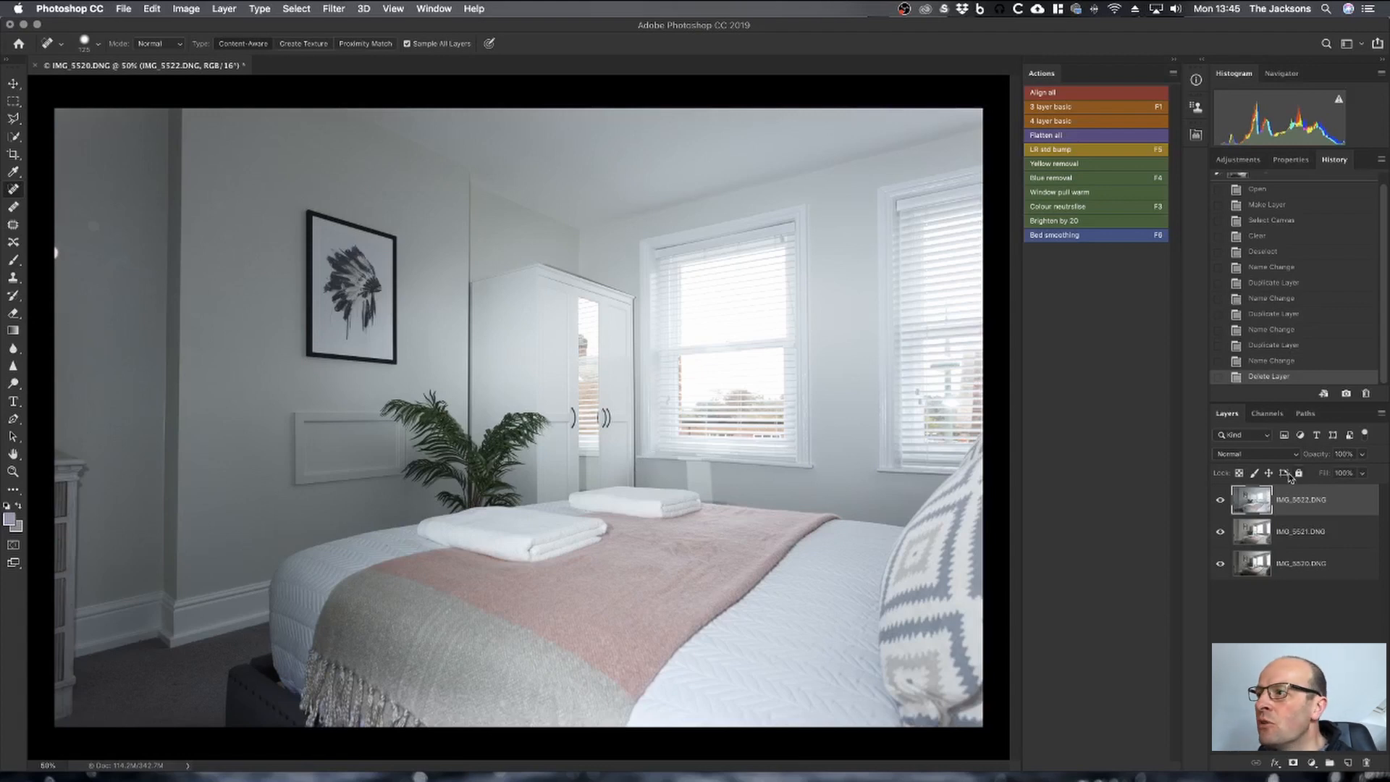
{"action": "left_click", "coordinate": [1221, 499]}
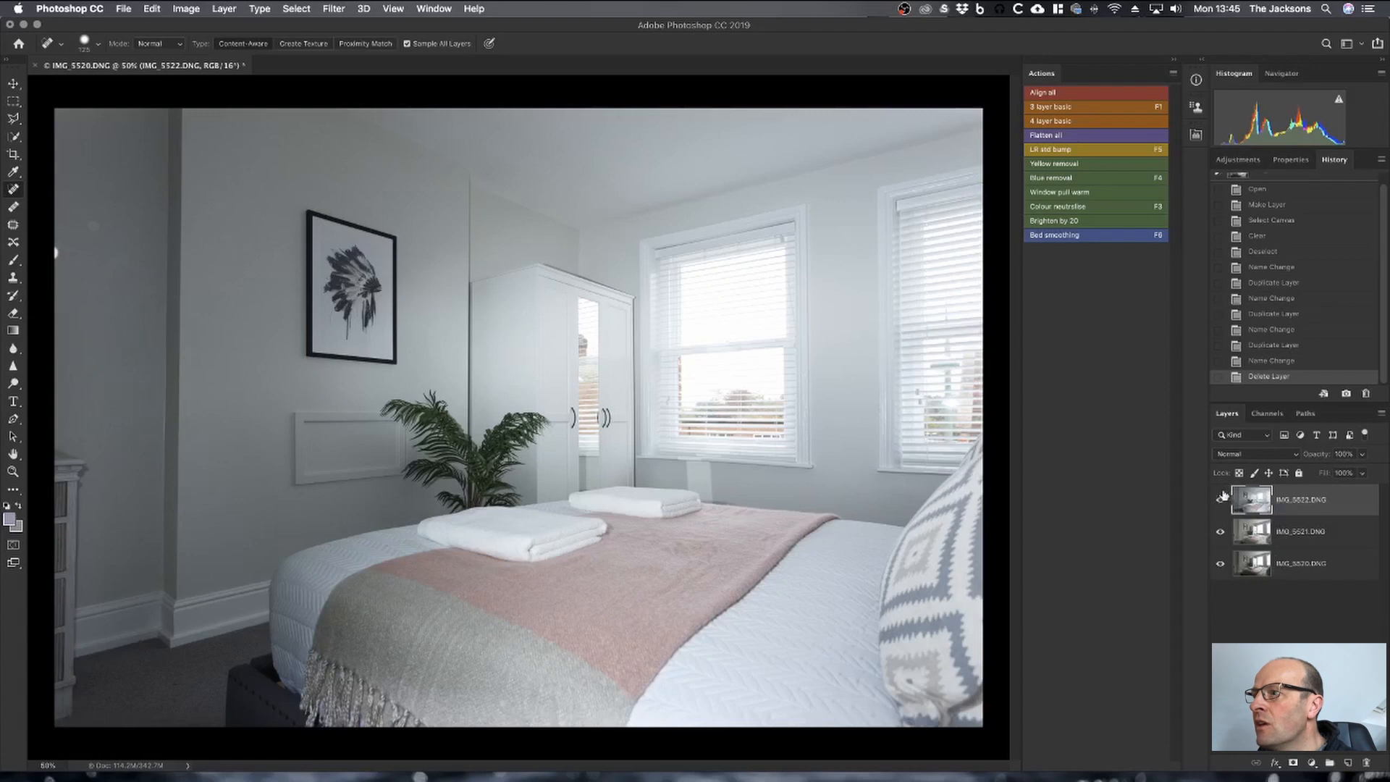
{"action": "left_click", "coordinate": [1221, 498]}
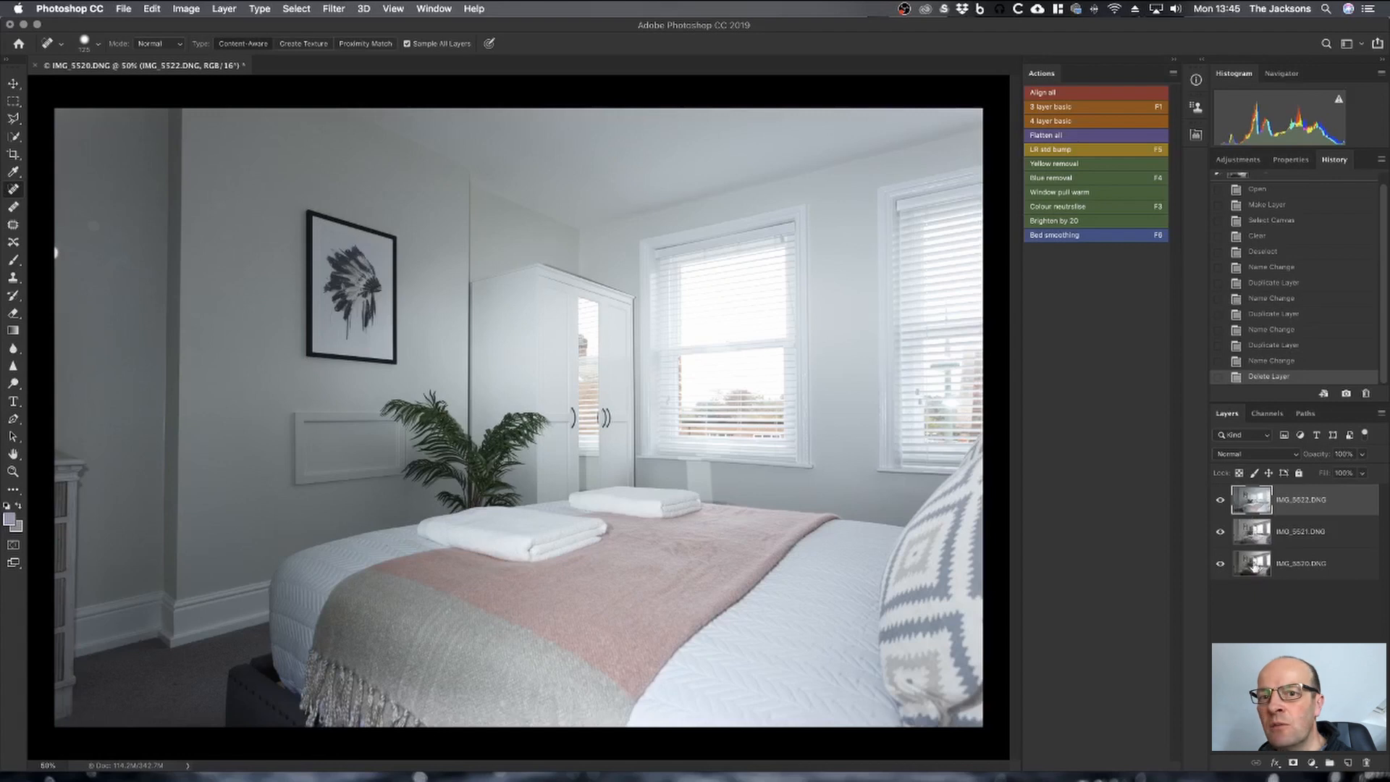
{"action": "mouse_move", "coordinate": [1278, 536]}
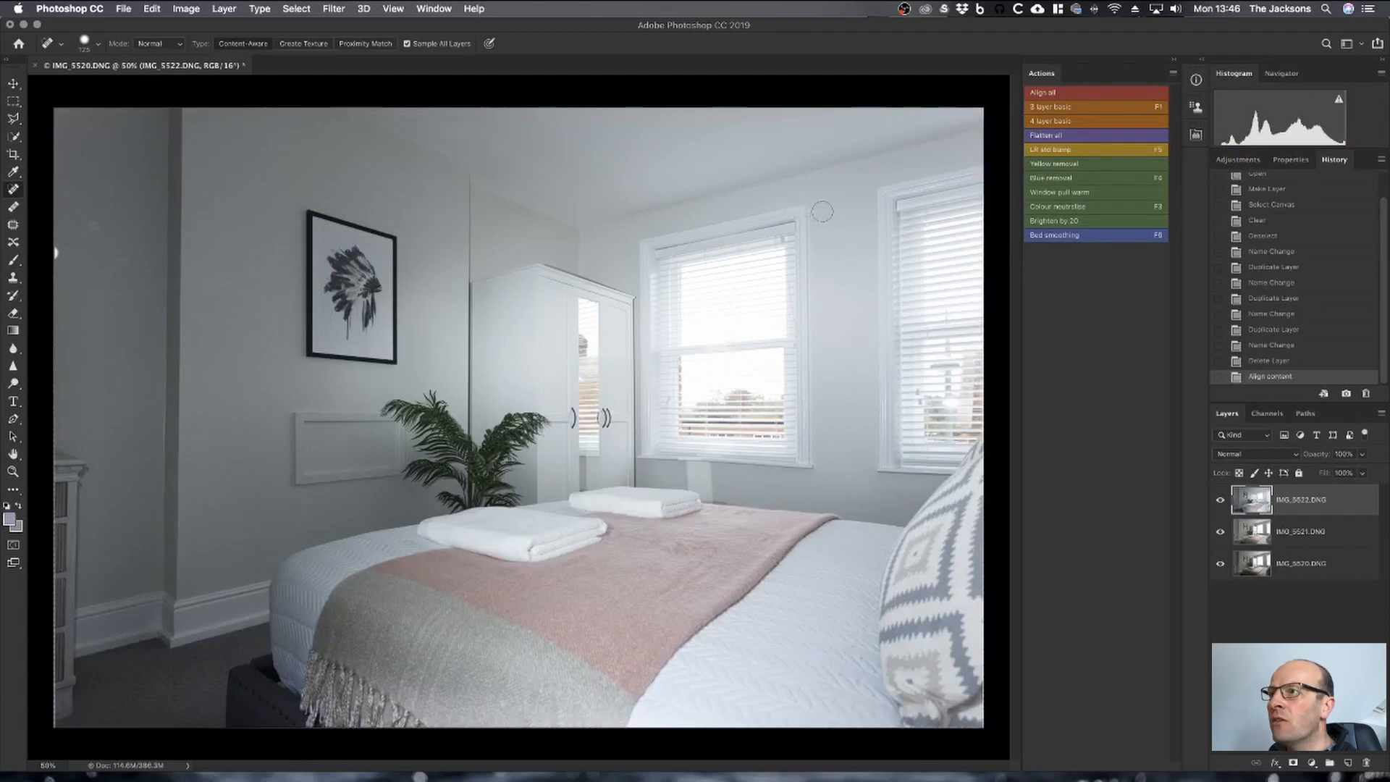
{"action": "mouse_move", "coordinate": [1078, 106]}
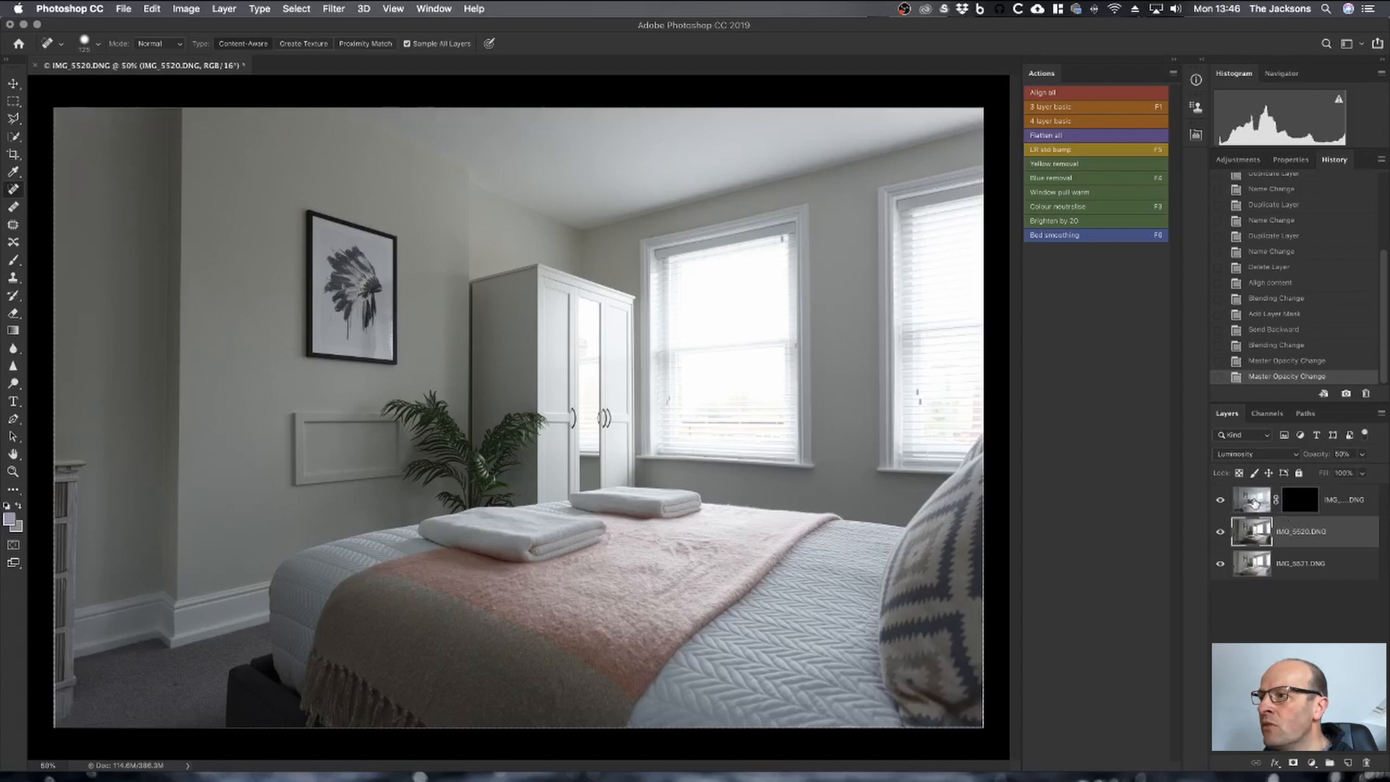
- Target the top exposure's layer mask and ready a soft 600px, 4% flow brush for the windows
{"action": "left_click", "coordinate": [1300, 499]}
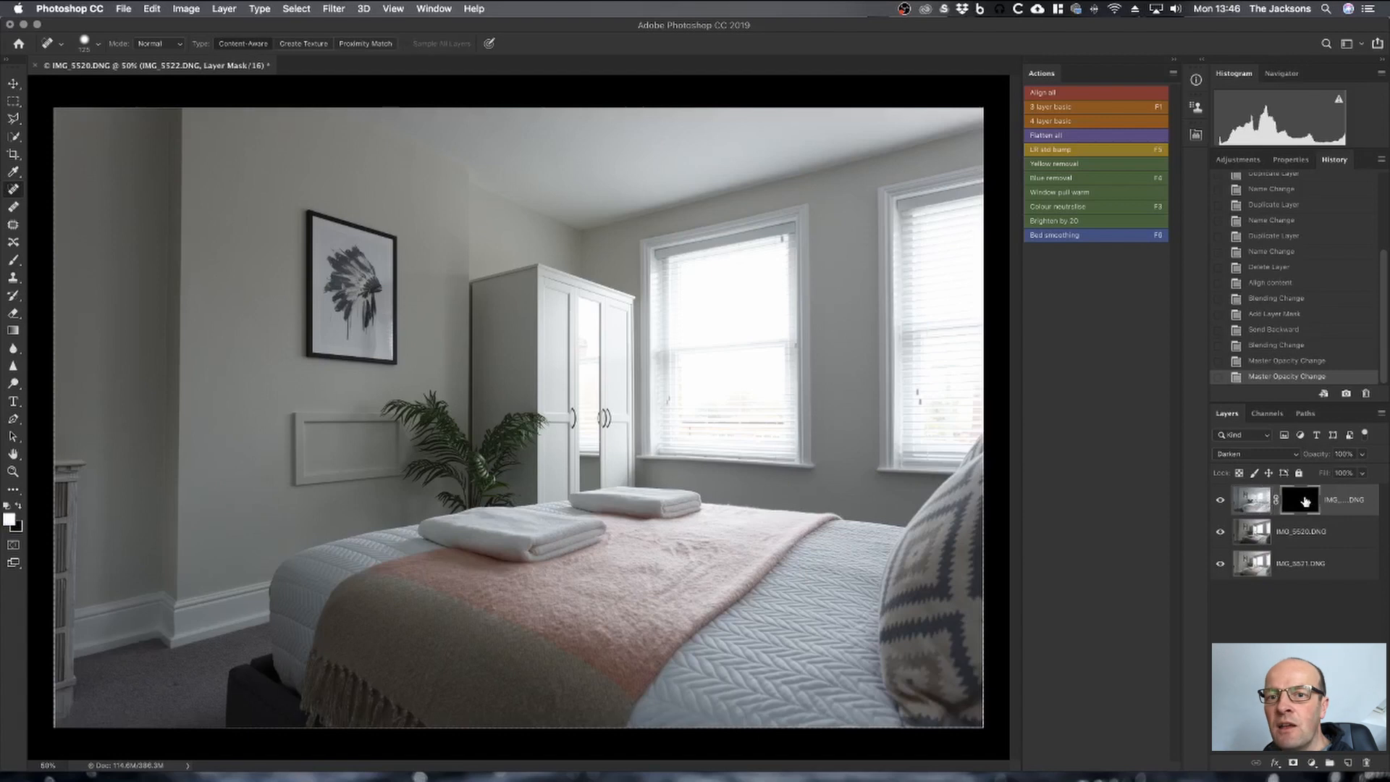
{"action": "mouse_move", "coordinate": [1301, 500]}
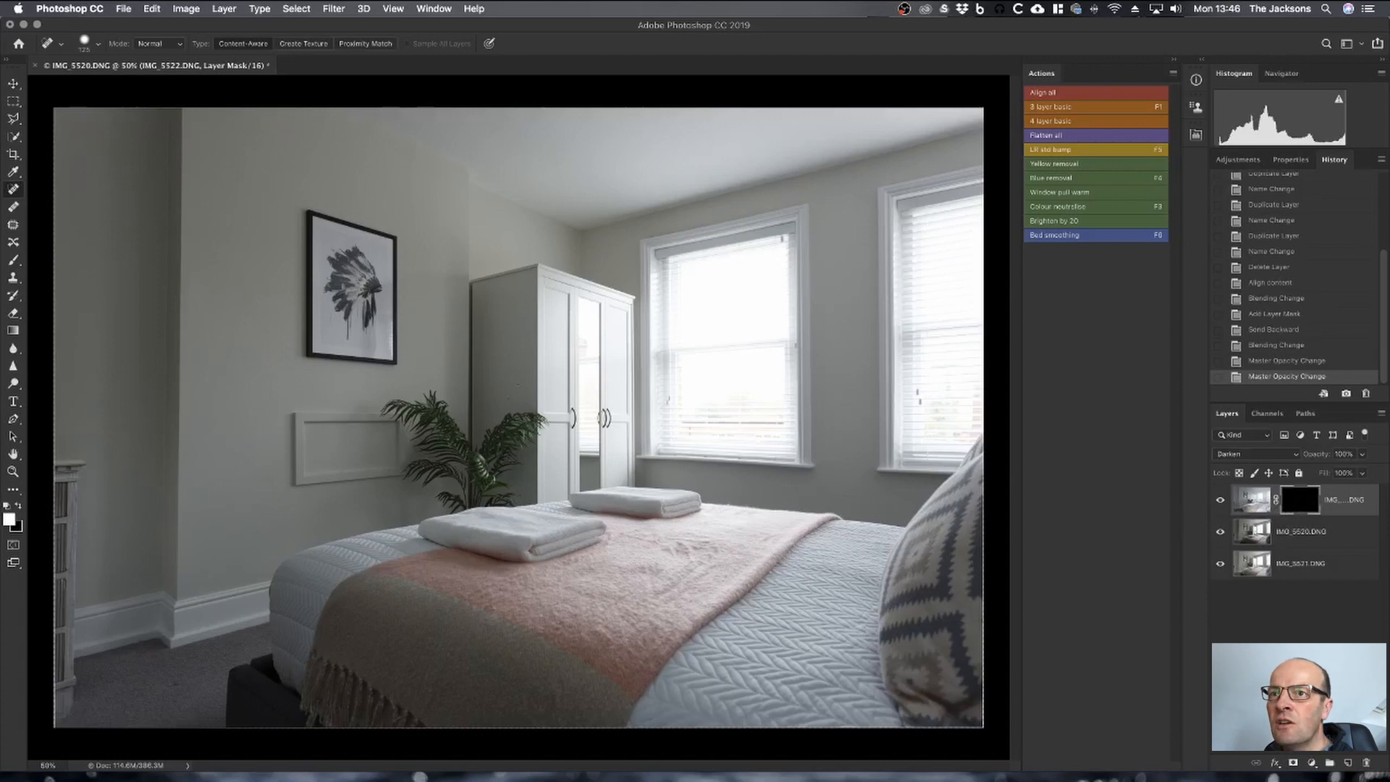
{"action": "left_click", "coordinate": [13, 262]}
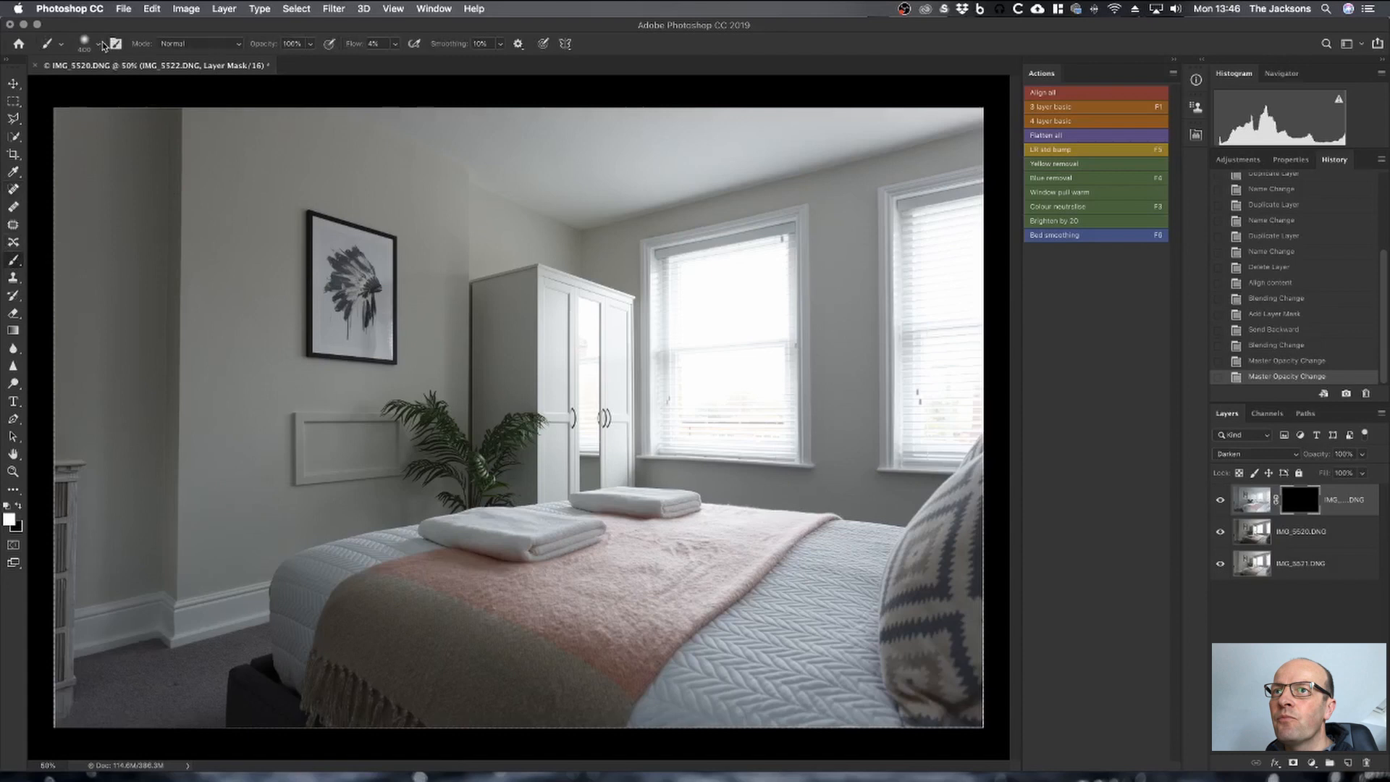
{"action": "left_click", "coordinate": [100, 43]}
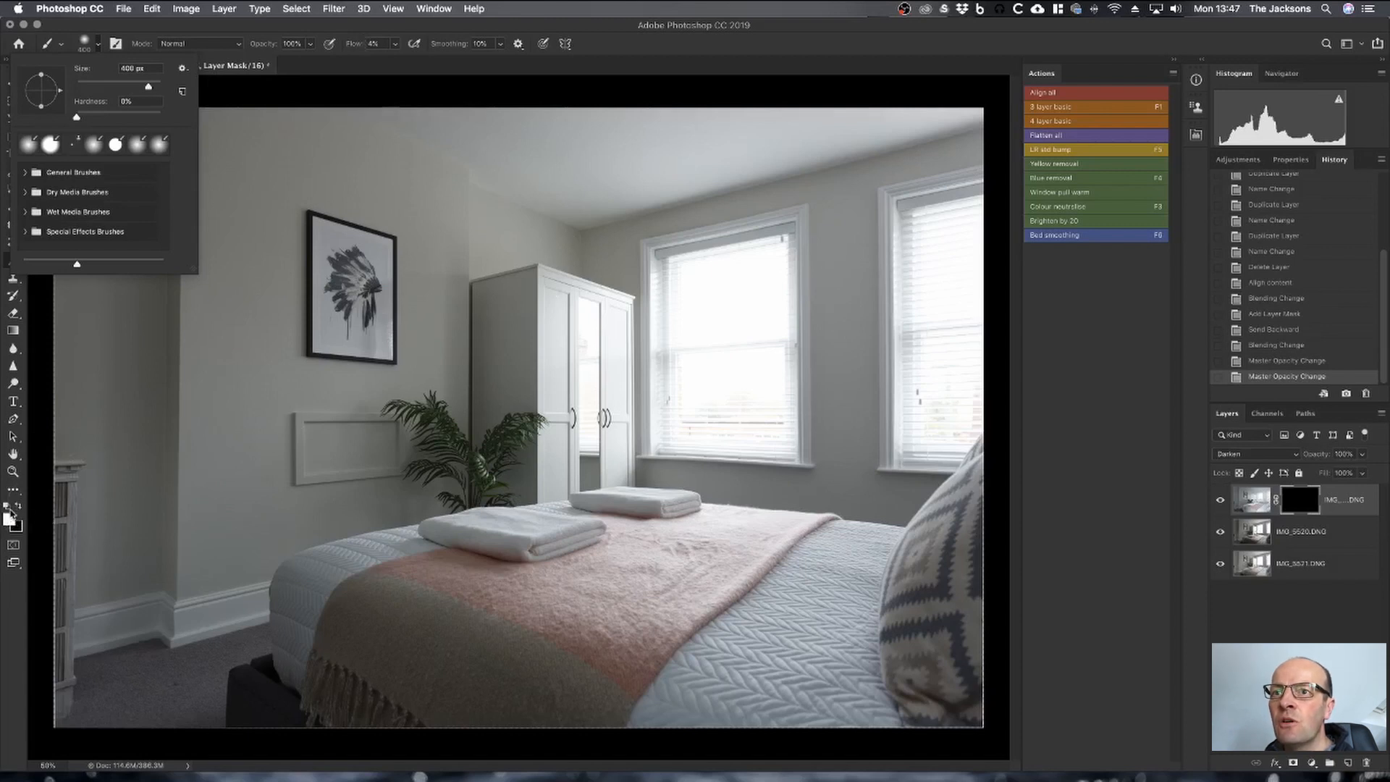
{"action": "mouse_move", "coordinate": [935, 247]}
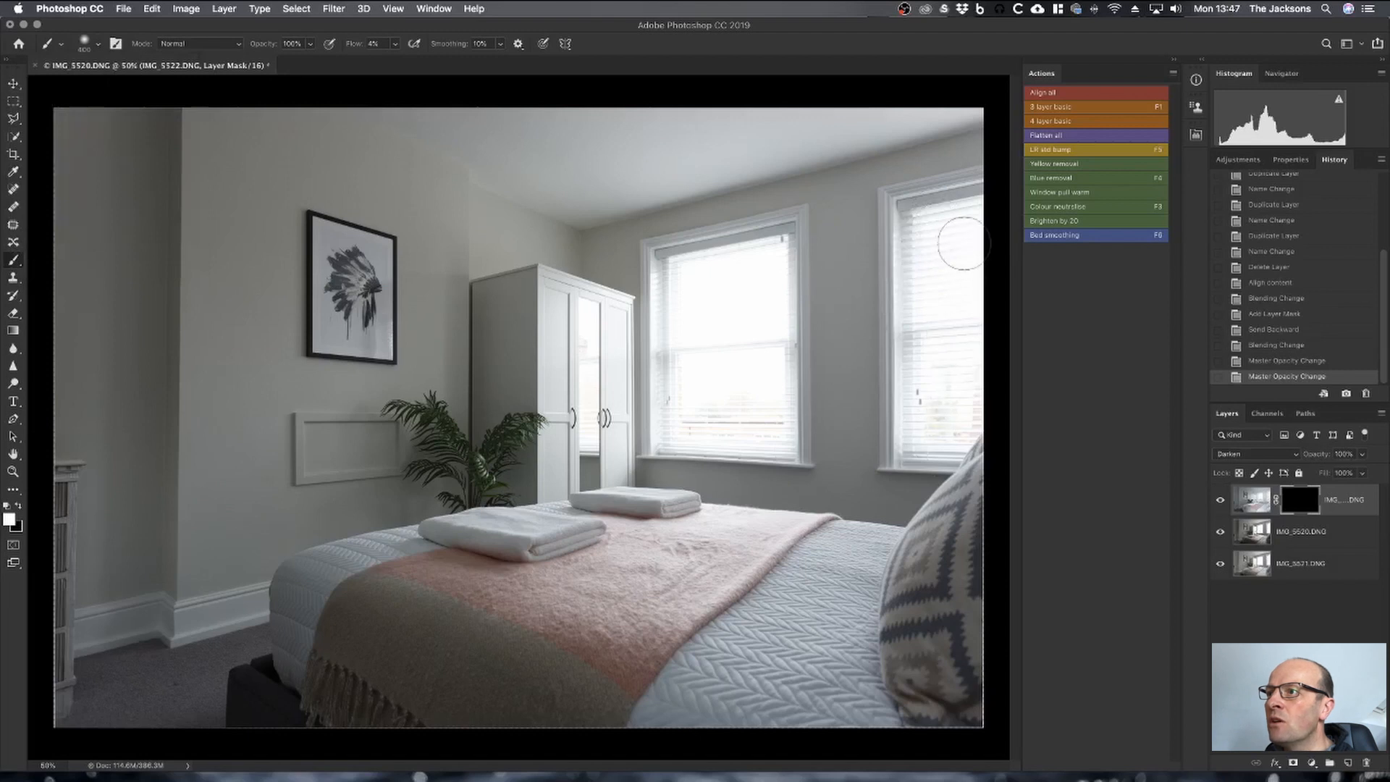
{"action": "mouse_move", "coordinate": [927, 282]}
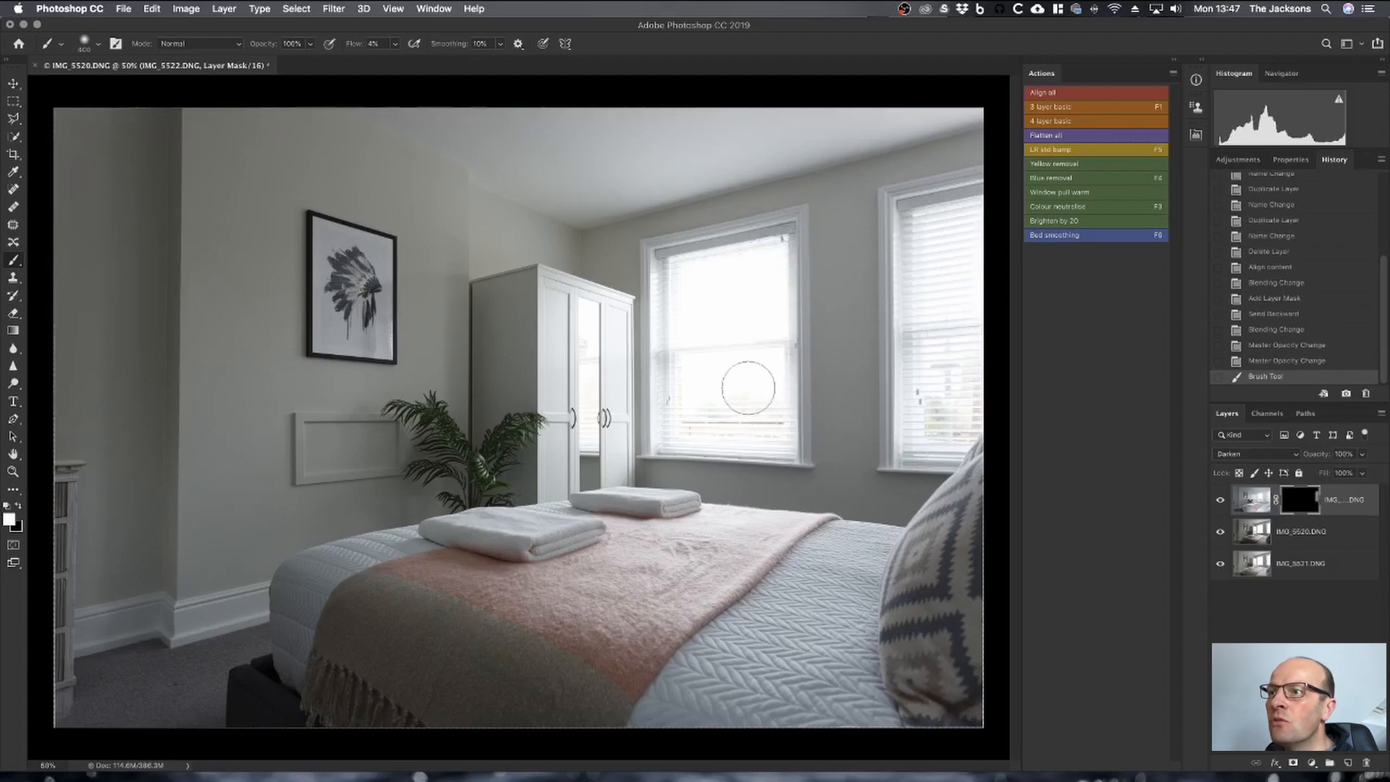
{"action": "mouse_move", "coordinate": [697, 283]}
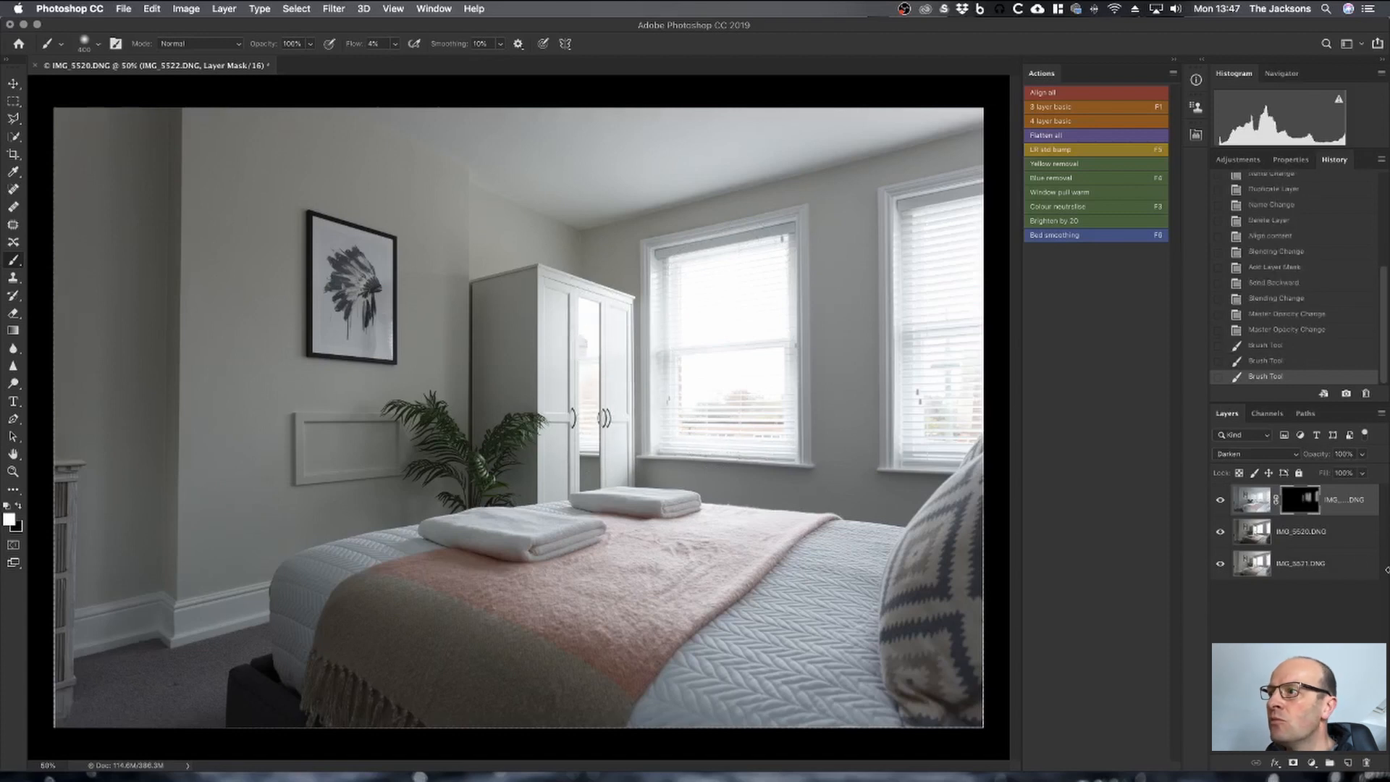
{"action": "left_click", "coordinate": [1221, 499]}
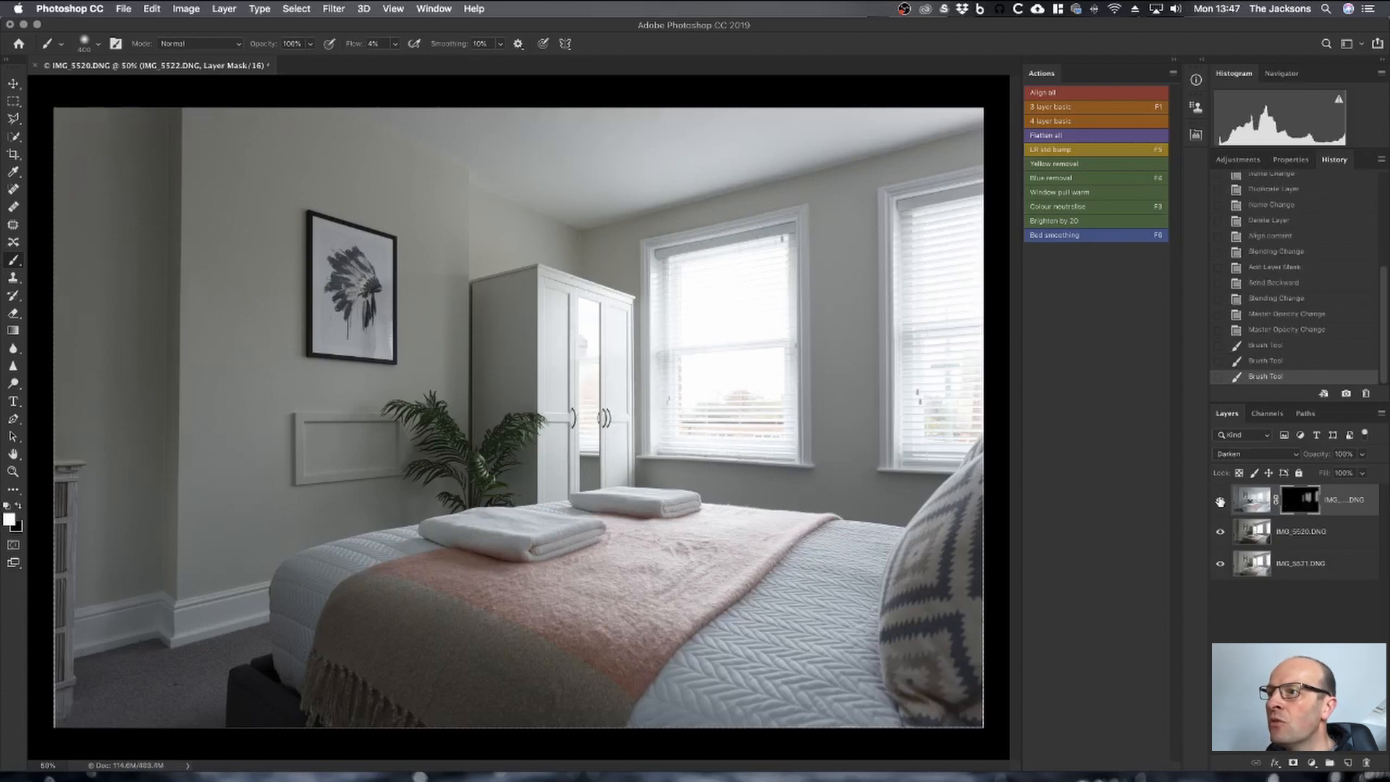
{"action": "left_click", "coordinate": [1221, 503]}
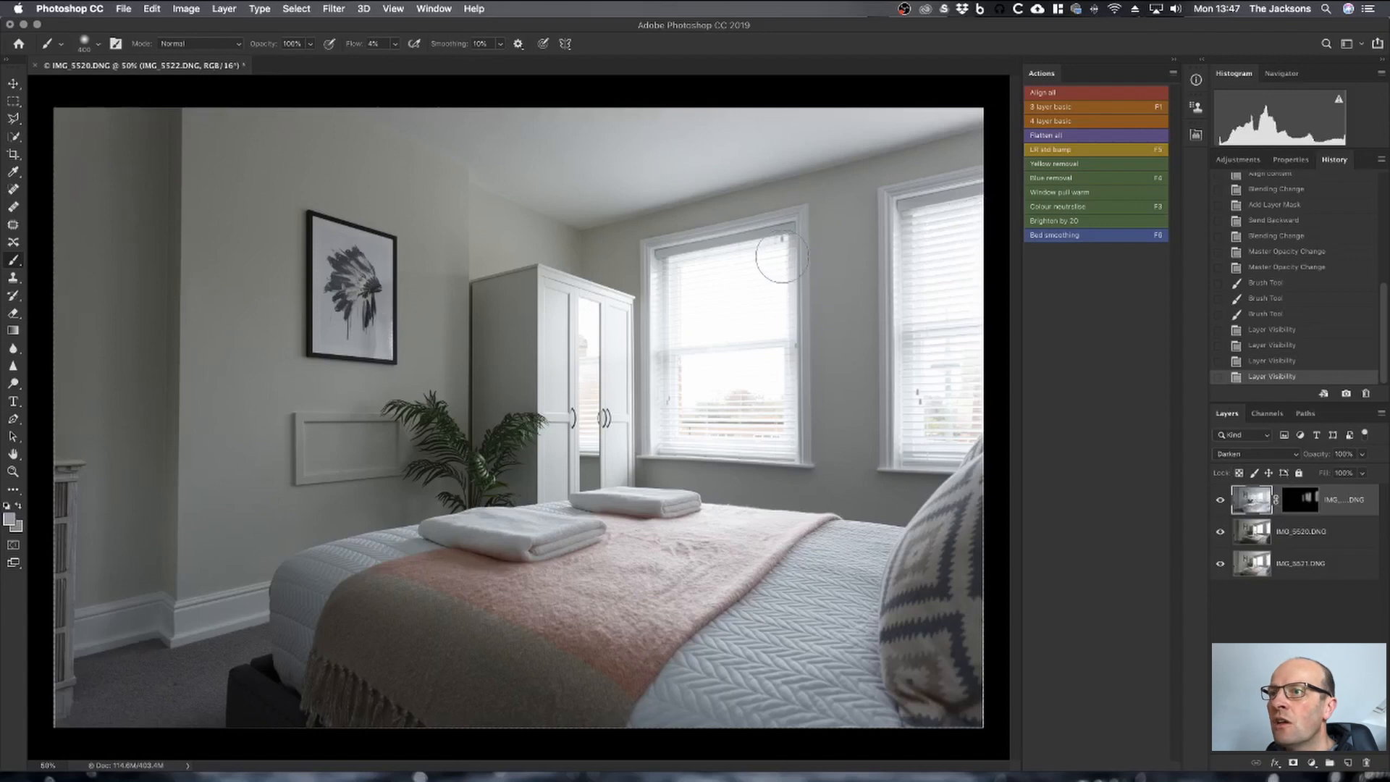
{"action": "mouse_move", "coordinate": [611, 209]}
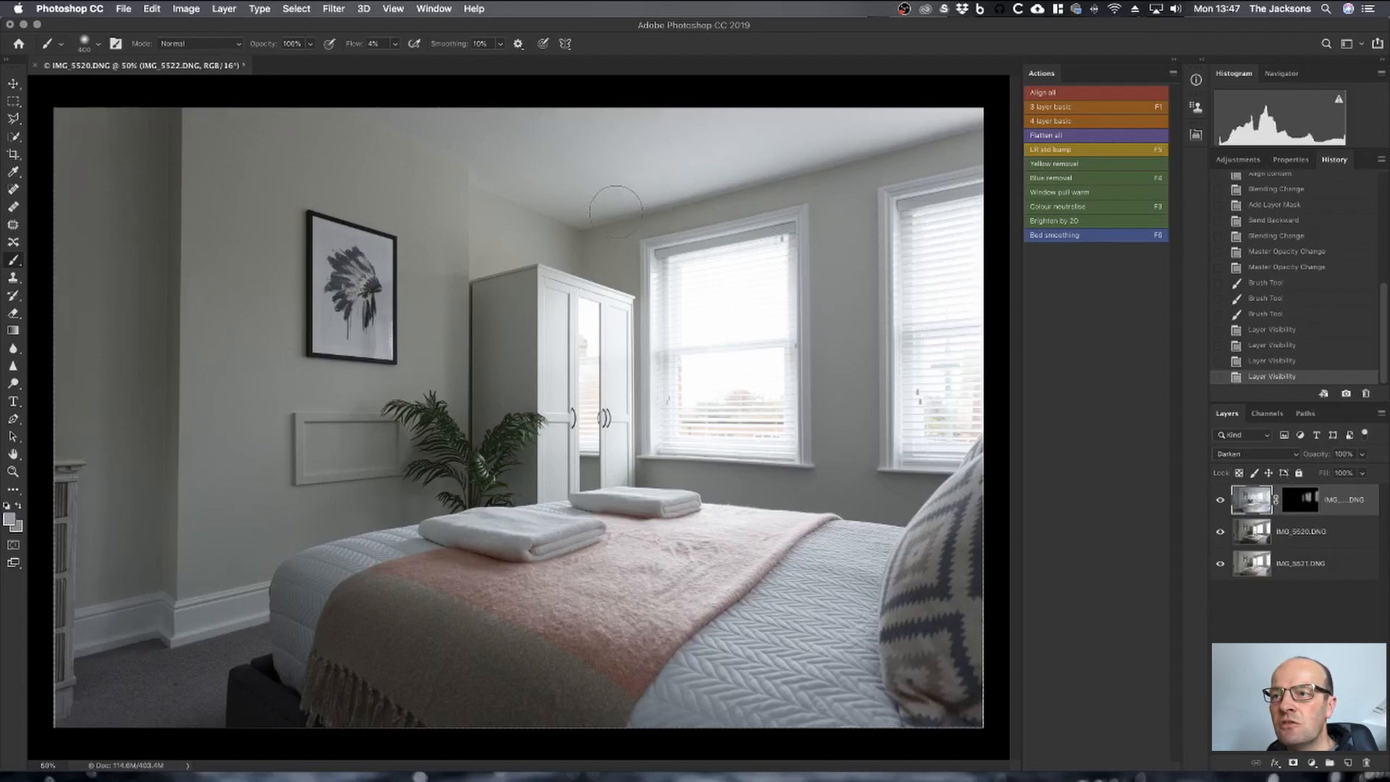
{"action": "mouse_move", "coordinate": [740, 368]}
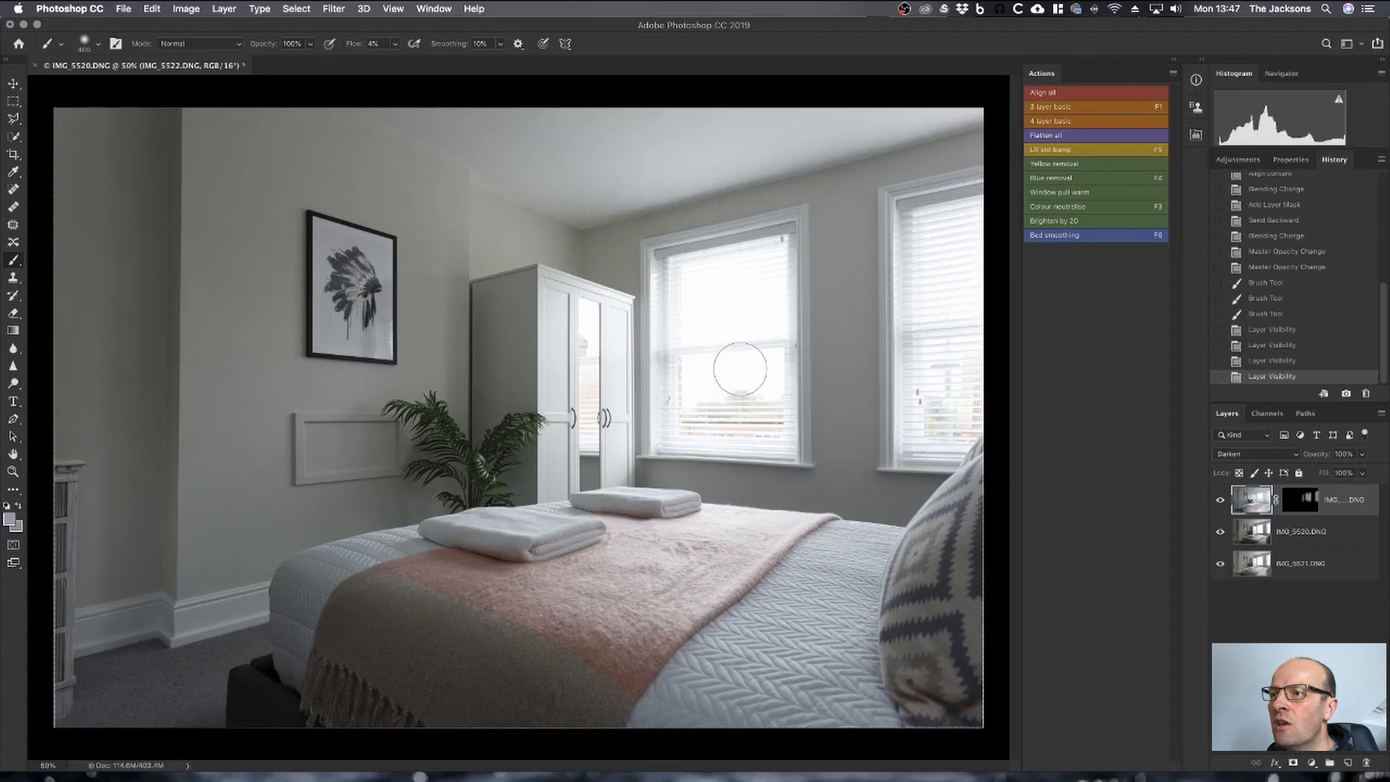
{"action": "mouse_move", "coordinate": [1188, 475]}
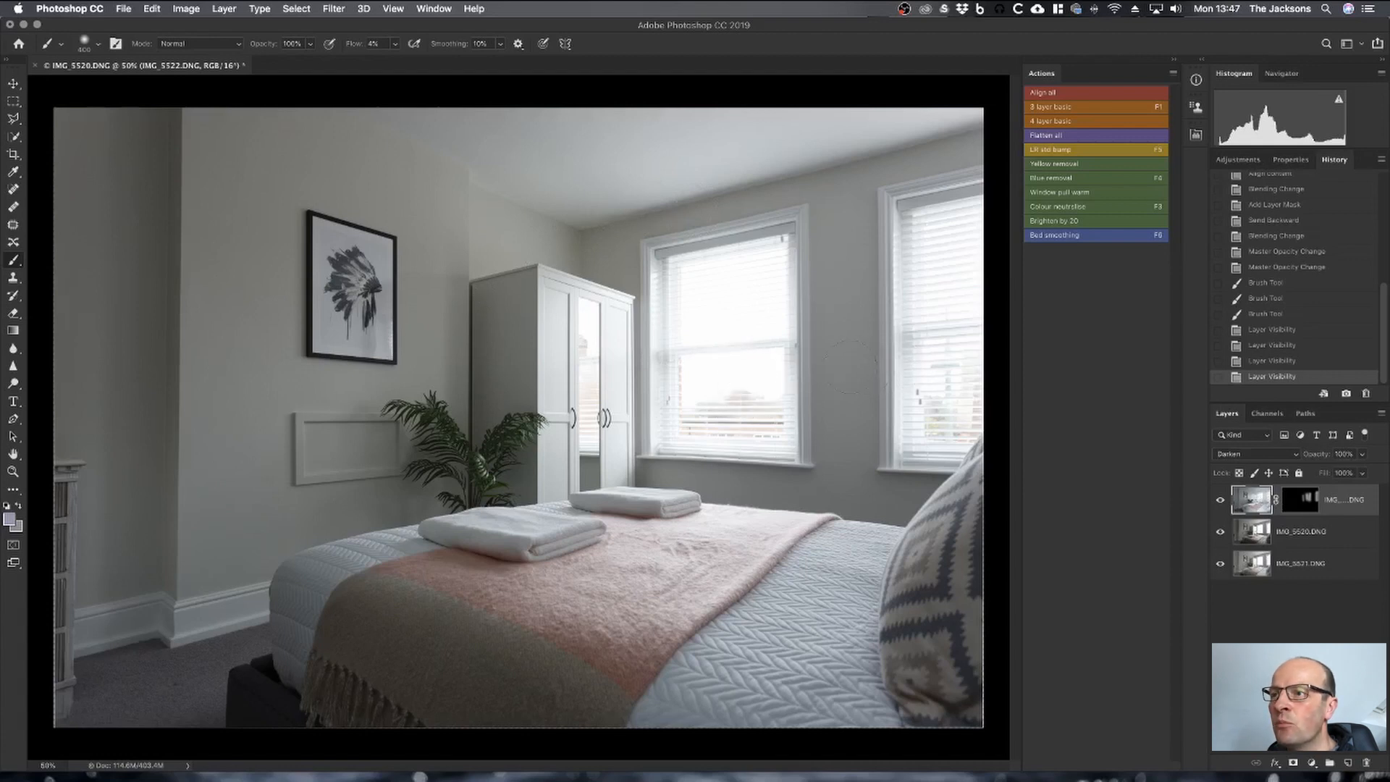
{"action": "mouse_move", "coordinate": [771, 336]}
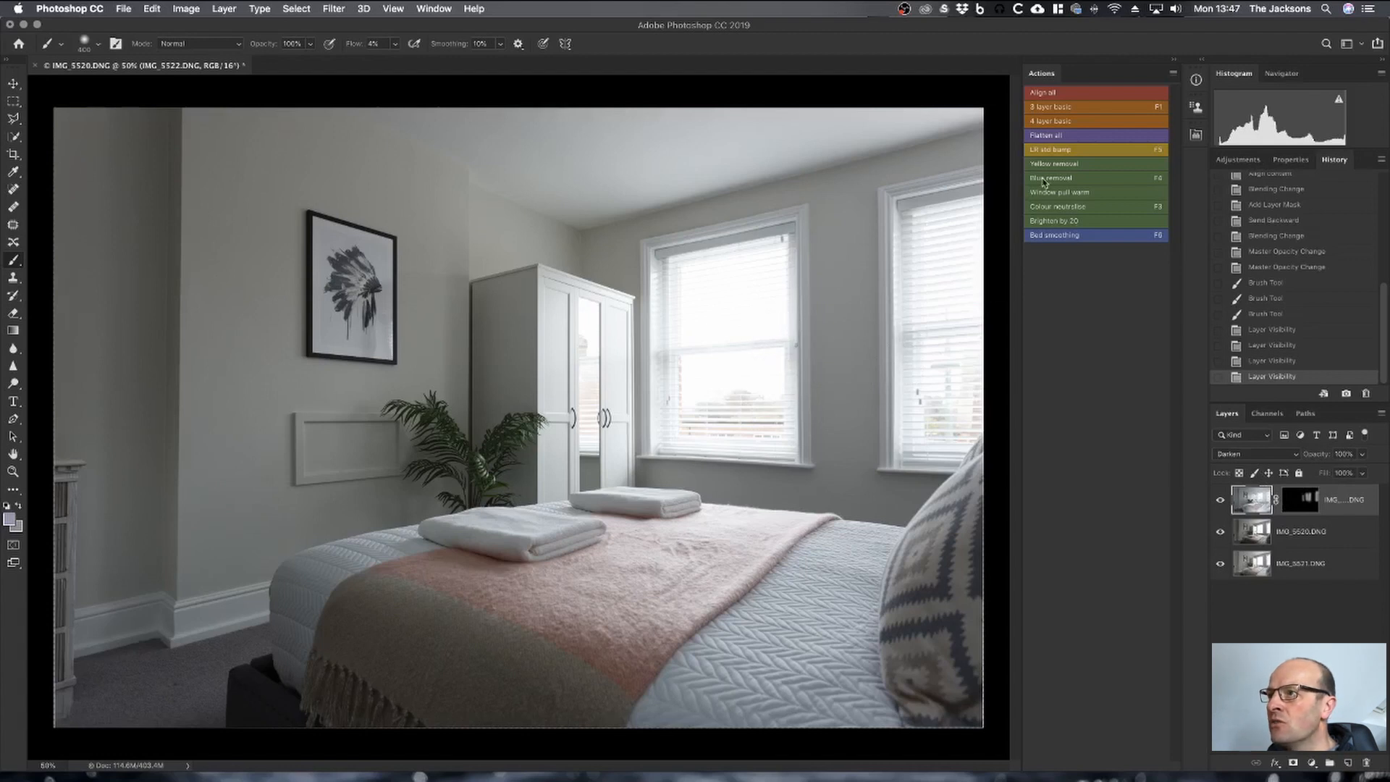
{"action": "left_click", "coordinate": [1059, 193]}
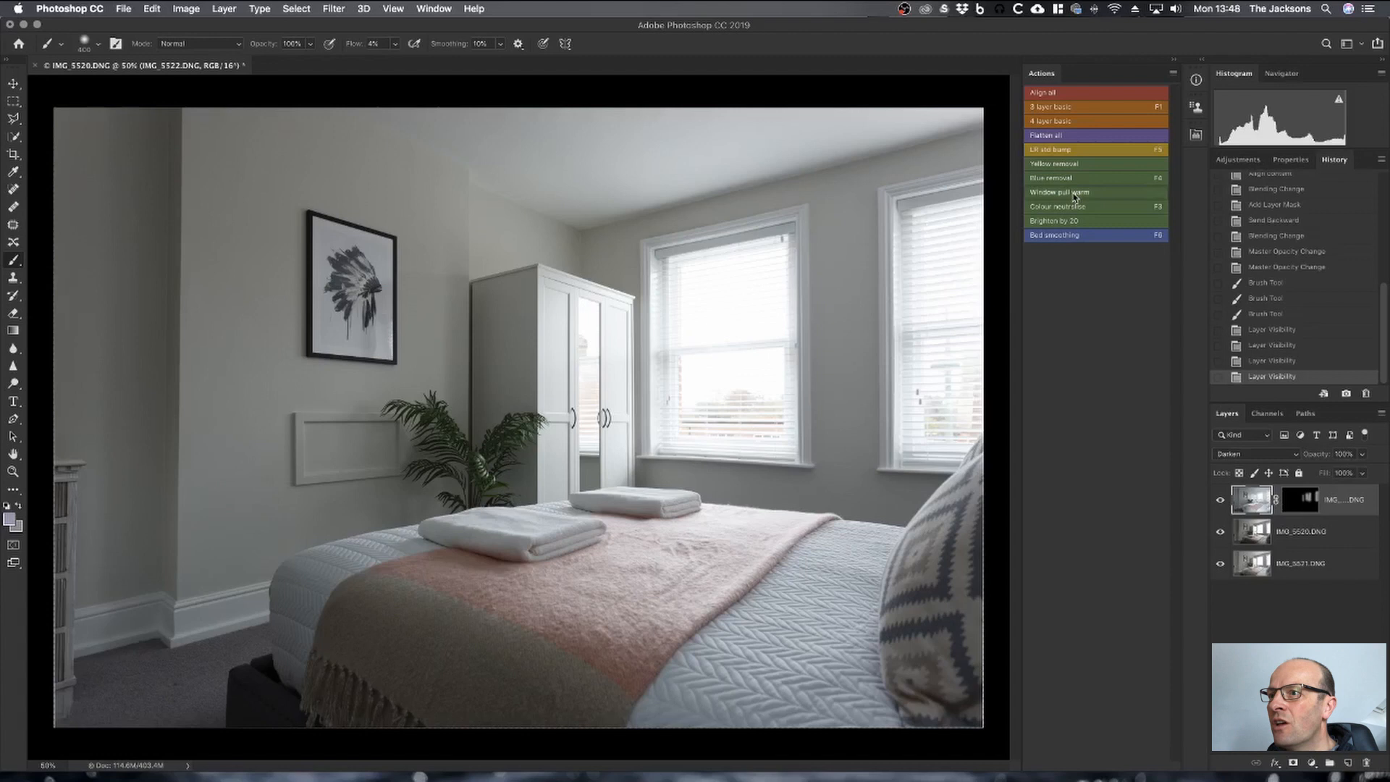
- Run the Window pull warm action to add a clipped Color Balance layer warming the window light
{"action": "left_click", "coordinate": [1057, 205]}
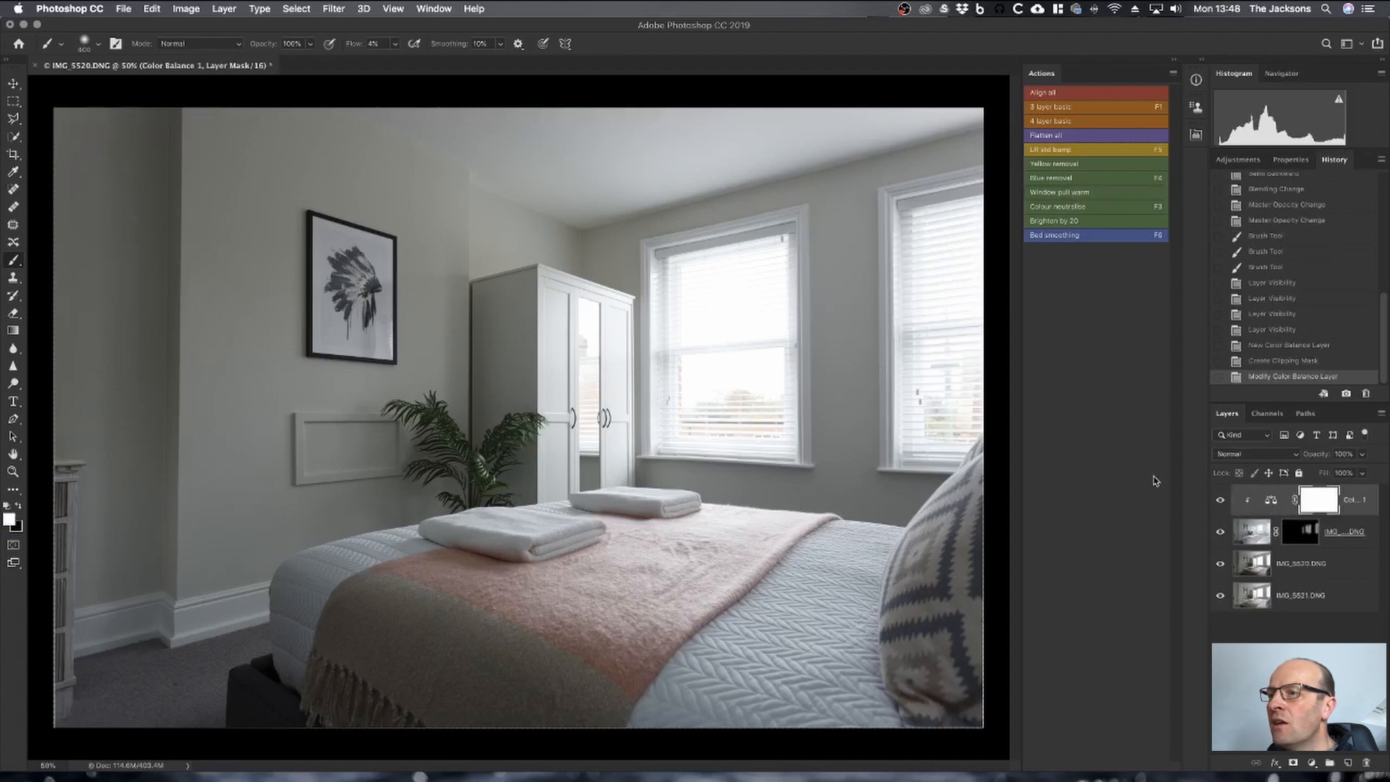
{"action": "mouse_move", "coordinate": [915, 416]}
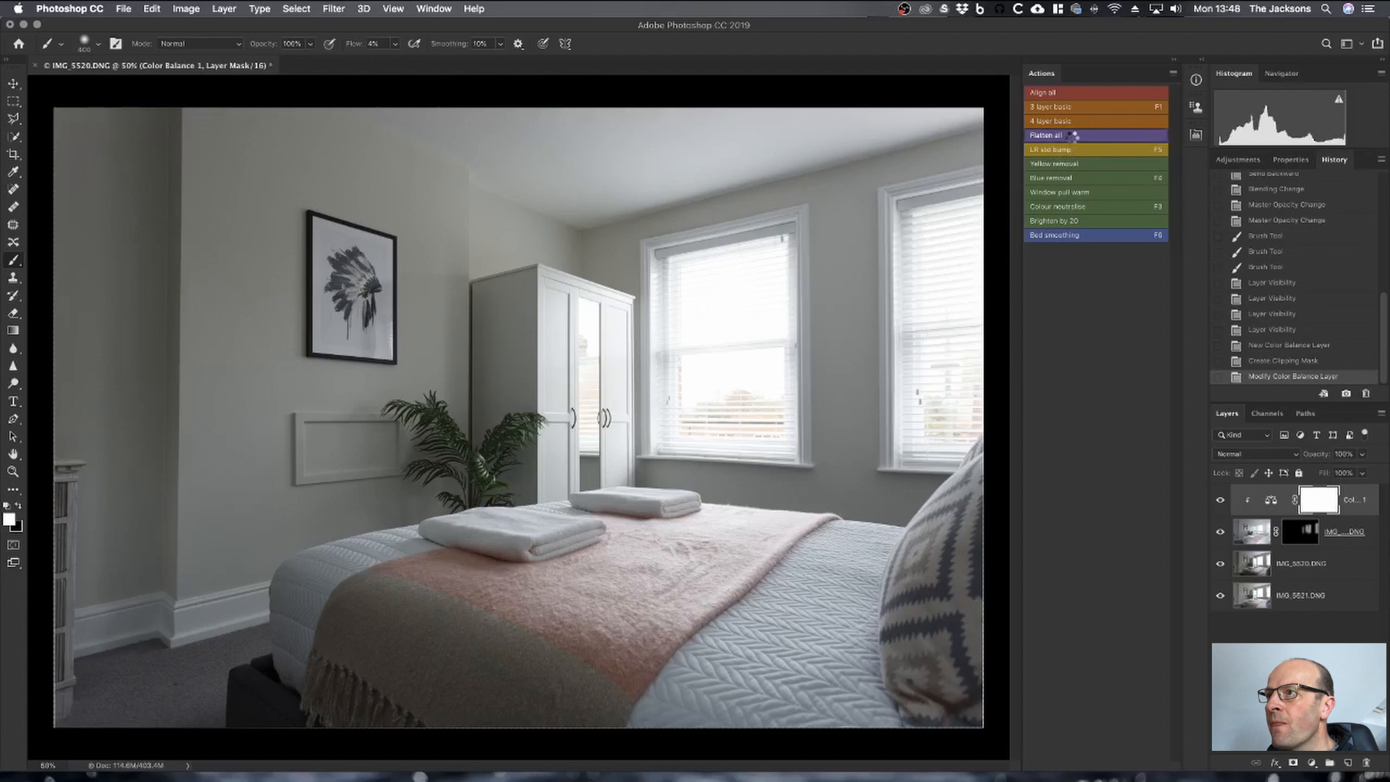
- Run the Flatten all action to merge the blended and warmed layers into one
{"action": "left_click", "coordinate": [1050, 135]}
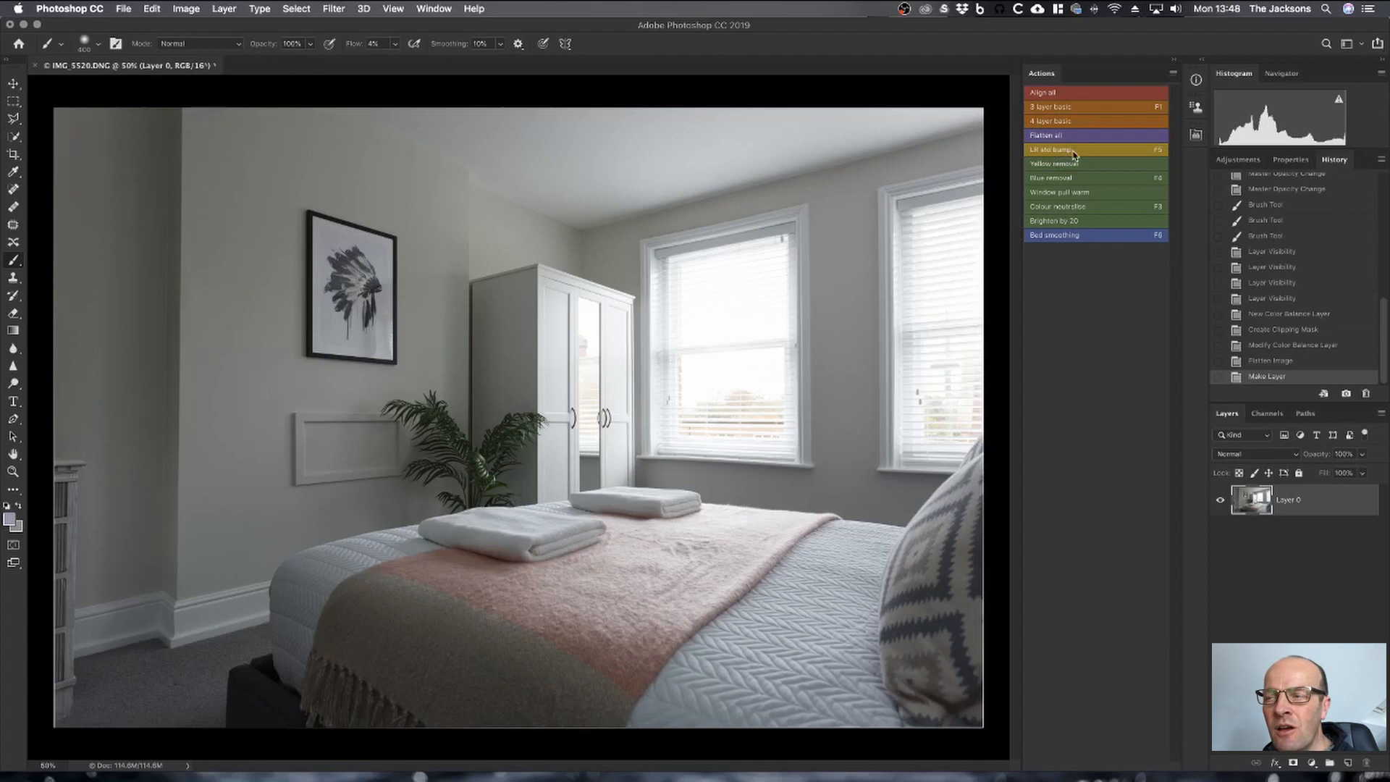
{"action": "mouse_move", "coordinate": [1070, 153]}
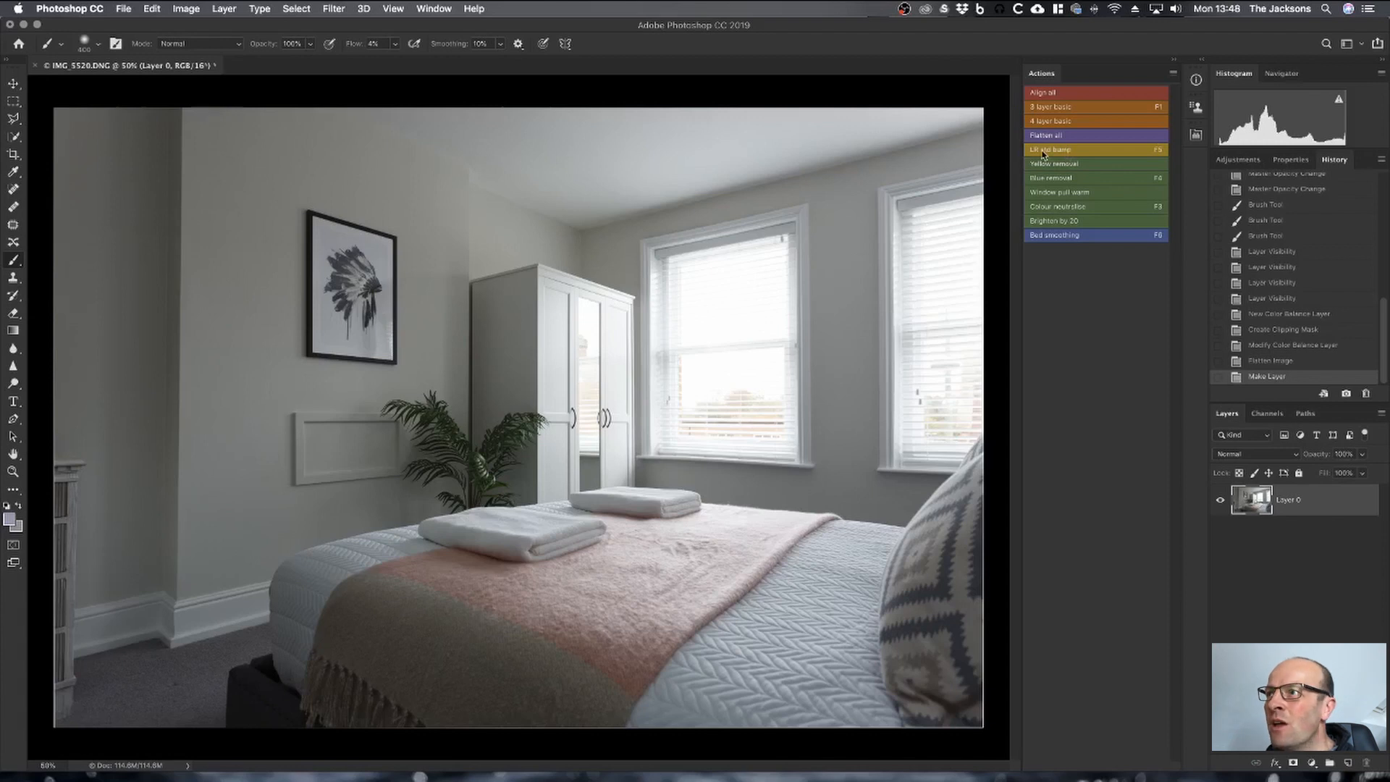
{"action": "mouse_move", "coordinate": [1069, 150]}
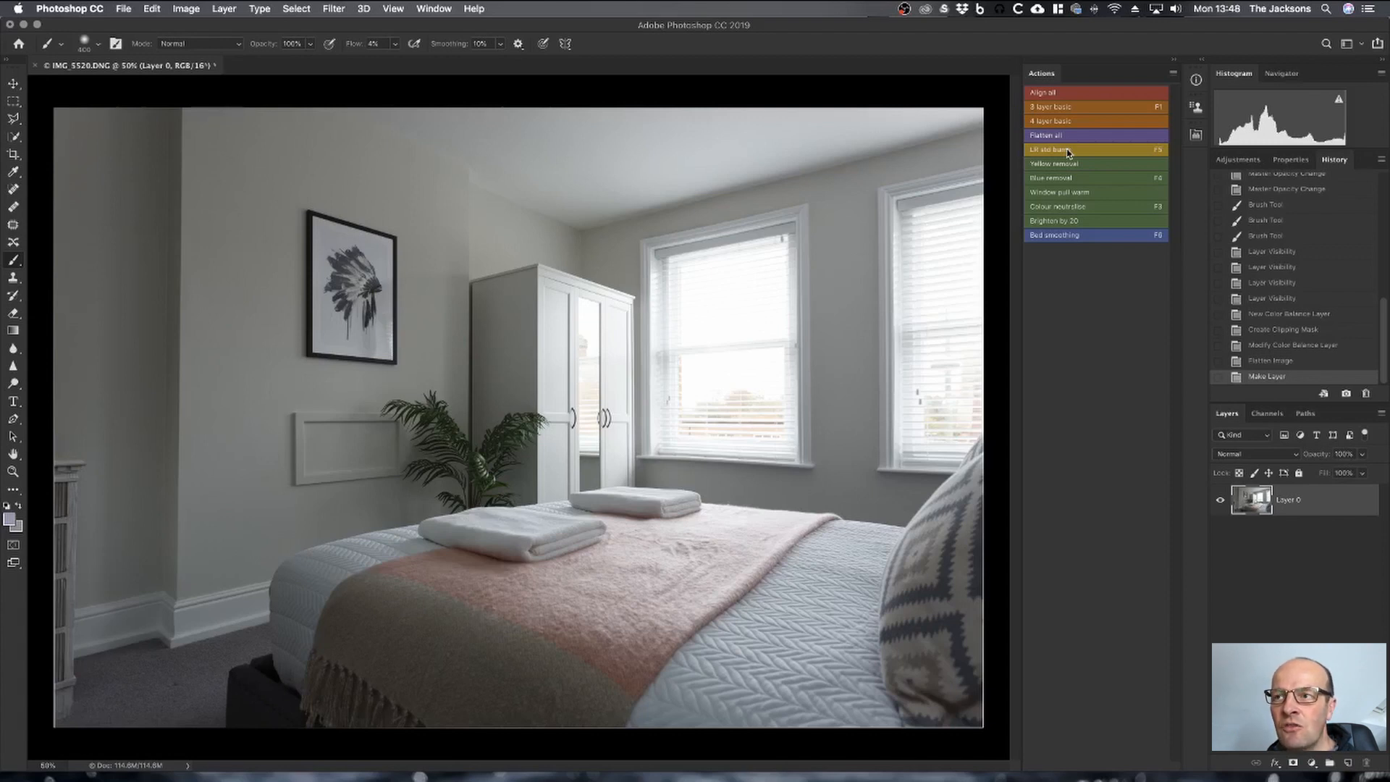
{"action": "mouse_move", "coordinate": [1064, 149]}
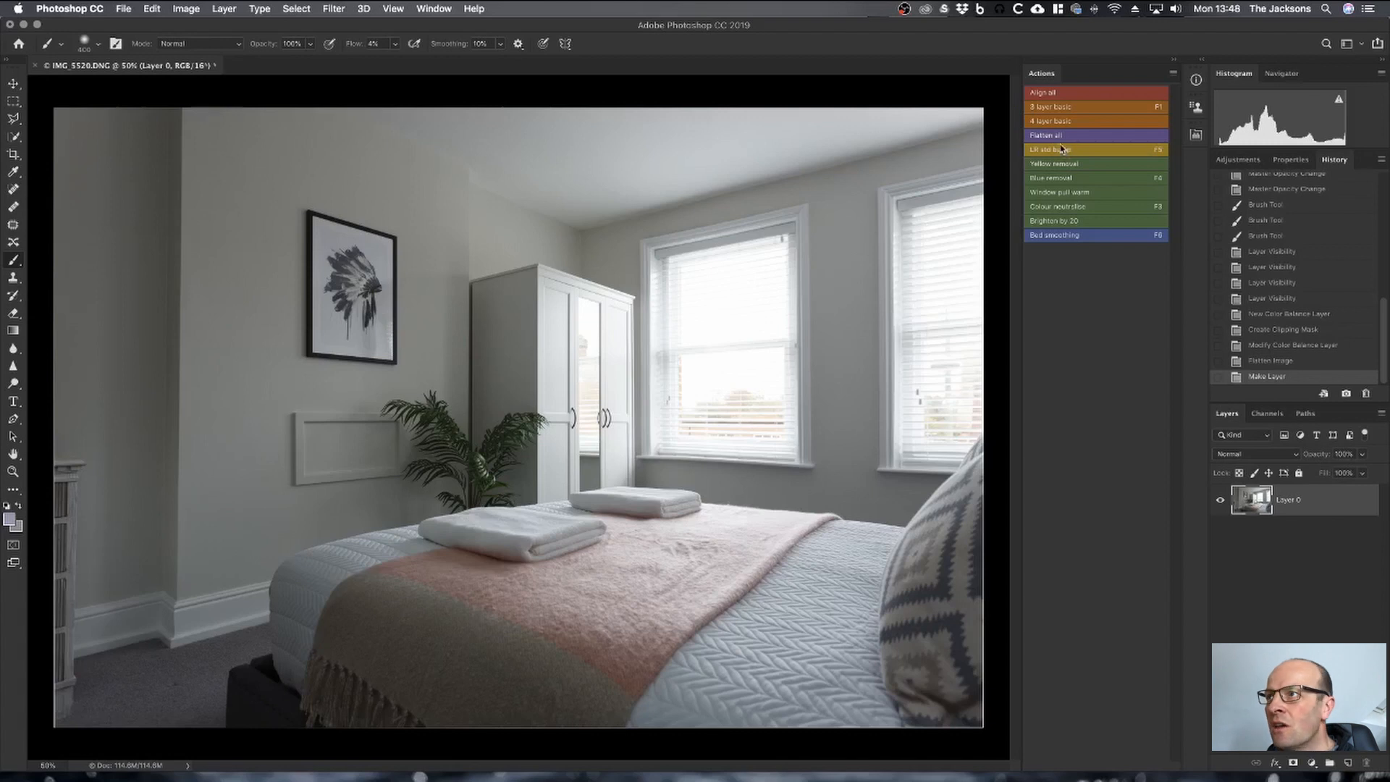
{"action": "mouse_move", "coordinate": [1078, 152]}
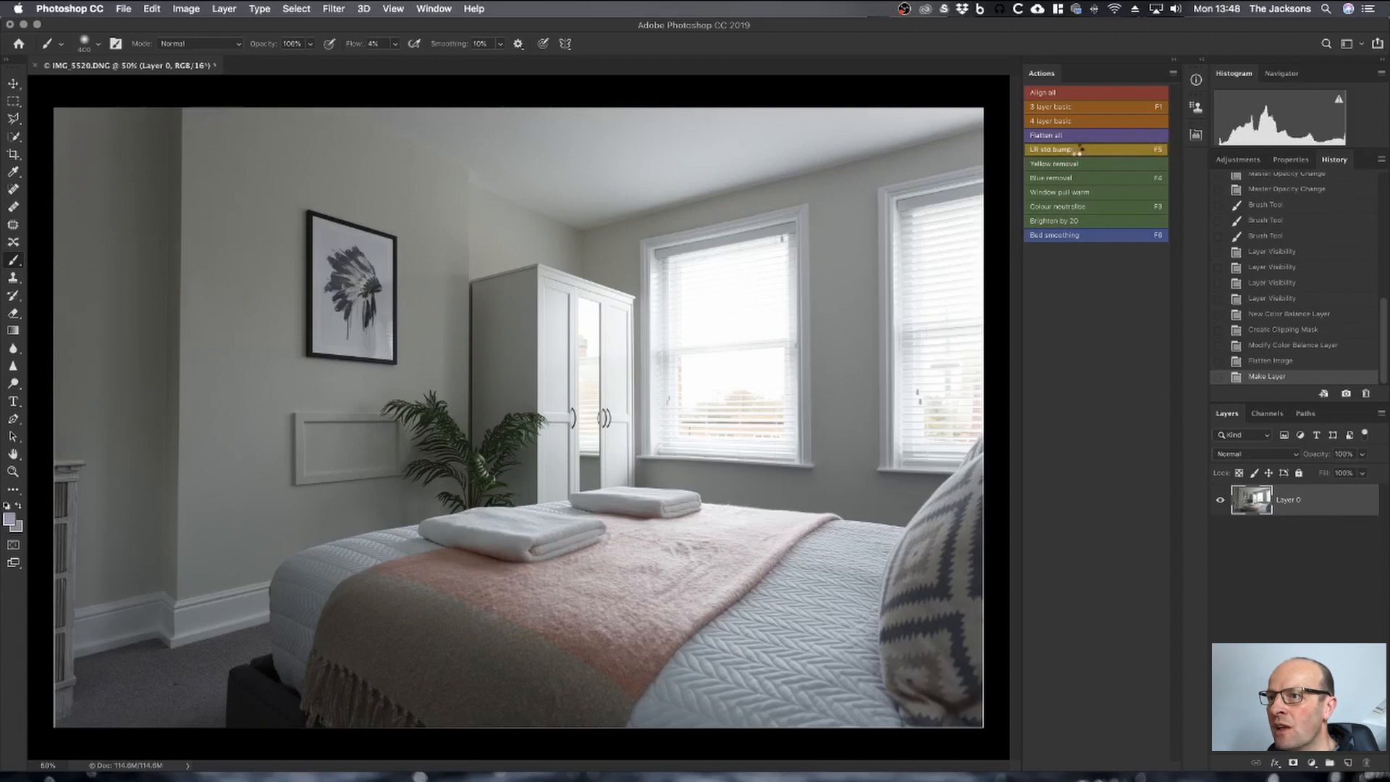
- Apply a Camera Raw Filter tonal lift to the flattened bedroom layer
{"action": "left_click", "coordinate": [1065, 149]}
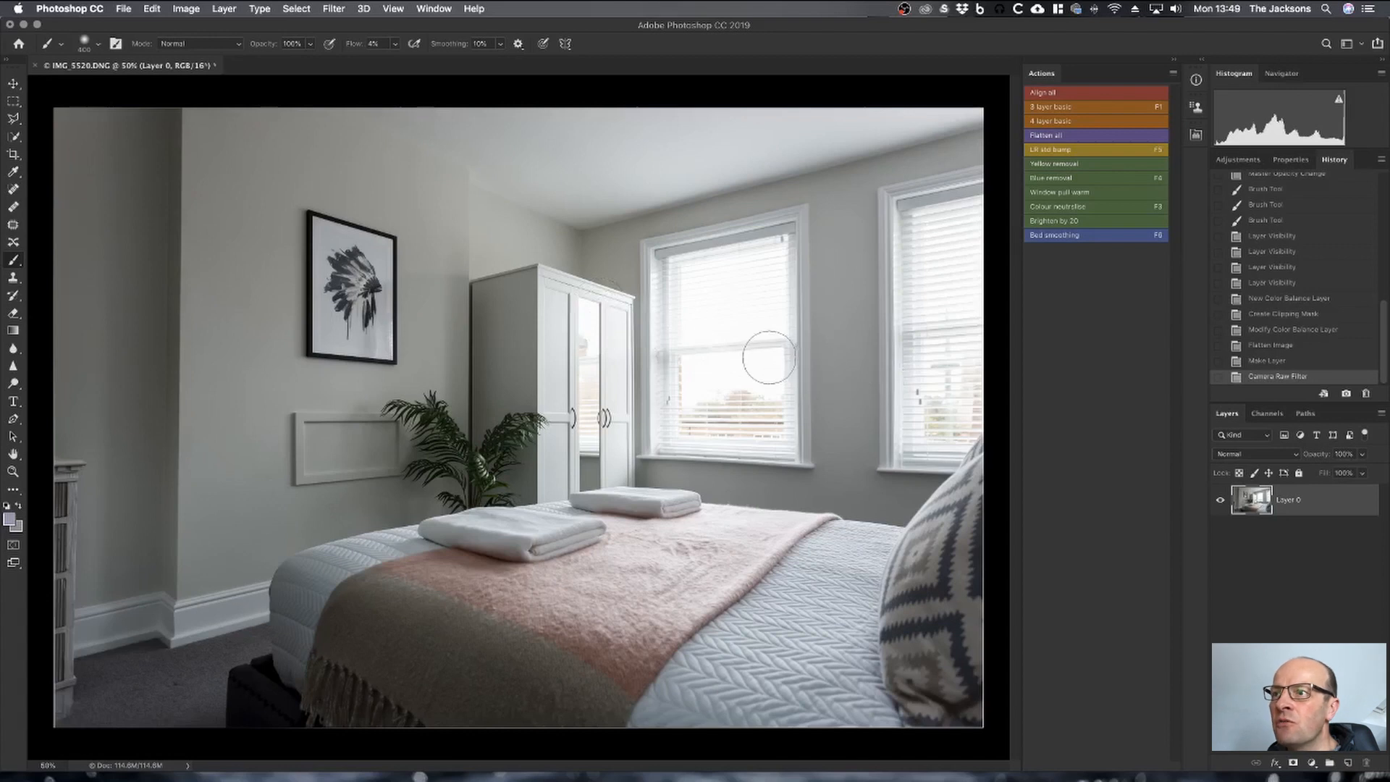
{"action": "mouse_move", "coordinate": [567, 367]}
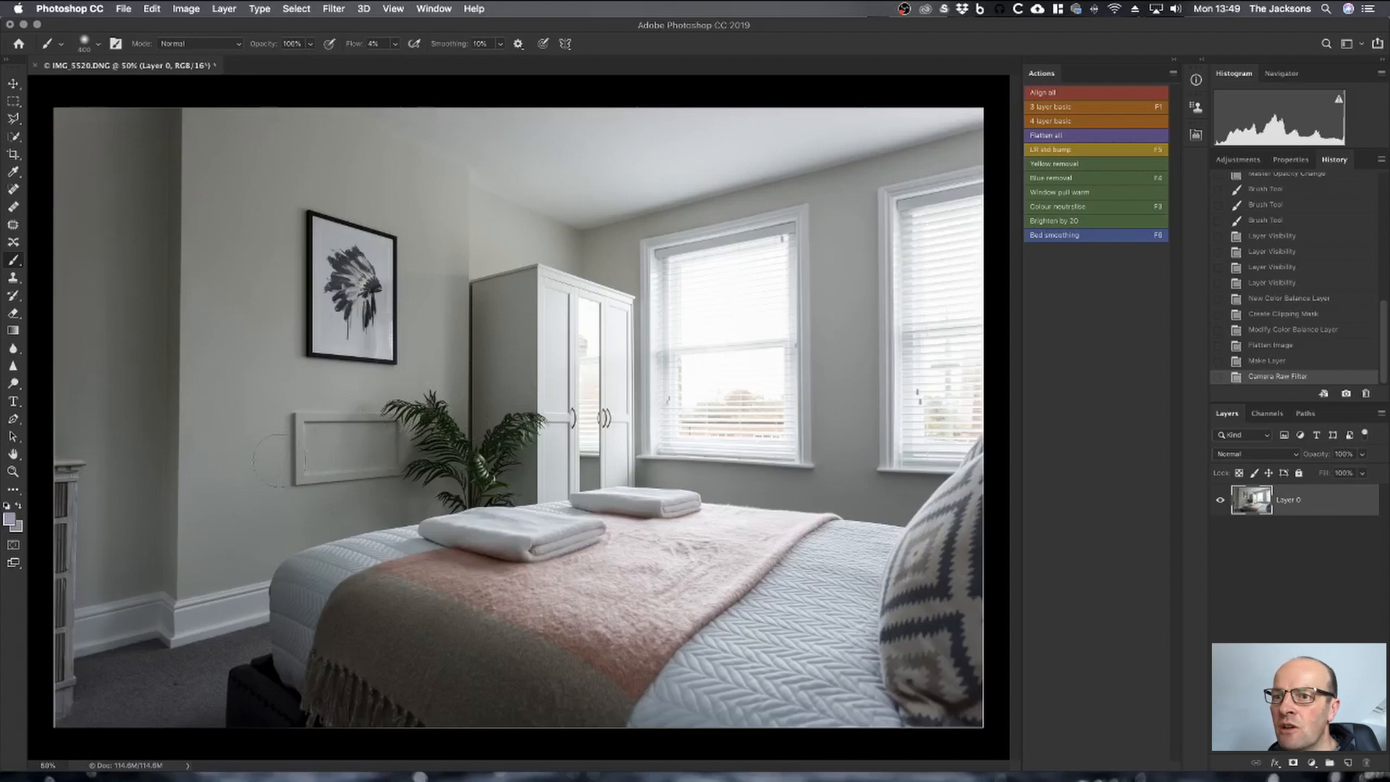
{"action": "mouse_move", "coordinate": [173, 693]}
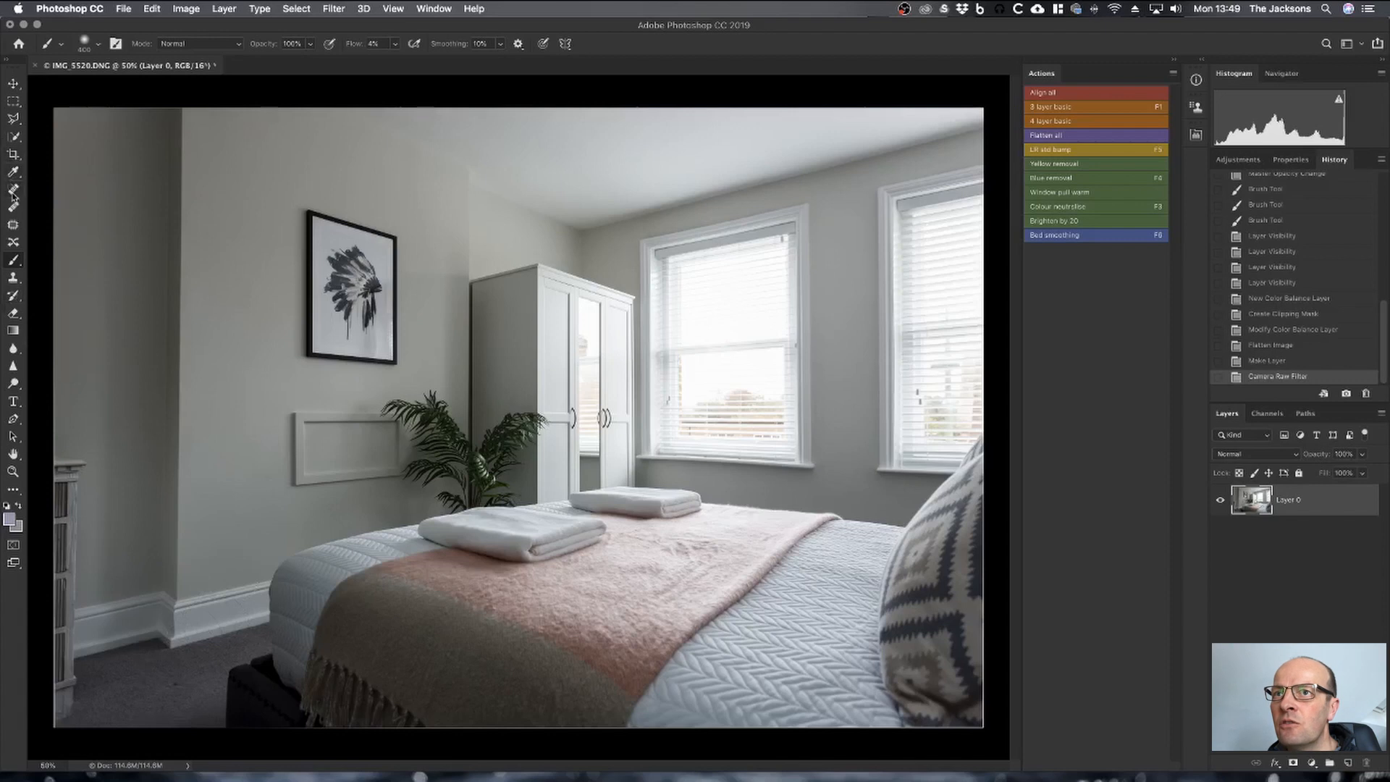
- Switch to the Spot Healing Brush to retouch small marks on the walls
{"action": "left_click", "coordinate": [13, 188]}
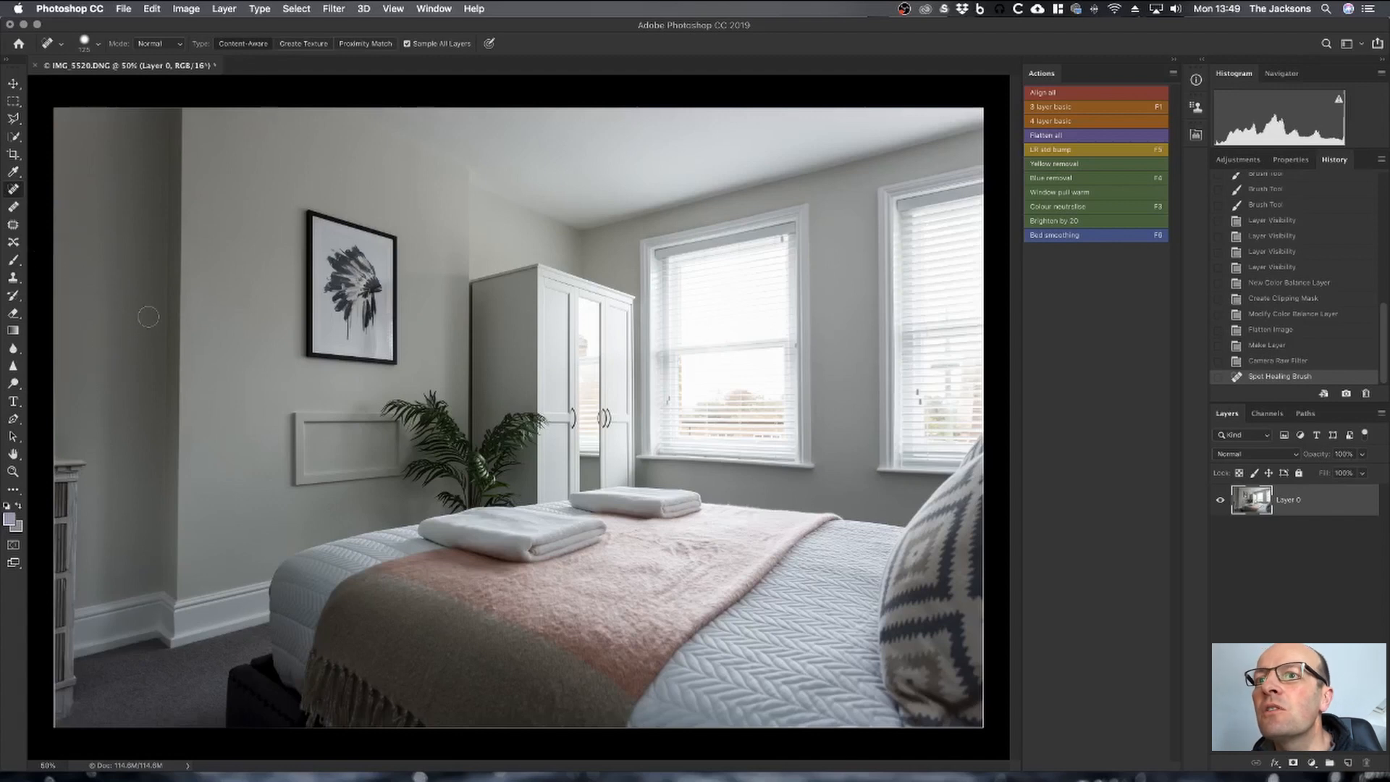
{"action": "mouse_move", "coordinate": [796, 356]}
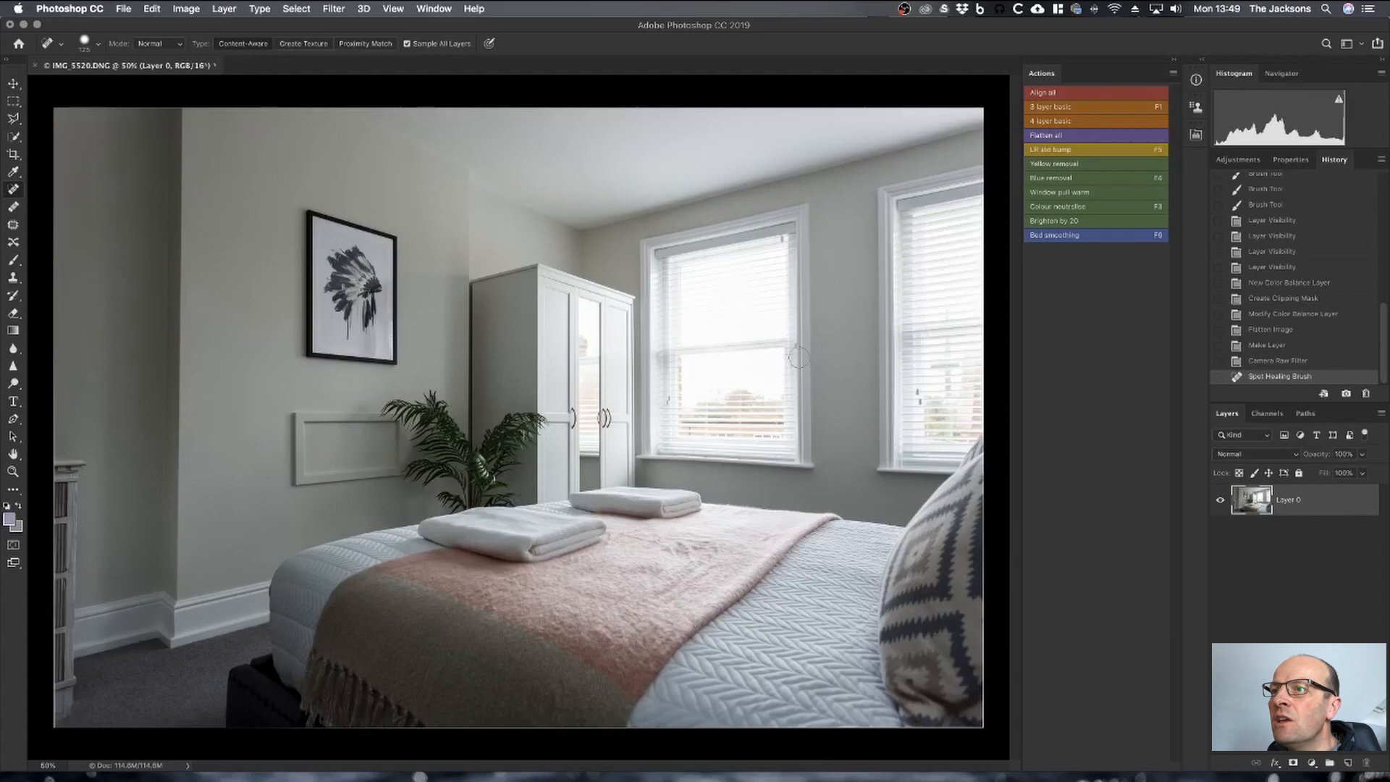
{"action": "mouse_move", "coordinate": [740, 361]}
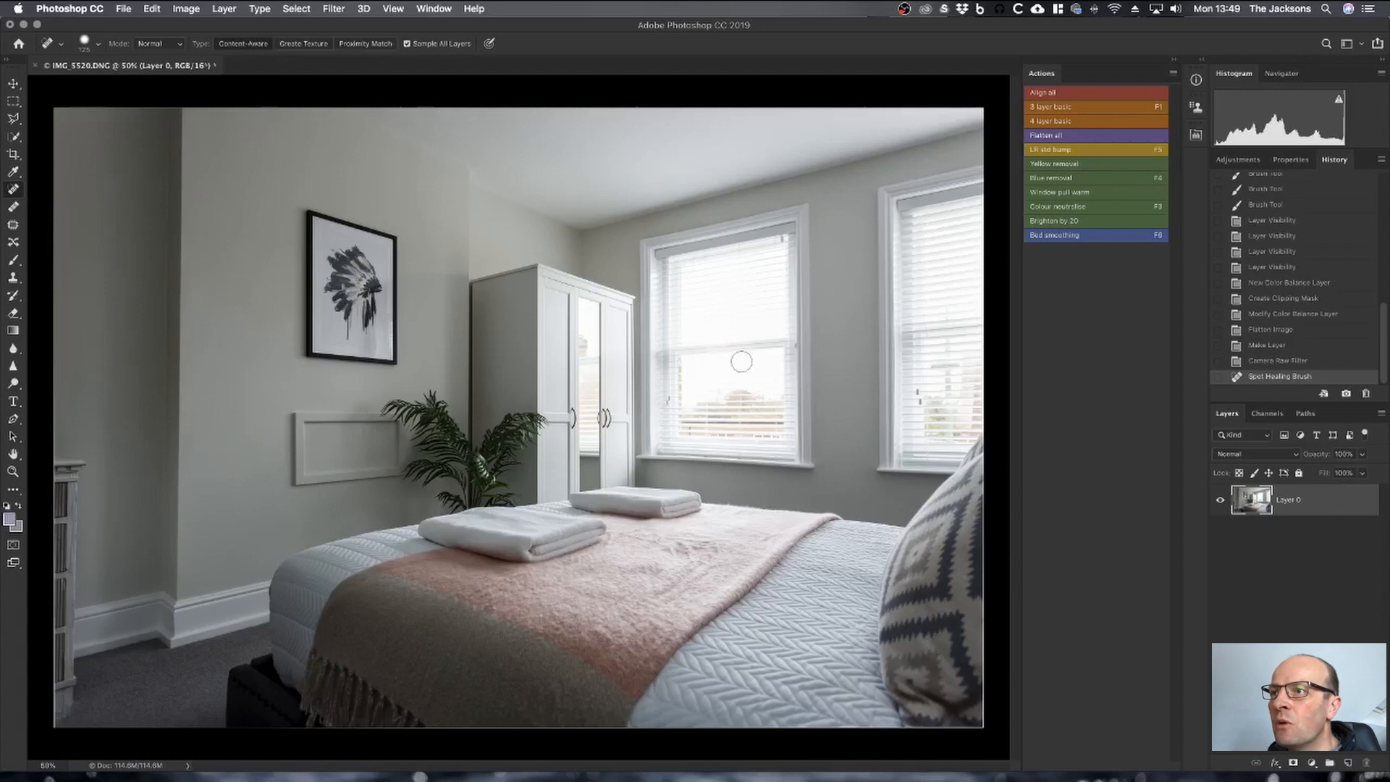
{"action": "mouse_move", "coordinate": [789, 343]}
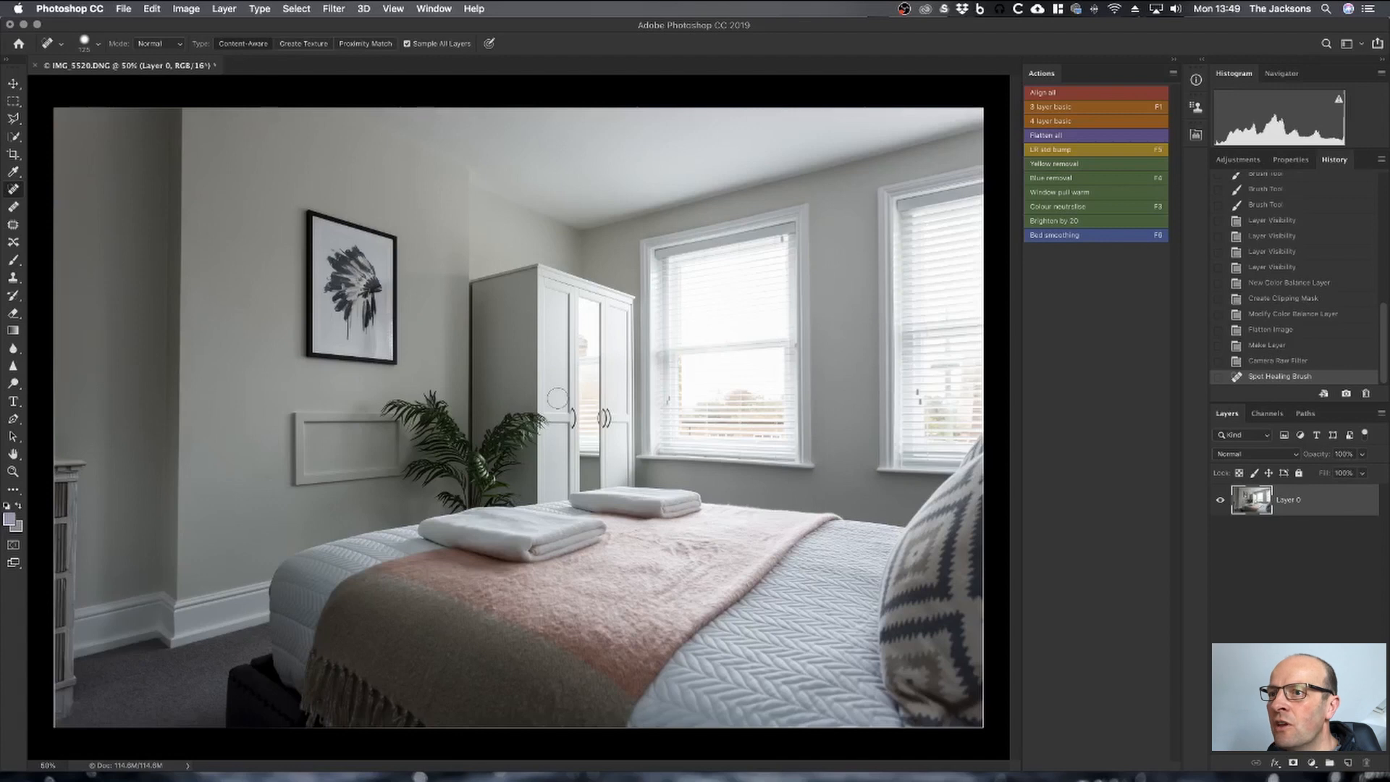
{"action": "mouse_move", "coordinate": [783, 455]}
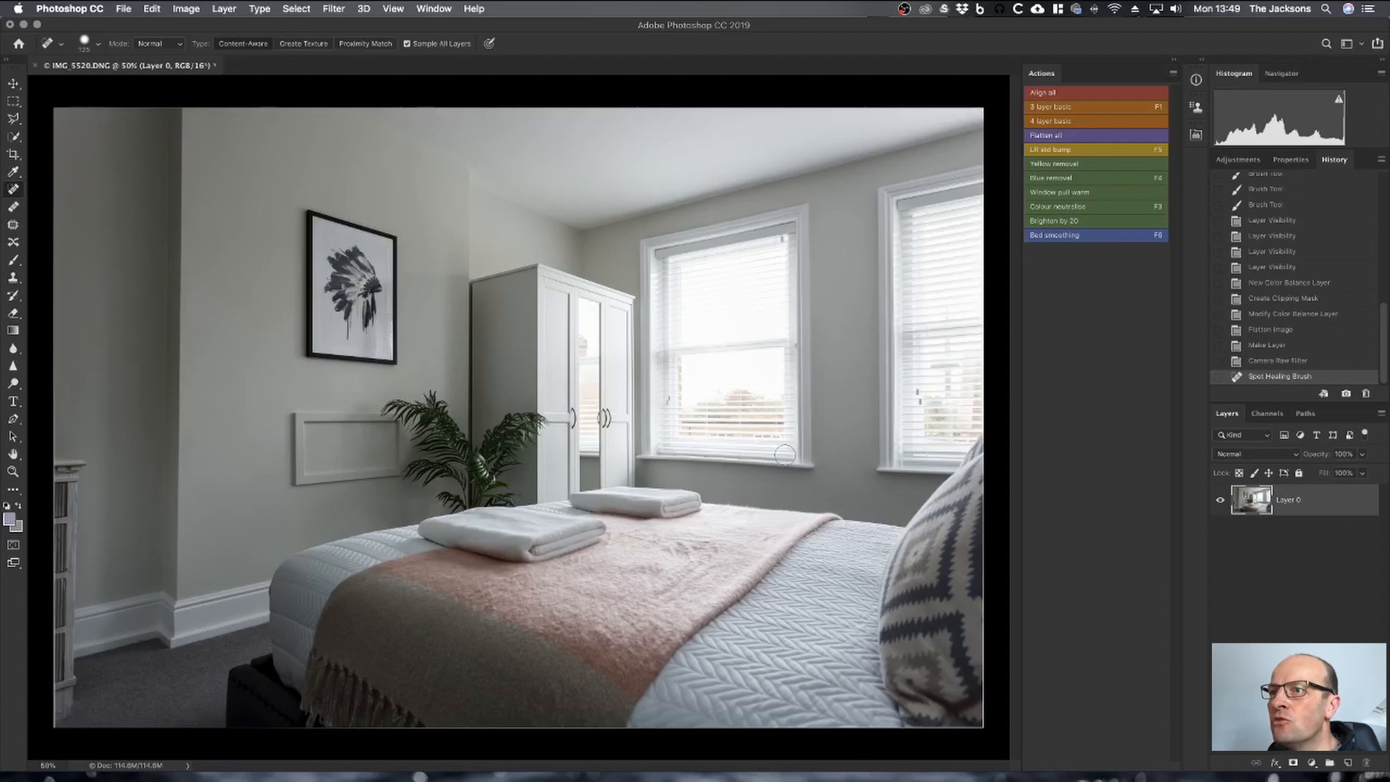
{"action": "mouse_move", "coordinate": [769, 476]}
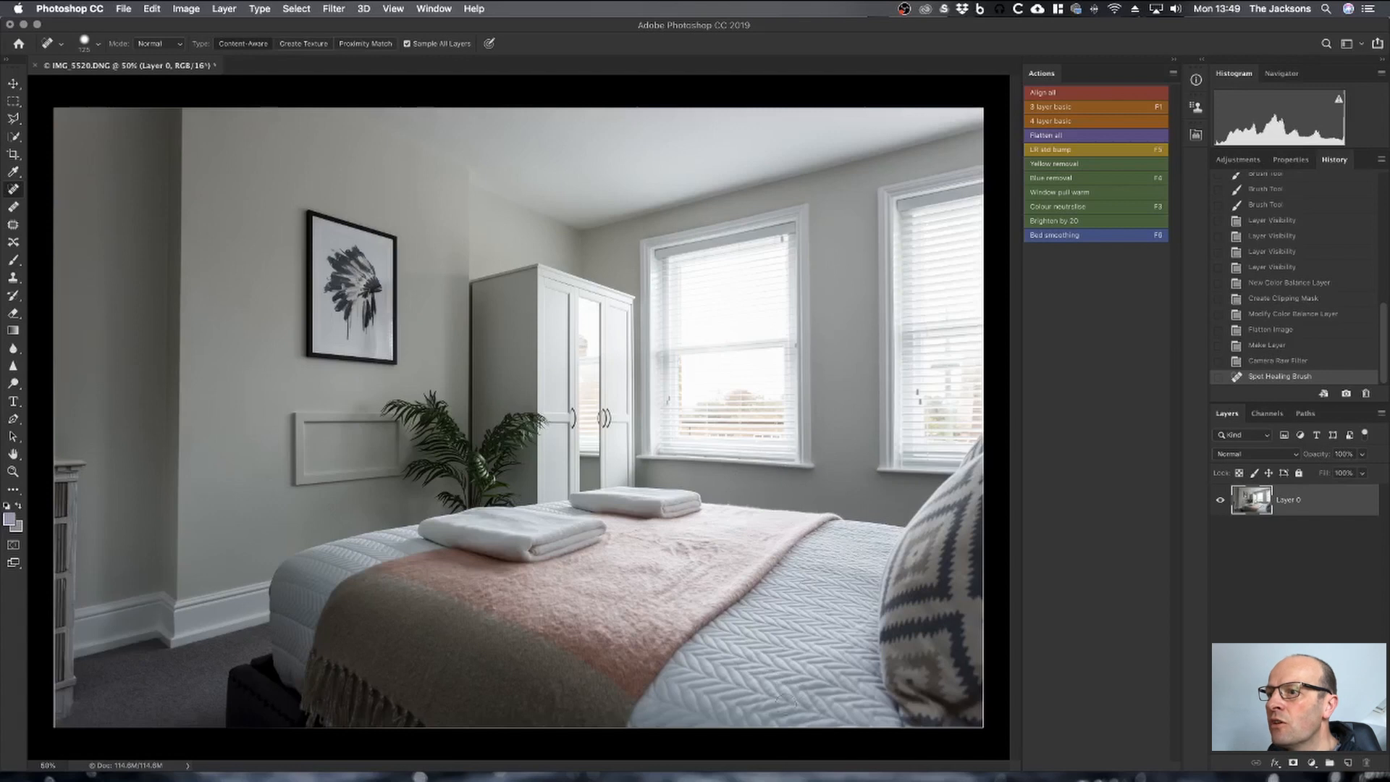
{"action": "mouse_move", "coordinate": [850, 579]}
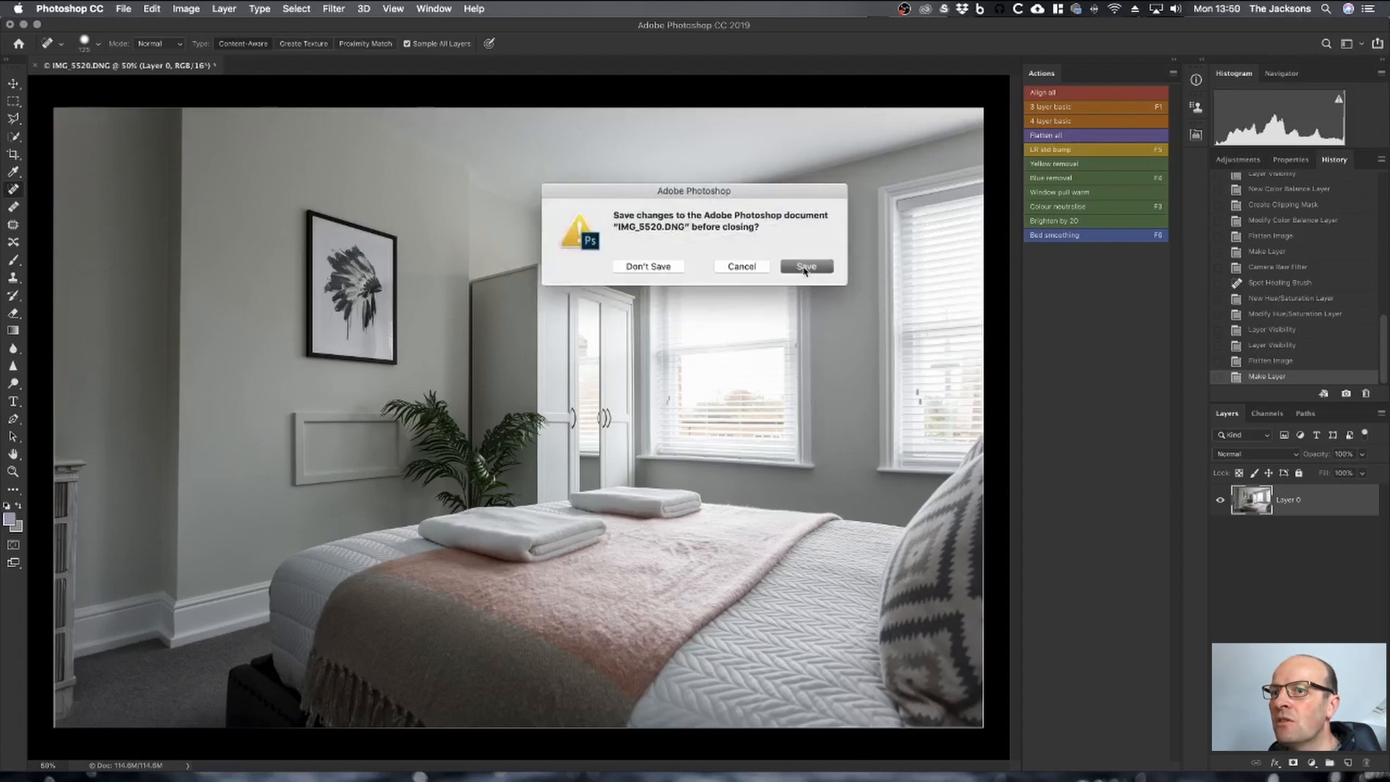
- Save the flattened edit on close so it returns to Lightroom beside the originals
{"action": "left_click", "coordinate": [804, 266]}
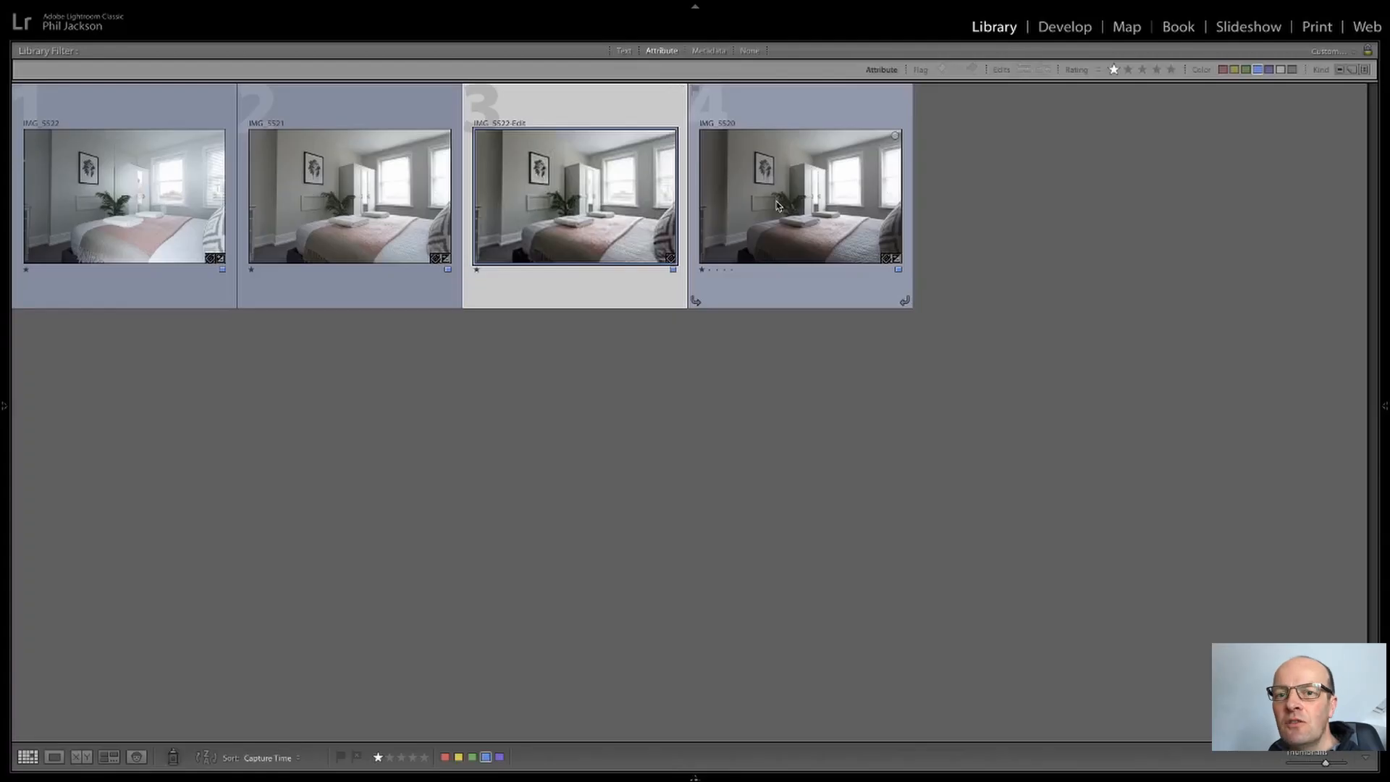
{"action": "mouse_move", "coordinate": [776, 206]}
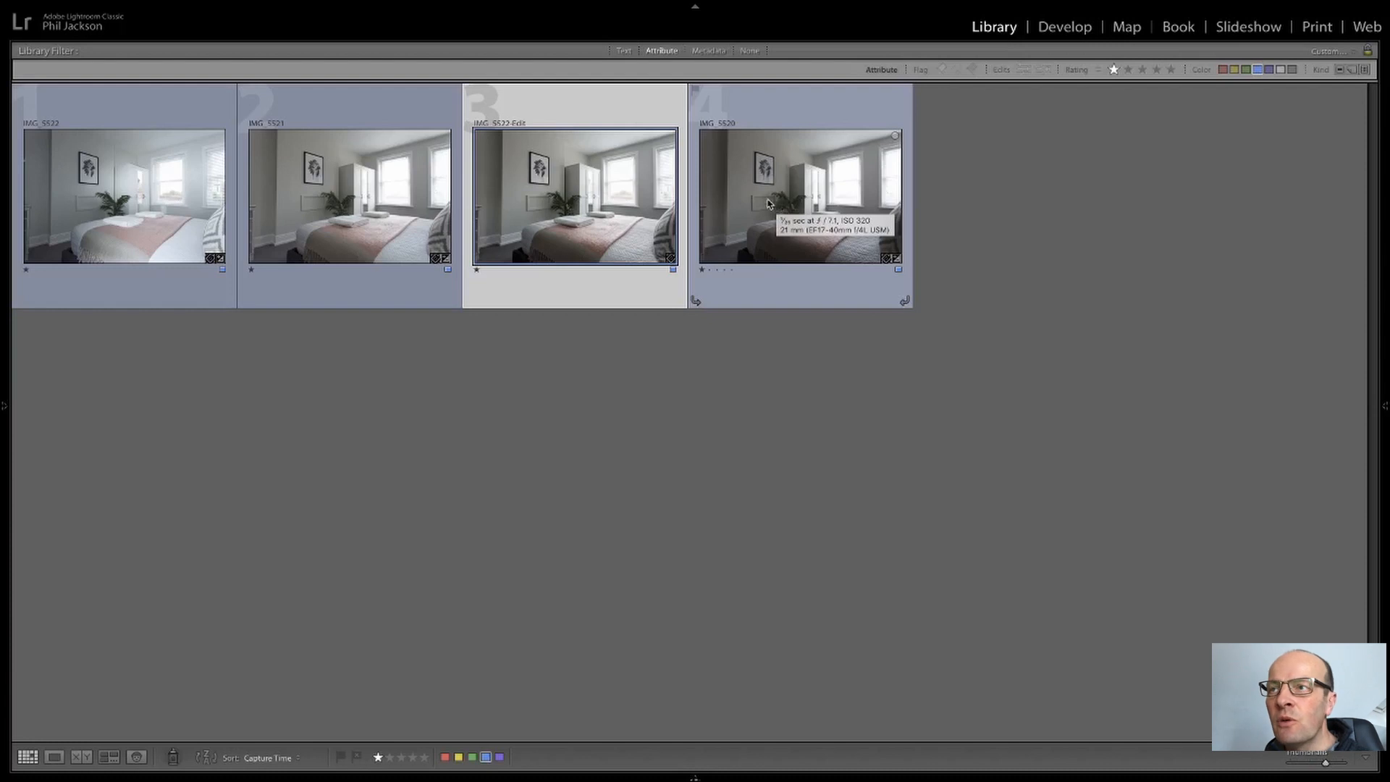
- Develop the edited copy and draw an Upright guide along the left wall corner
{"action": "left_click", "coordinate": [1065, 26]}
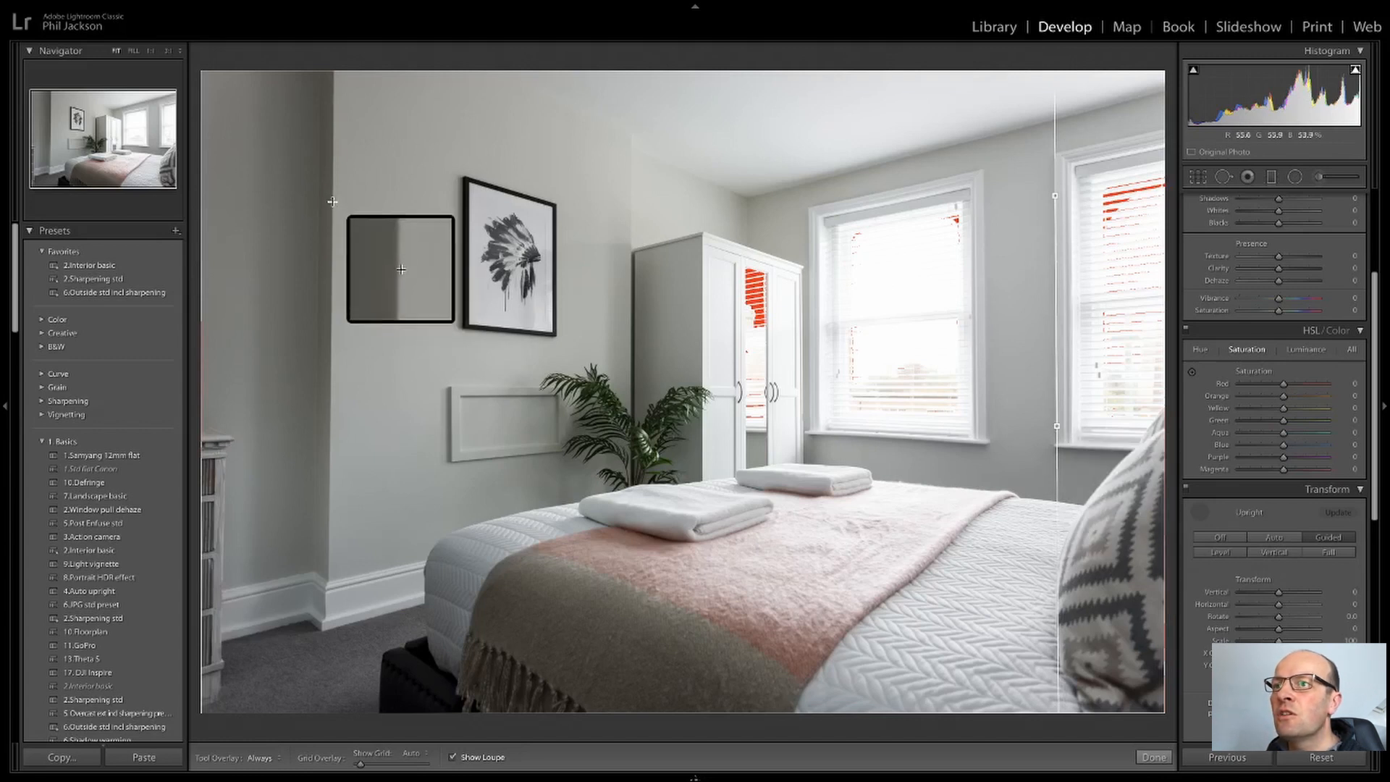
{"action": "left_click_drag", "start_coordinate": [400, 270], "coordinate": [424, 259]}
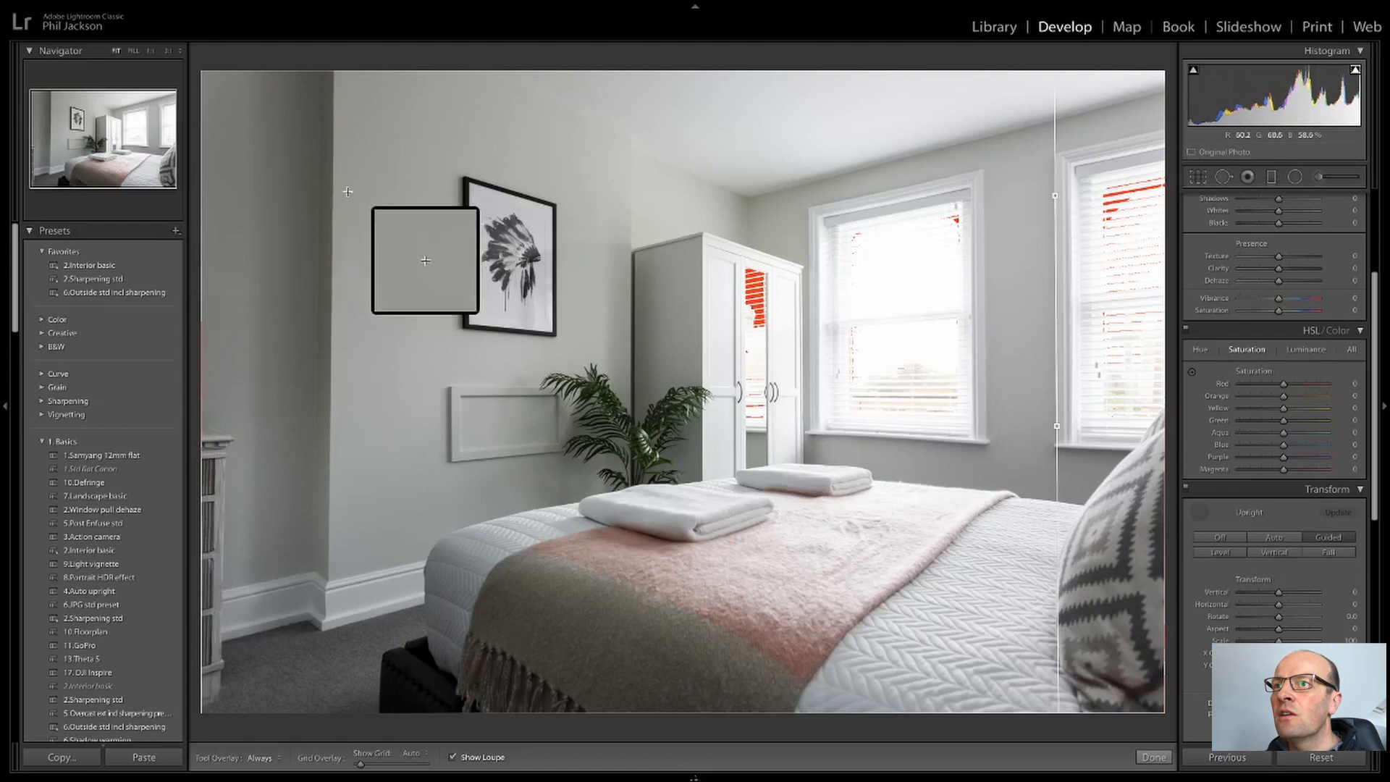
{"action": "mouse_move", "coordinate": [333, 192]}
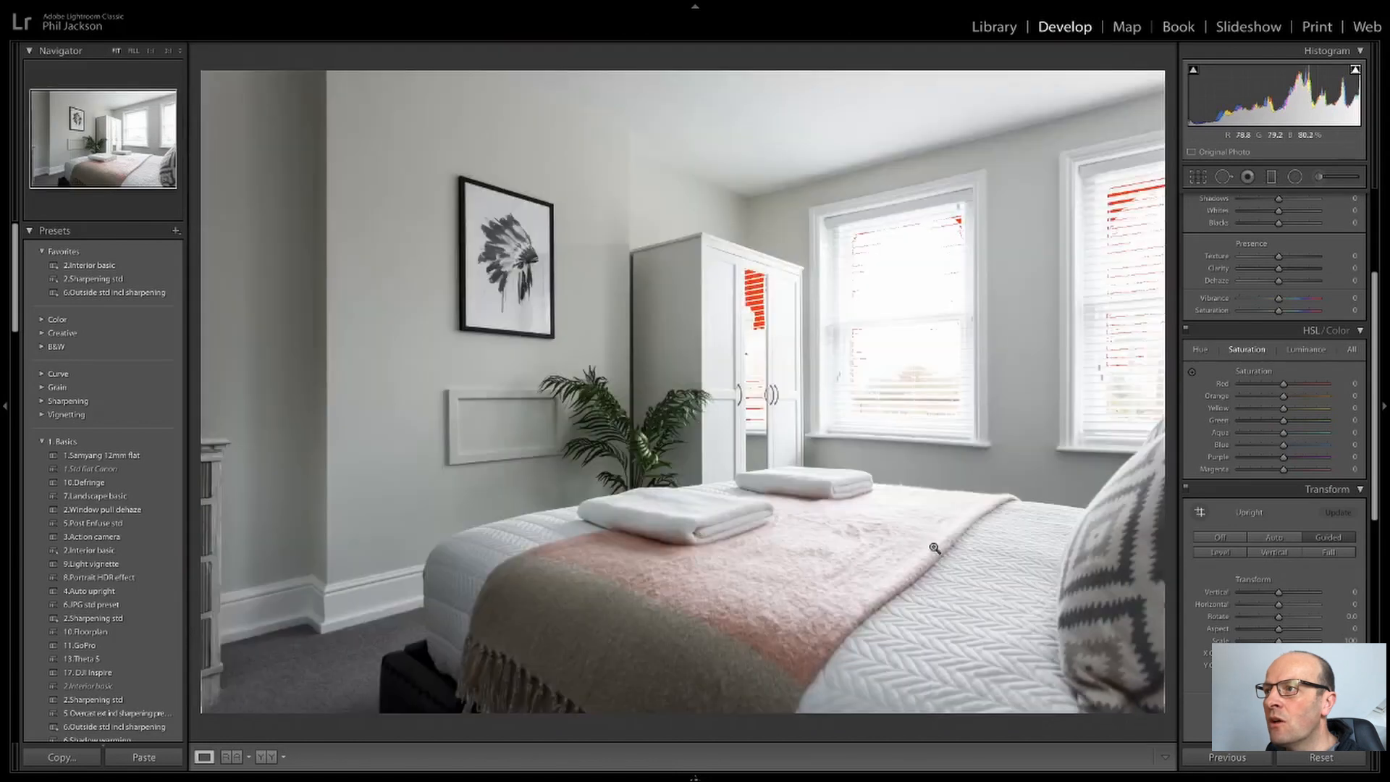
{"action": "mouse_move", "coordinate": [967, 246]}
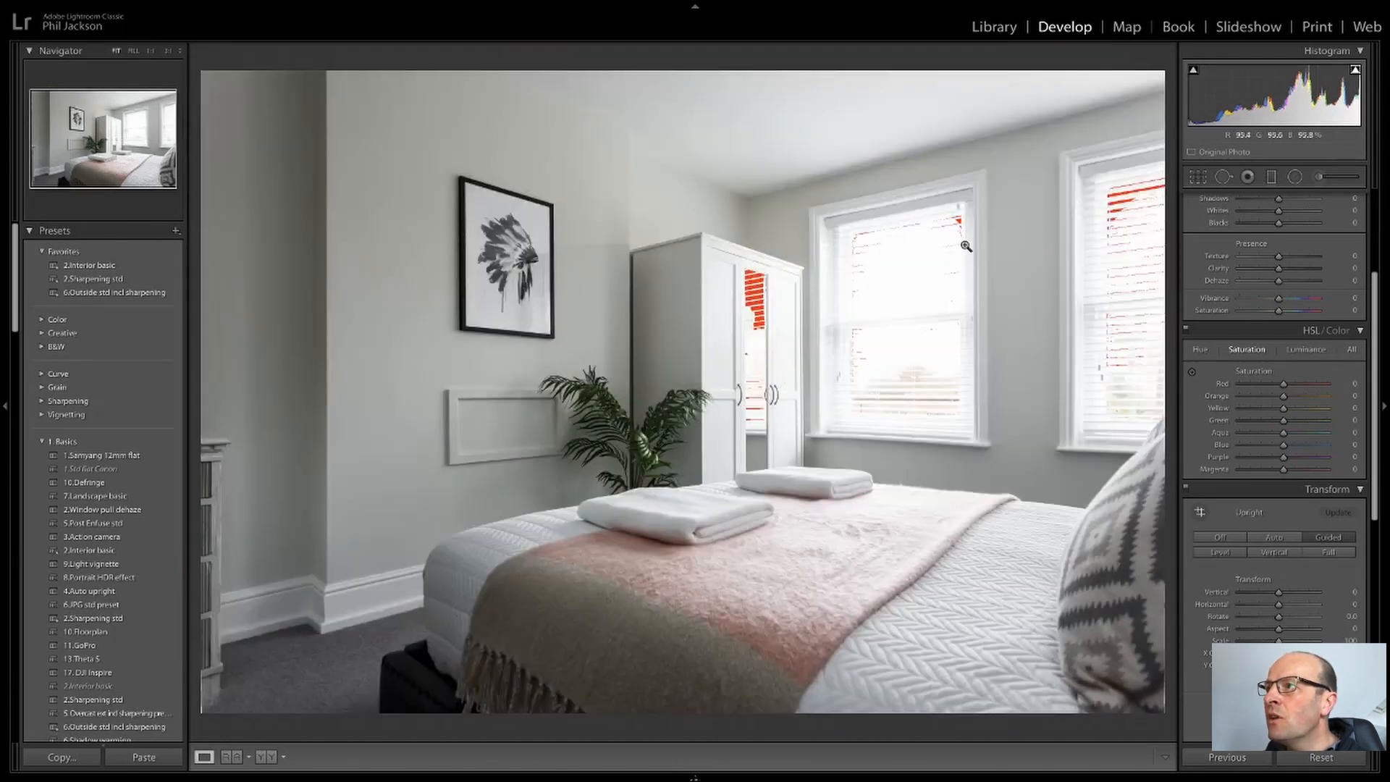
{"action": "mouse_move", "coordinate": [792, 246]}
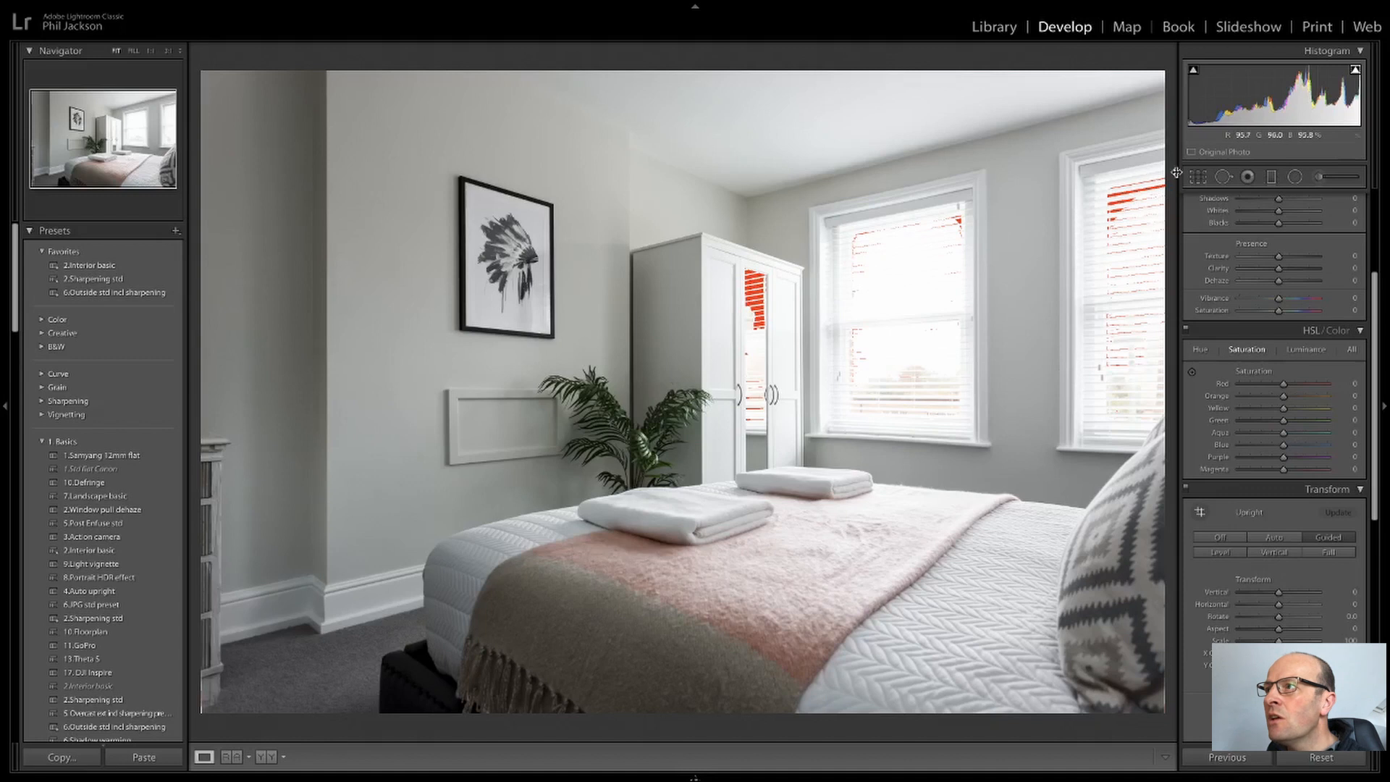
- Crop the straightened photo to a locked 2x3 aspect ratio and commit it
{"action": "left_click", "coordinate": [1200, 177]}
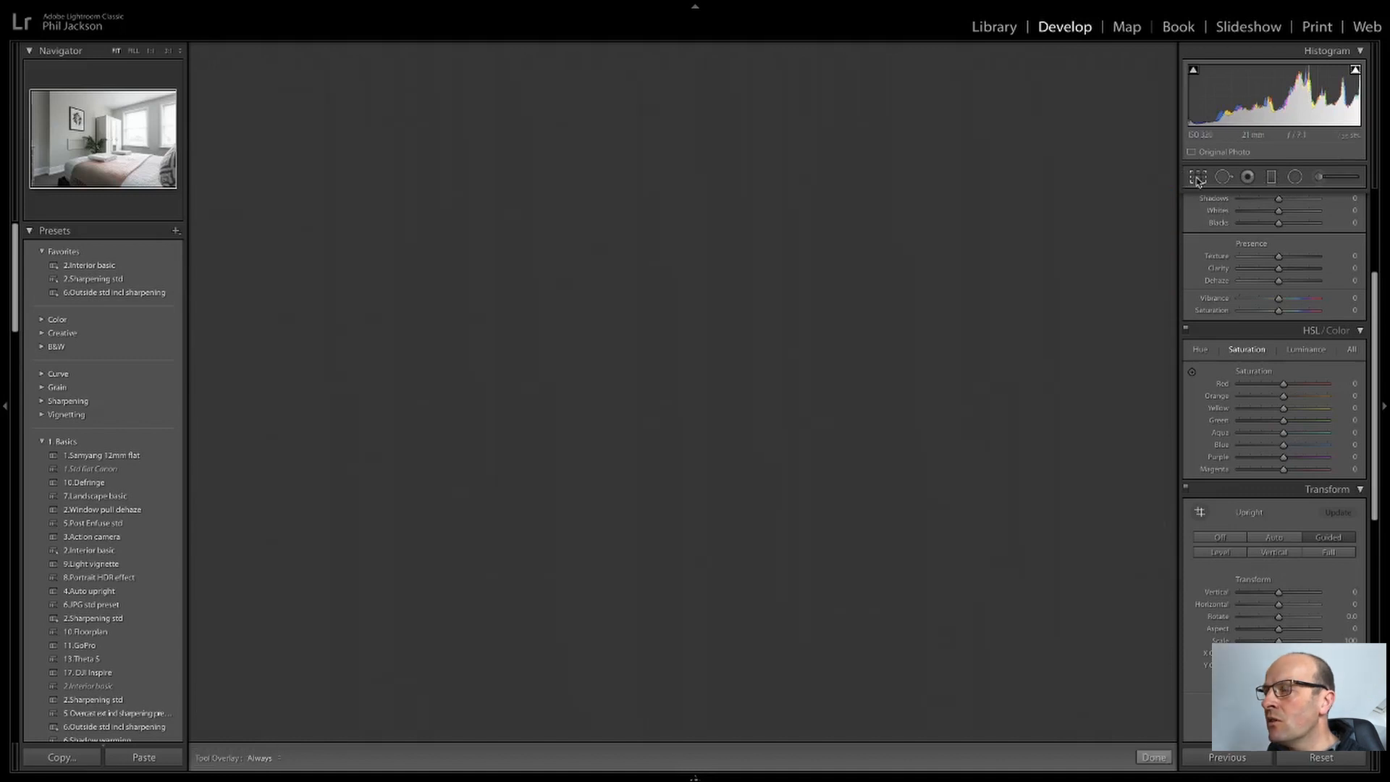
{"action": "left_click", "coordinate": [1198, 177]}
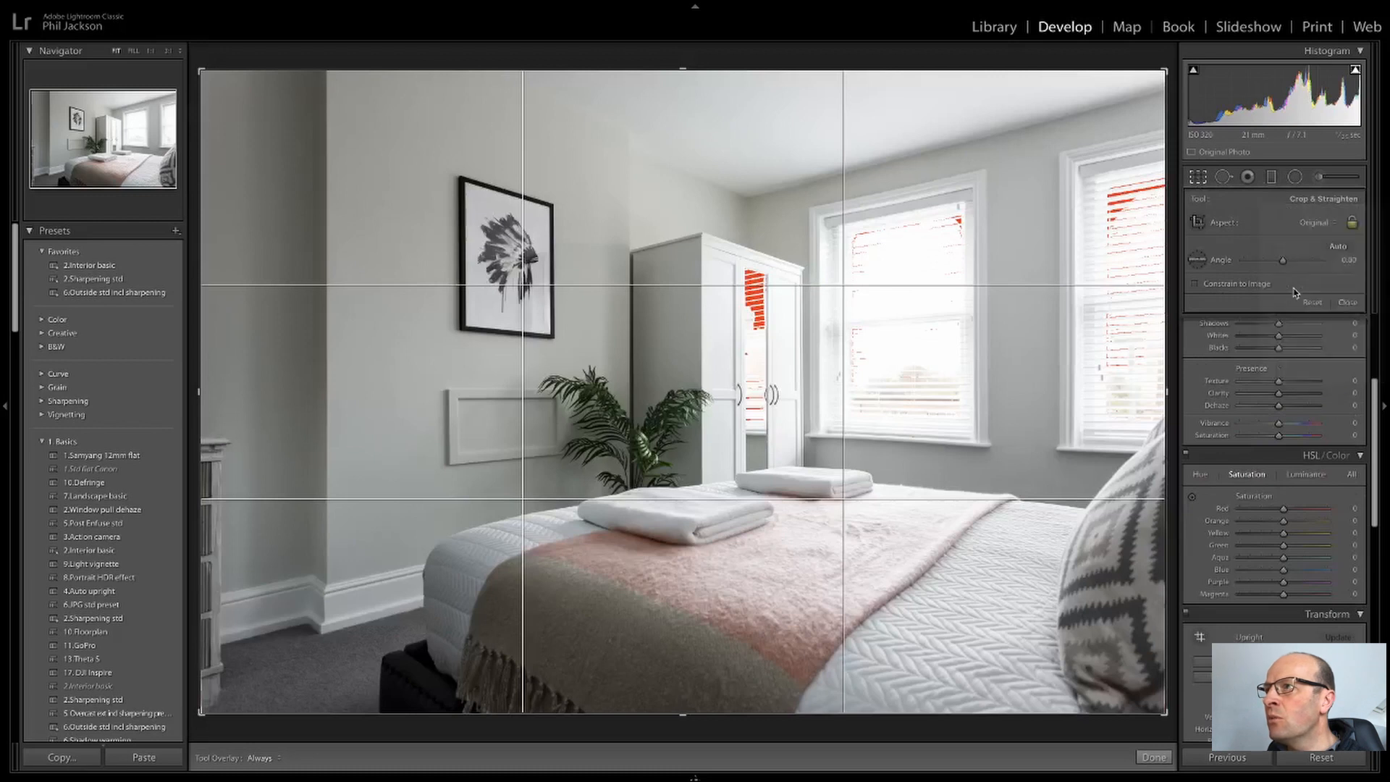
{"action": "left_click", "coordinate": [1318, 223]}
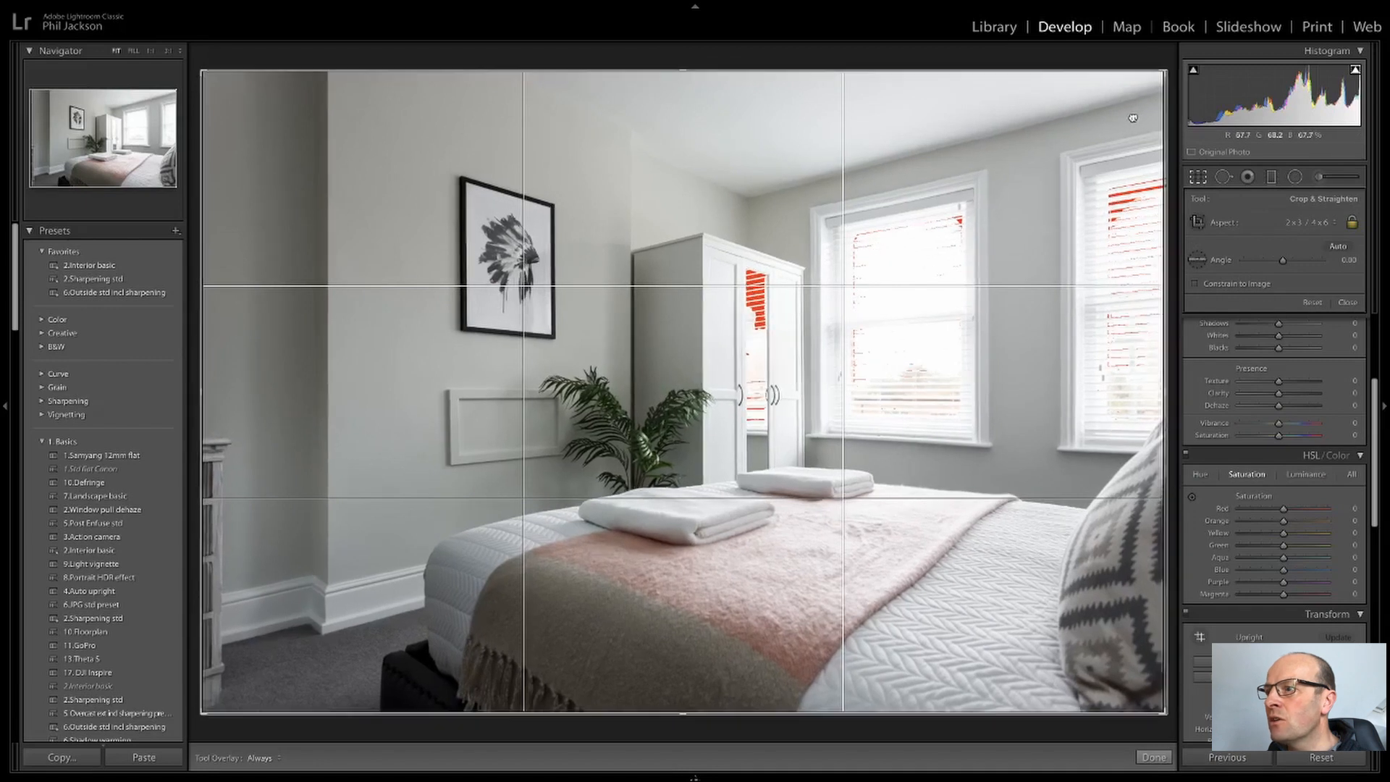
{"action": "mouse_move", "coordinate": [1098, 128]}
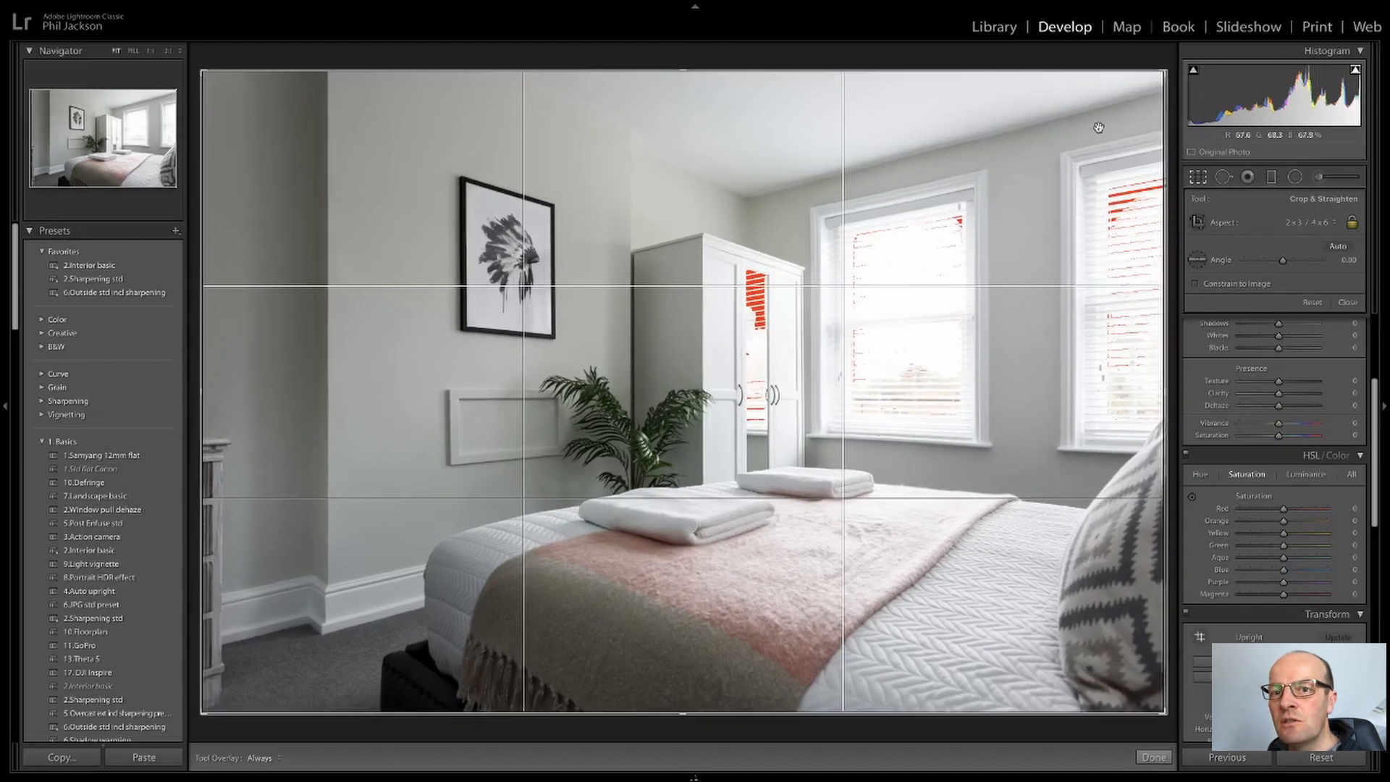
{"action": "left_click", "coordinate": [1153, 757]}
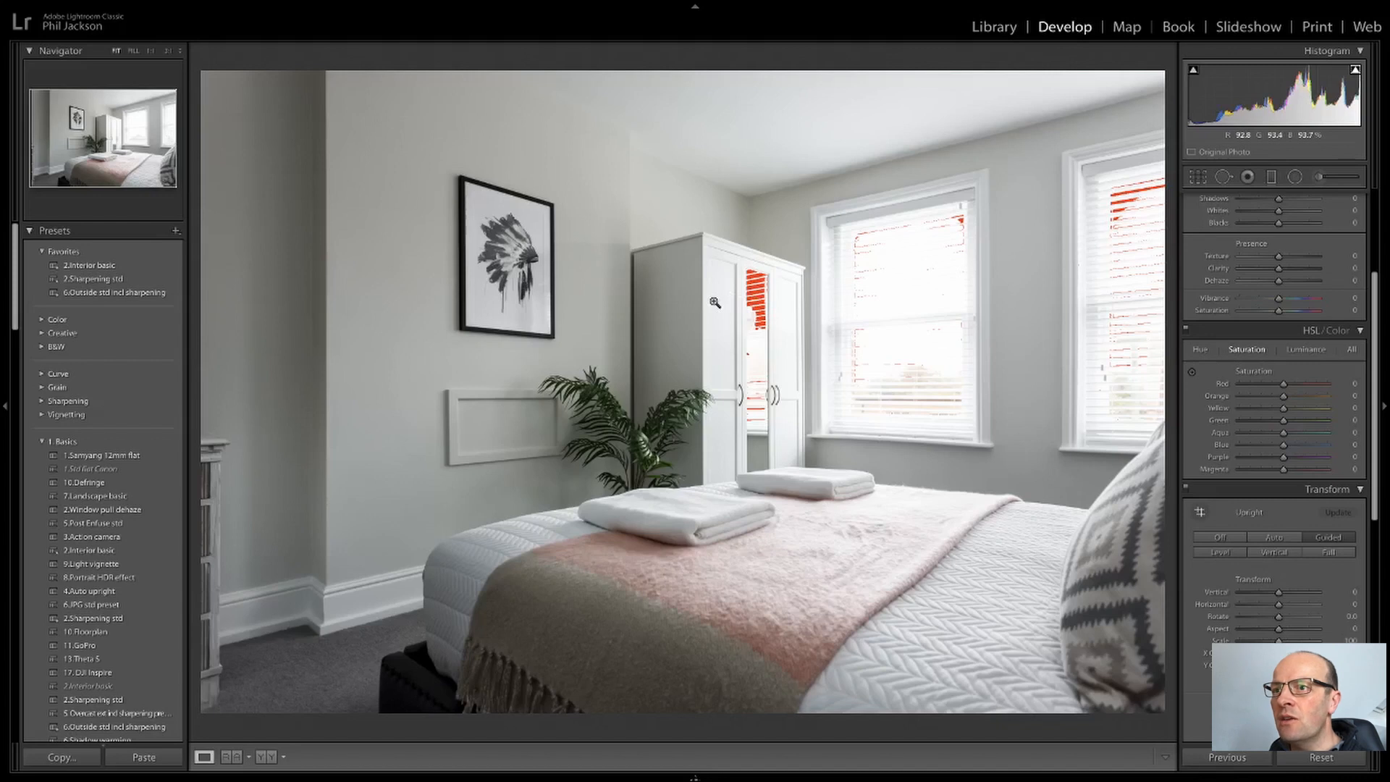
{"action": "mouse_move", "coordinate": [704, 365]}
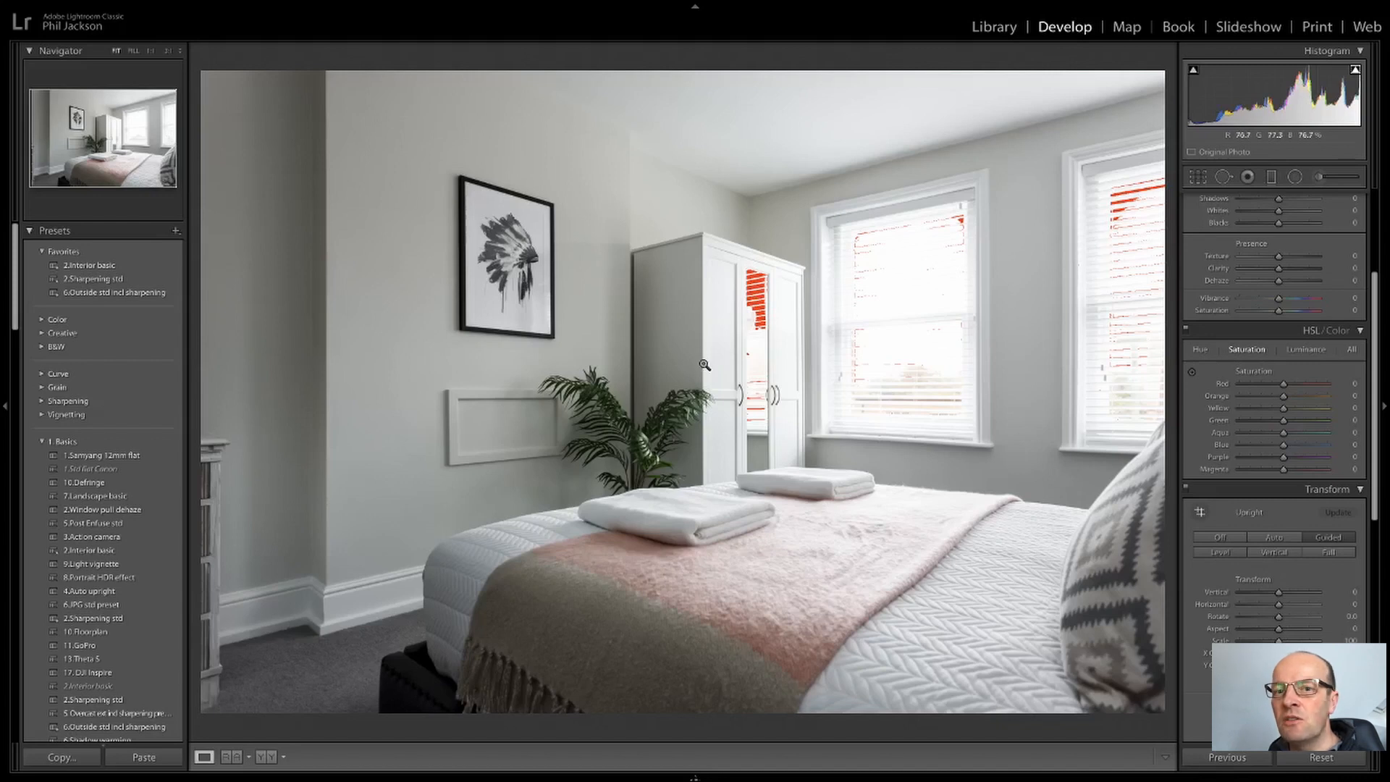